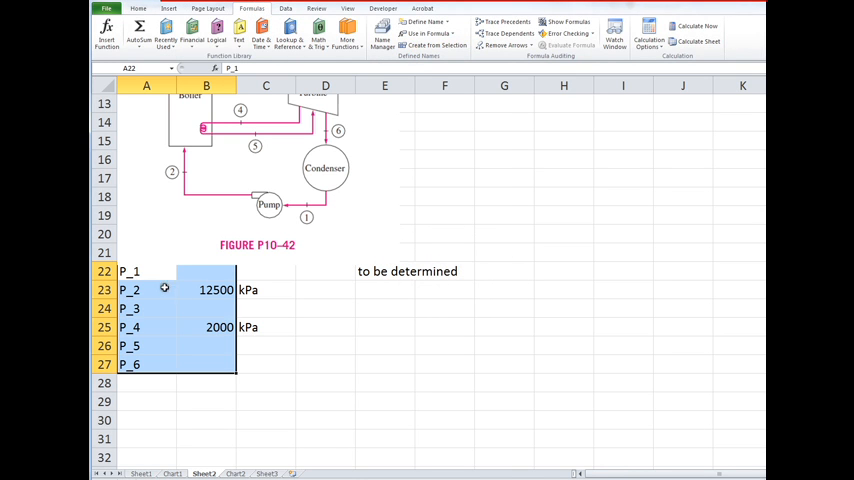
{"action": "mouse_move", "coordinate": [148, 375]}
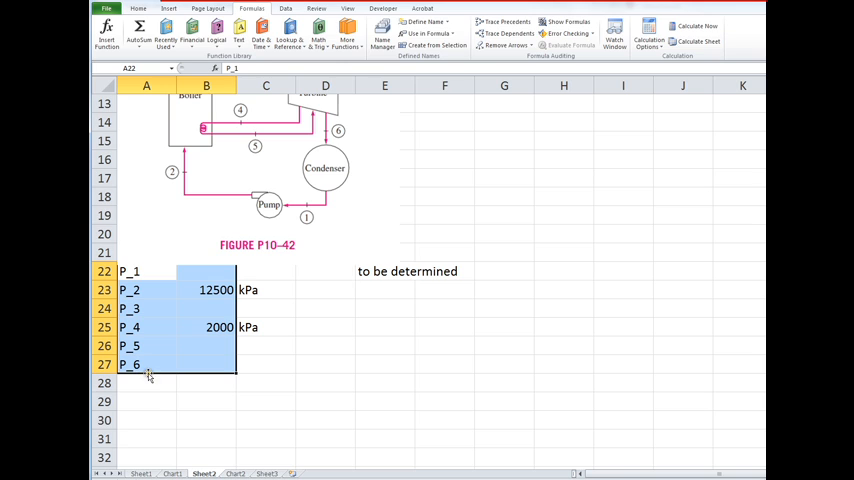
{"action": "mouse_move", "coordinate": [195, 385]}
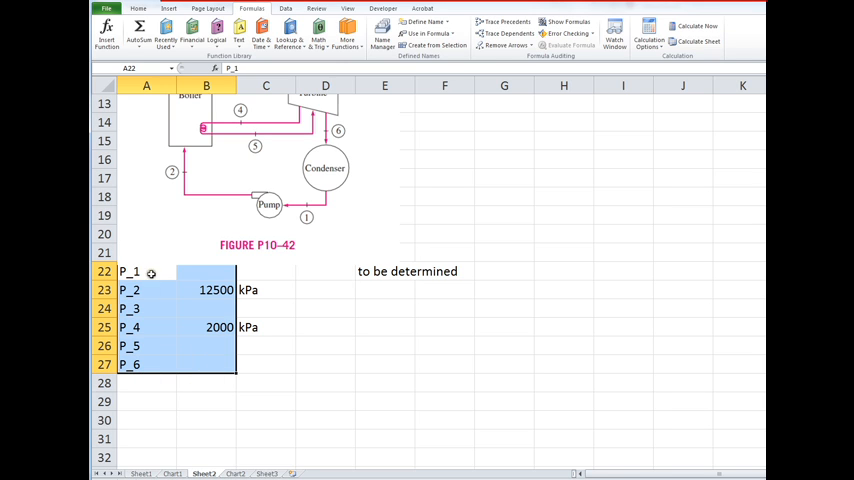
{"action": "mouse_move", "coordinate": [186, 330]}
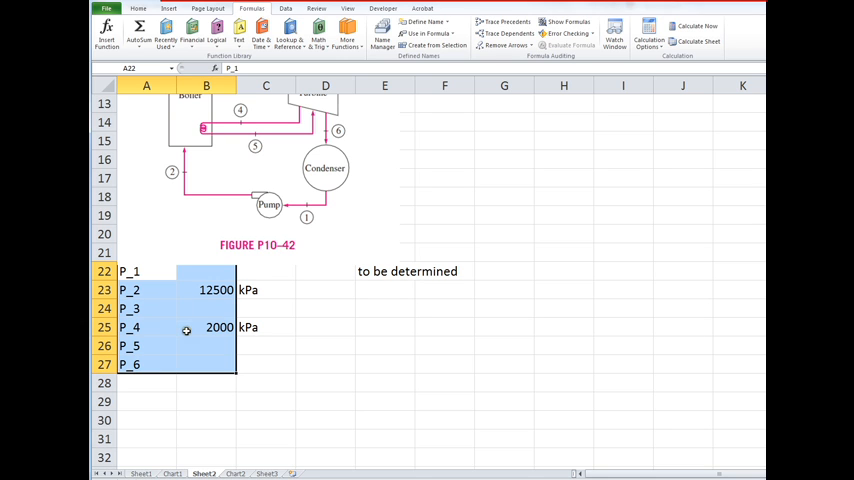
{"action": "mouse_move", "coordinate": [208, 311]}
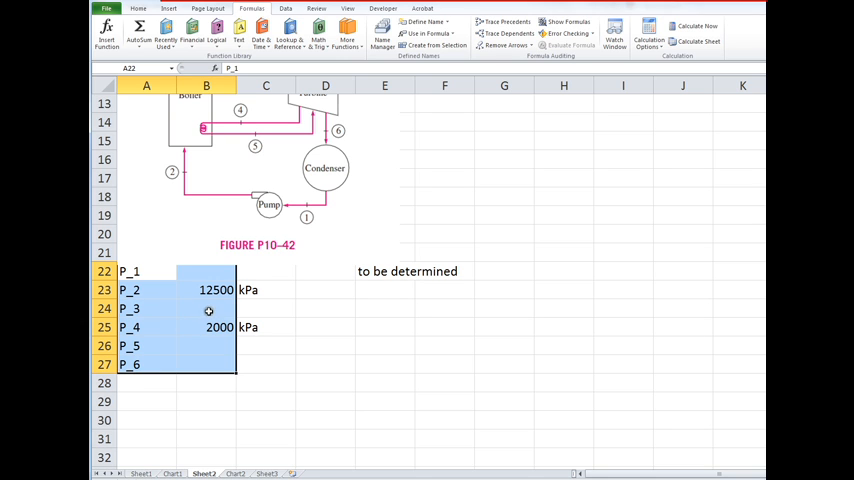
Step: Set P_3 to =P_2 and P_5 to =P_4 in the pressure value cells
{"action": "left_click", "coordinate": [206, 308]}
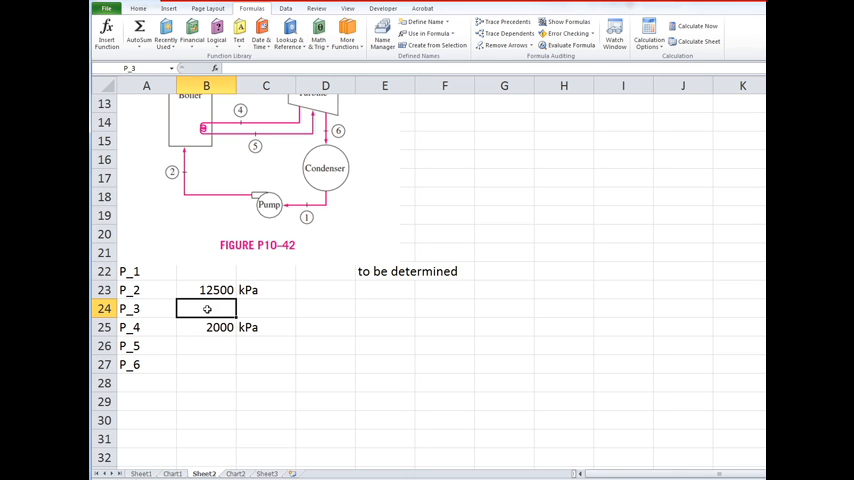
{"action": "type", "text": "=P"}
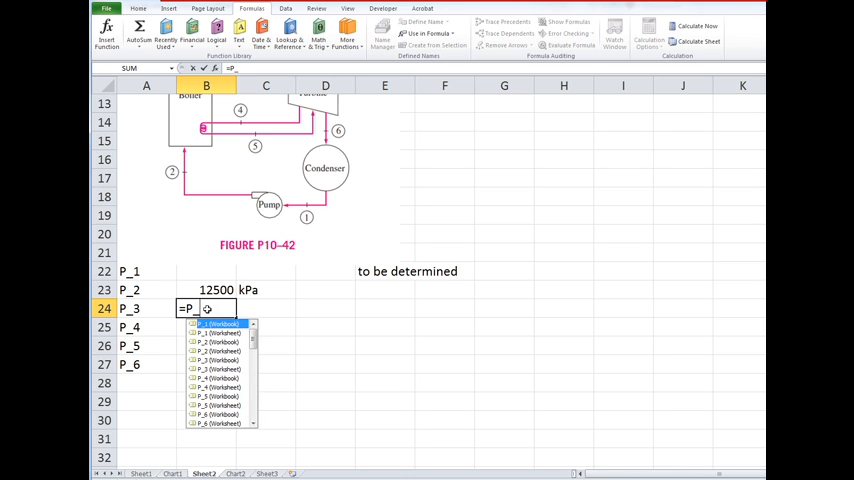
{"action": "type", "text": "_2"}
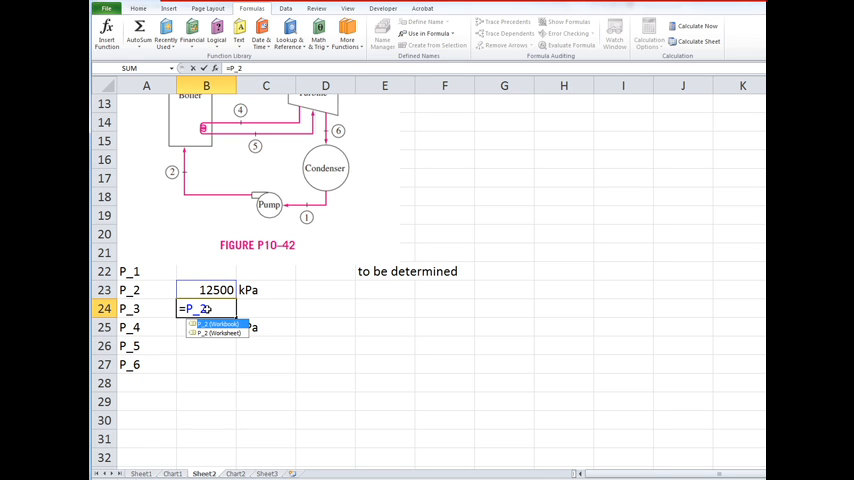
{"action": "key", "text": "Return"}
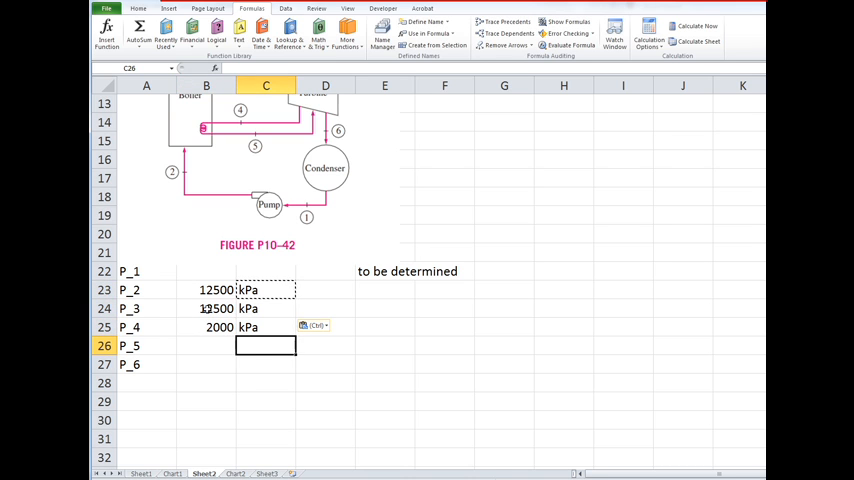
{"action": "type", "text": "=P"}
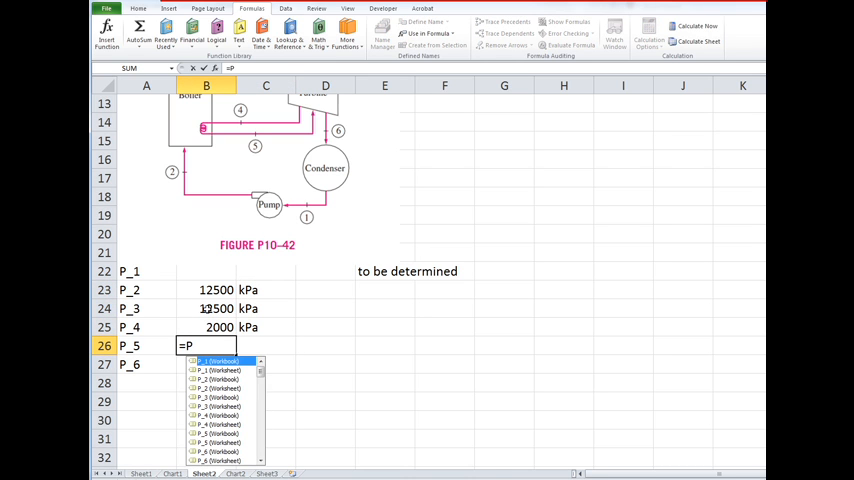
{"action": "key", "text": "Return"}
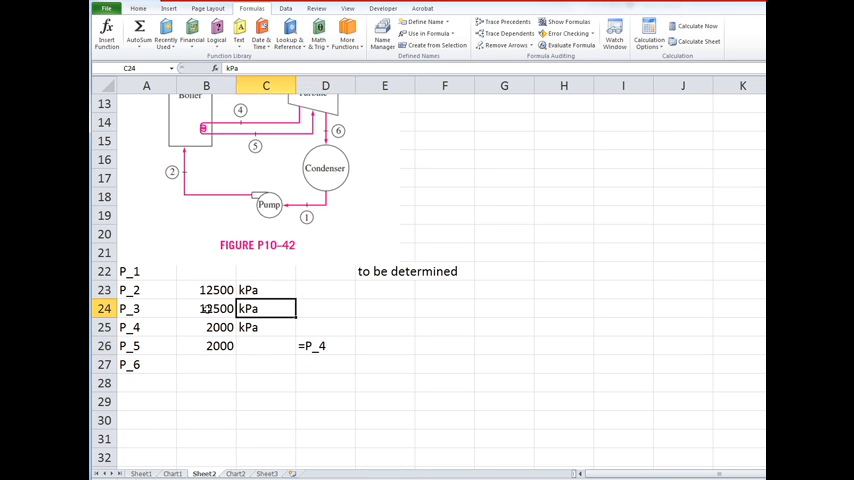
Step: Check the P_3 formula and move the 'to be determined' note beside P_1
{"action": "left_click", "coordinate": [206, 308]}
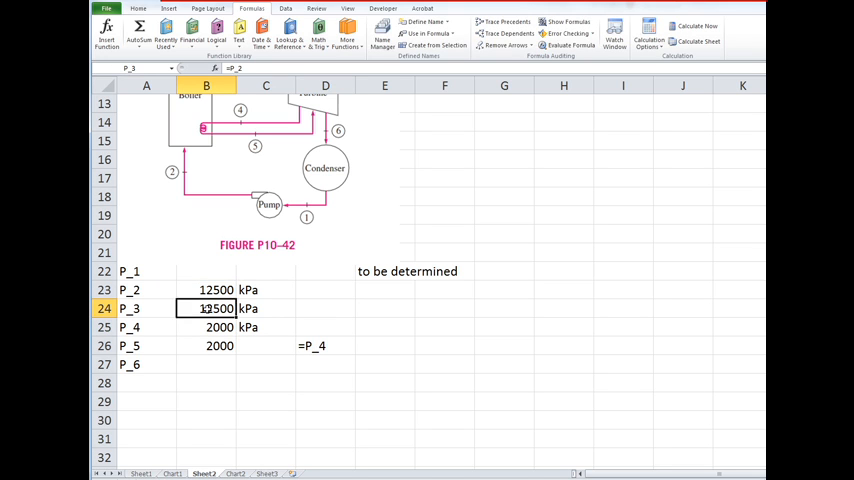
{"action": "left_click", "coordinate": [325, 289]}
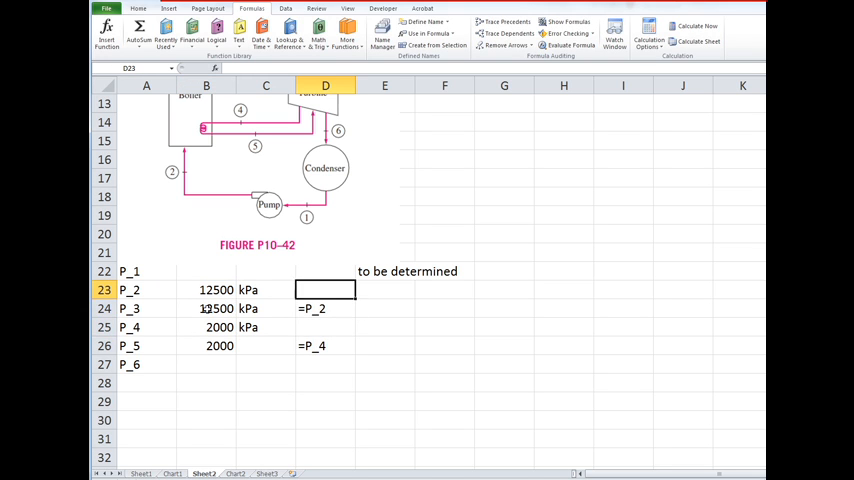
{"action": "left_click", "coordinate": [325, 271]}
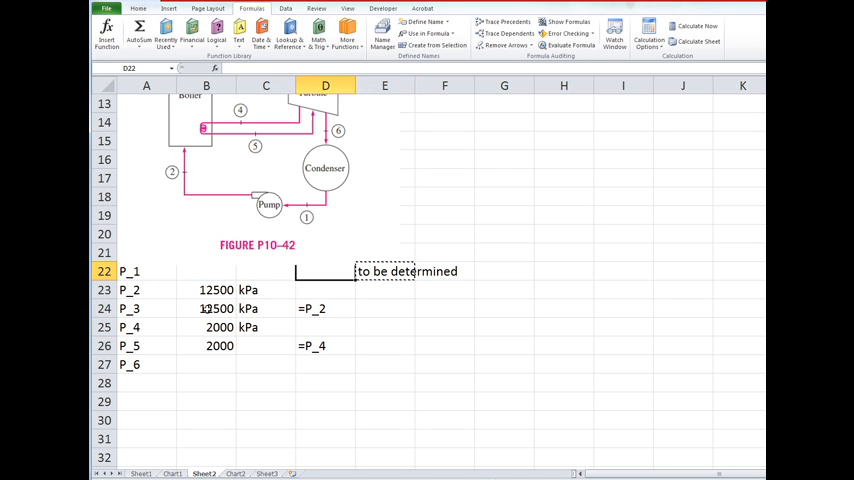
{"action": "left_click", "coordinate": [325, 289]}
{"action": "type", "text": "given"}
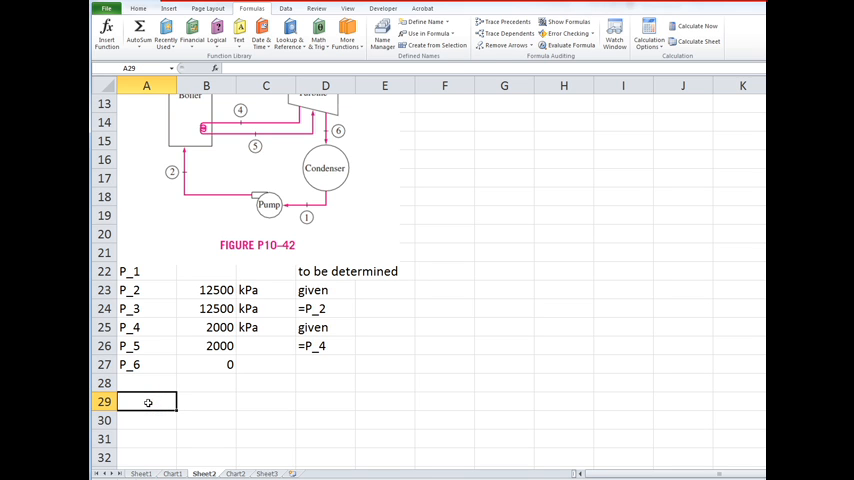
Step: List temperature inputs T_3 = 550 C and T_5 = 450 below the pressures
{"action": "type", "text": "T_3"}
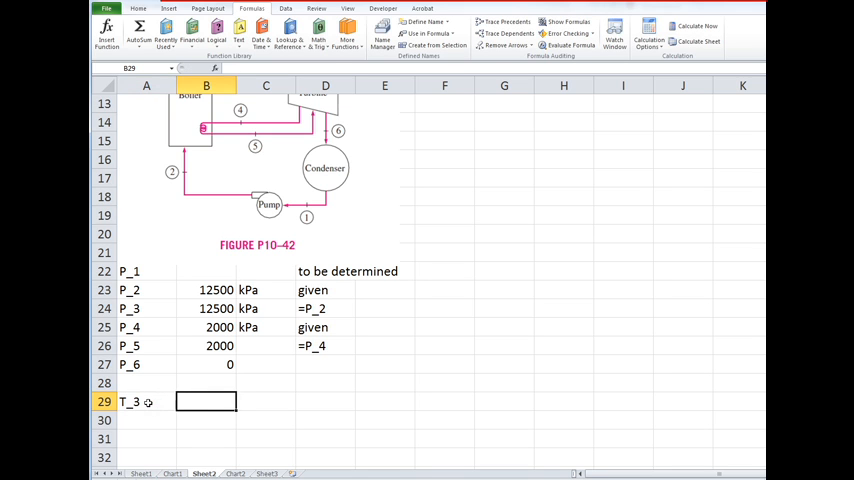
{"action": "type", "text": "550"}
{"action": "left_click", "coordinate": [266, 401]}
{"action": "type", "text": "C"}
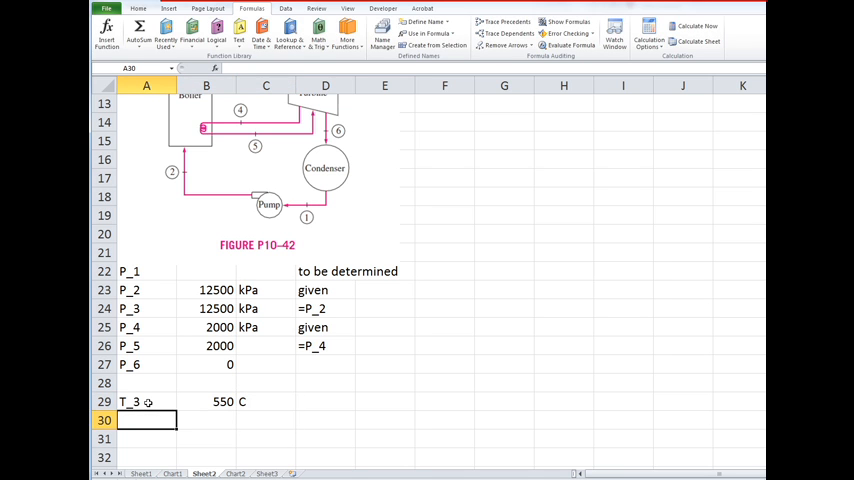
{"action": "type", "text": "T_3"}
{"action": "left_click", "coordinate": [206, 420]}
{"action": "type", "text": "450"}
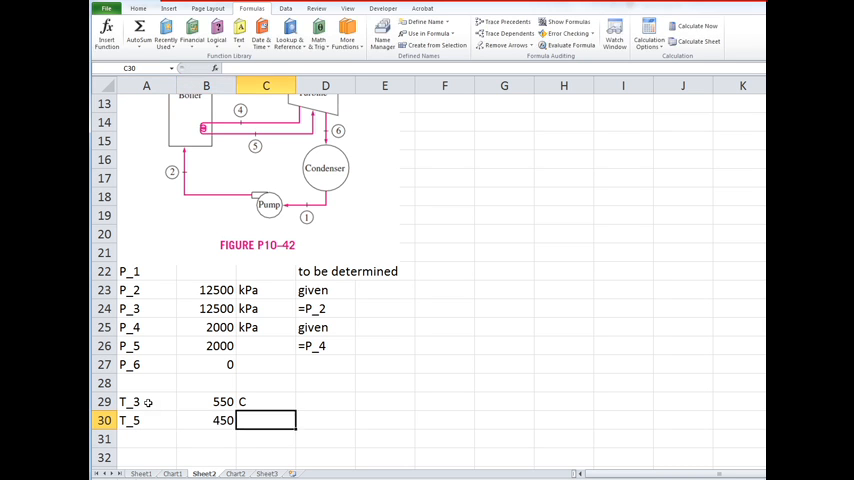
Step: Add mdot 7.7 kg/s plus eta_is_t 85% and eta_is_p 90%, all marked given
{"action": "scroll", "scroll_direction": "up", "scroll_amount": 3}
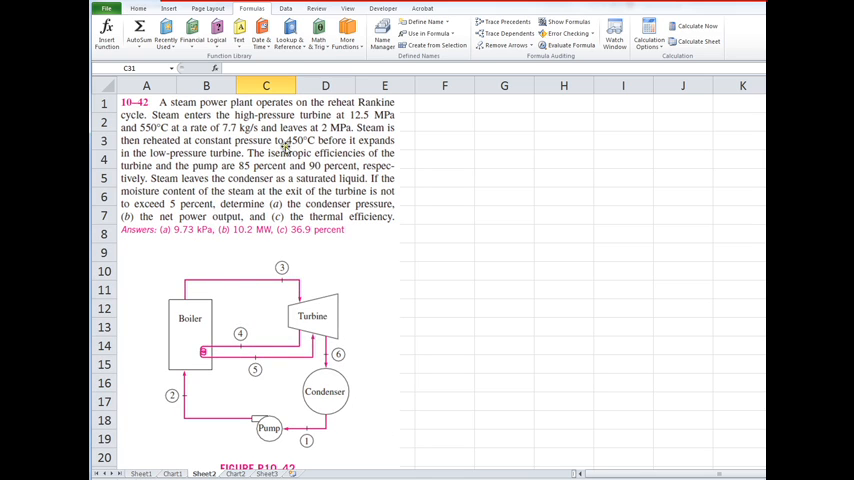
{"action": "mouse_move", "coordinate": [222, 234]}
{"action": "type", "text": "mdot"}
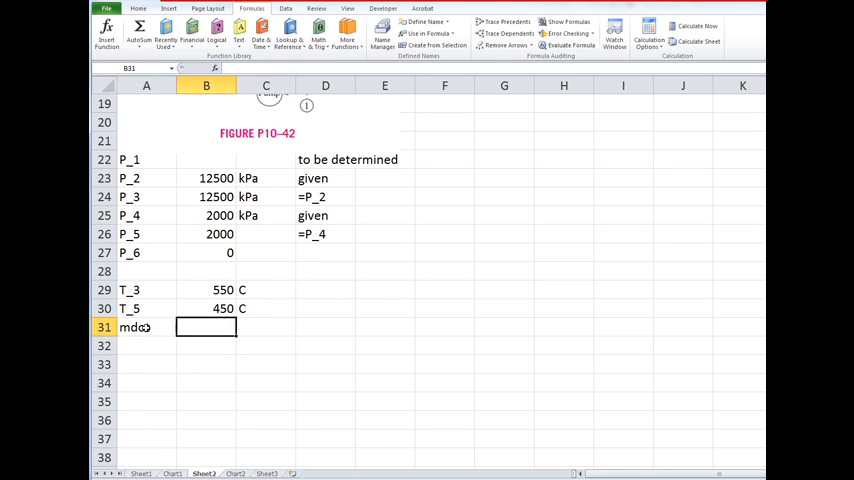
{"action": "type", "text": "7.7"}
{"action": "left_click", "coordinate": [266, 327]}
{"action": "type", "text": "kg/s"}
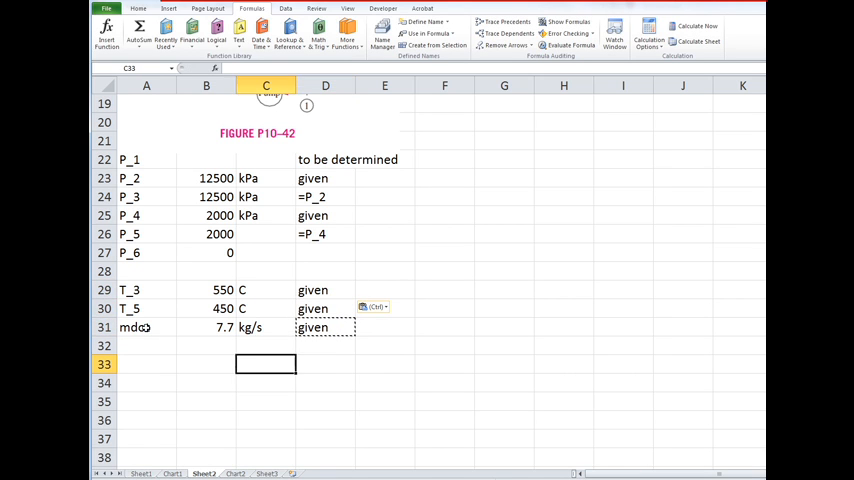
{"action": "left_click", "coordinate": [146, 364]}
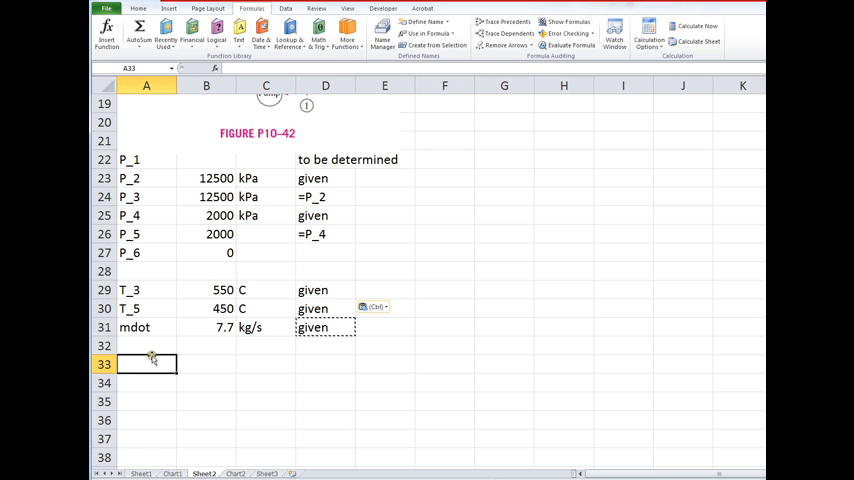
{"action": "type", "text": "eta_is_t"}
{"action": "left_click", "coordinate": [206, 364]}
{"action": "type", "text": "85"}
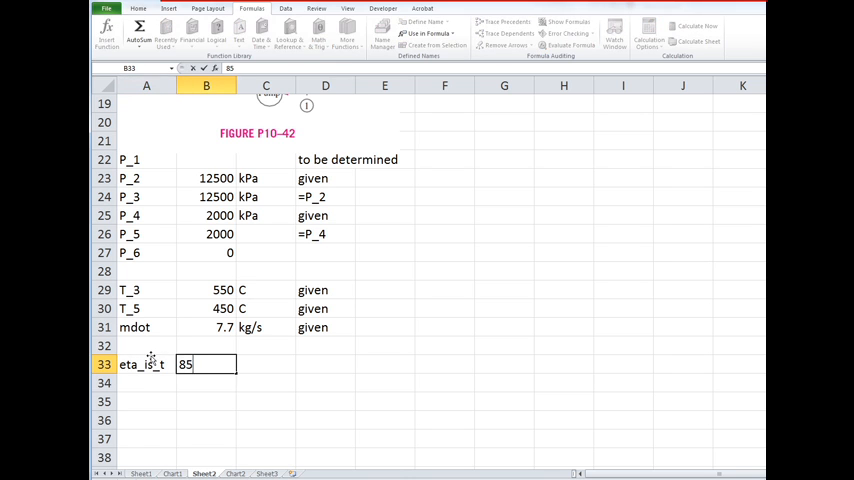
{"action": "key", "text": "Return"}
{"action": "type", "text": "eta_is_p"}
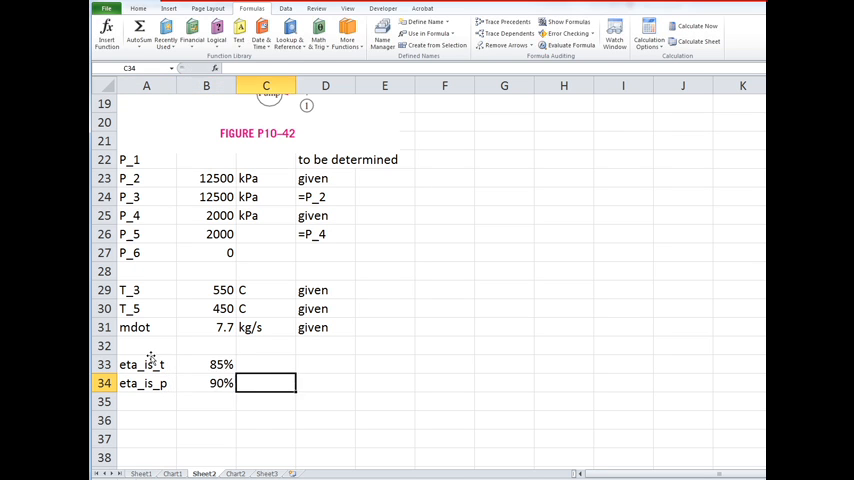
{"action": "left_click", "coordinate": [265, 363]}
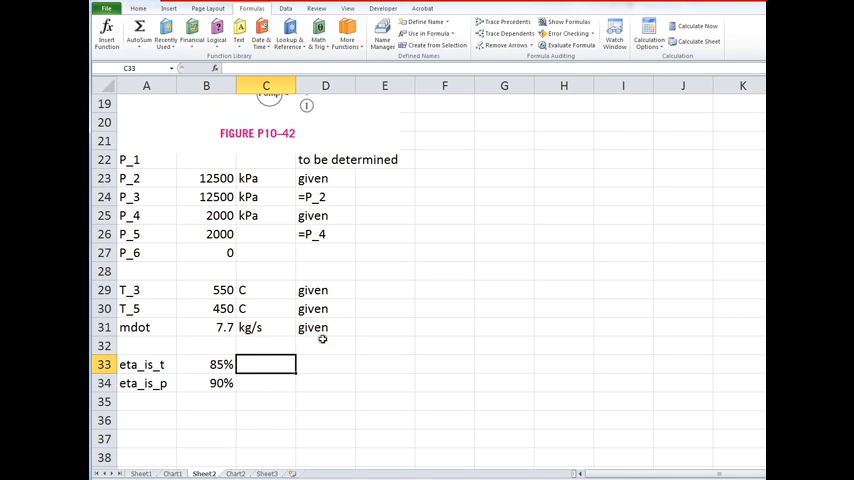
{"action": "left_click", "coordinate": [325, 364]}
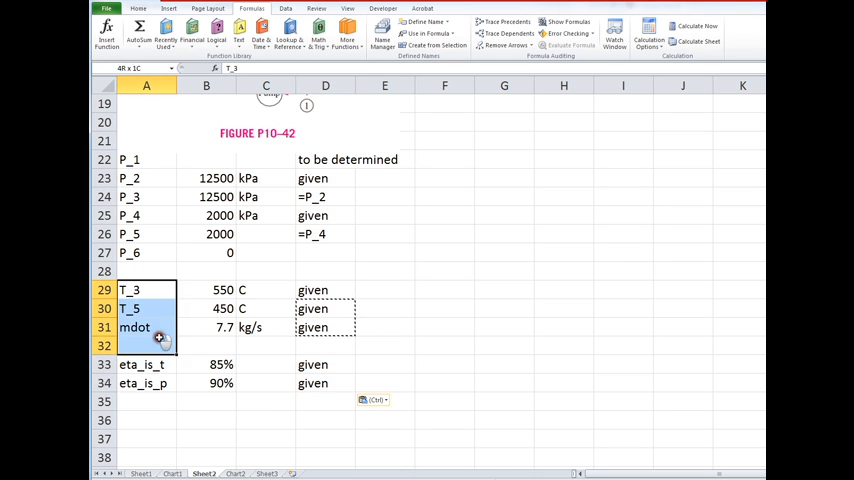
Step: Name B29:B34 from the left-column labels, then view the Chart2 T-s diagram
{"action": "left_click", "coordinate": [432, 46]}
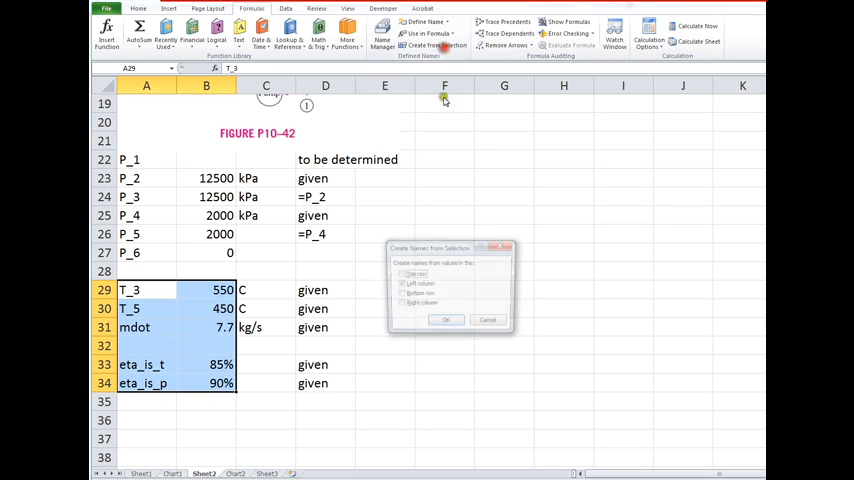
{"action": "left_click", "coordinate": [446, 319]}
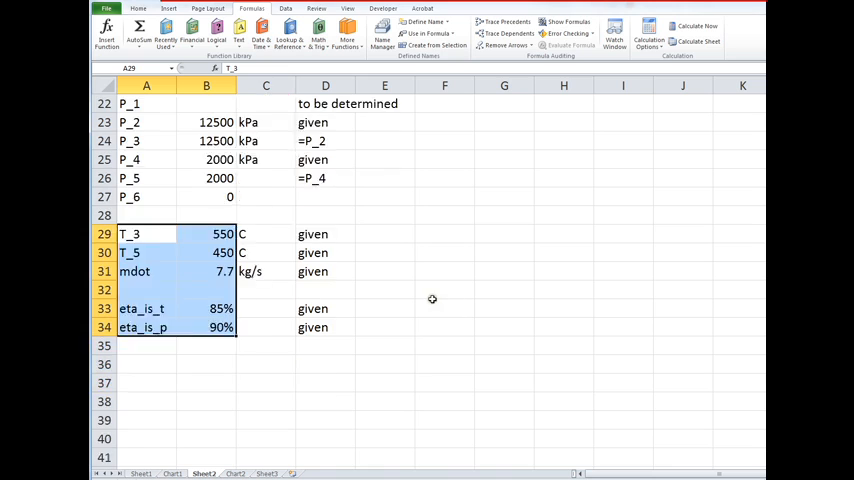
{"action": "scroll", "scroll_direction": "down", "scroll_amount": 3}
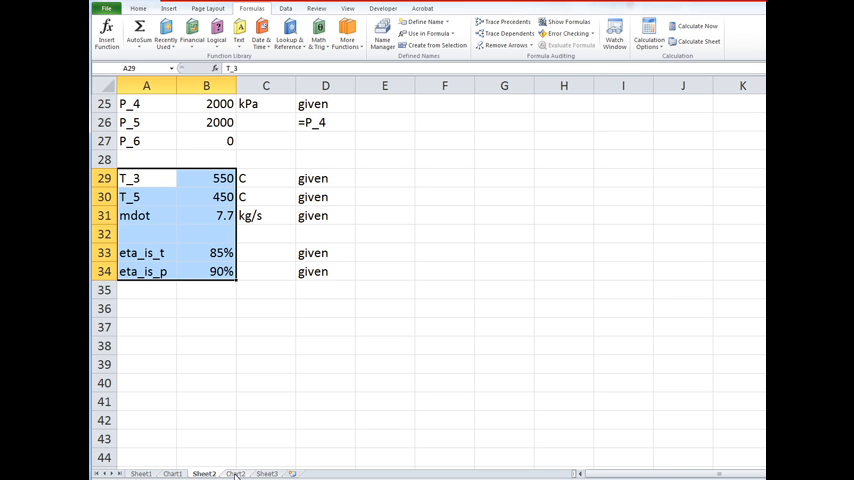
{"action": "left_click", "coordinate": [233, 473]}
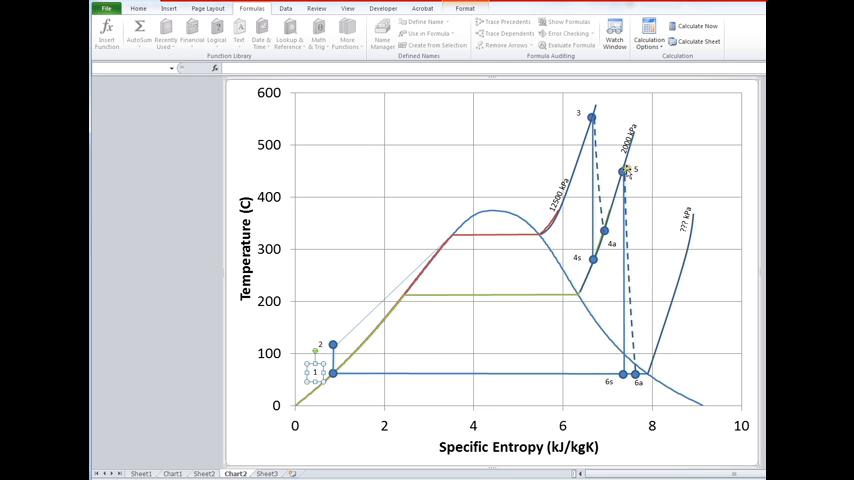
{"action": "mouse_move", "coordinate": [624, 171]}
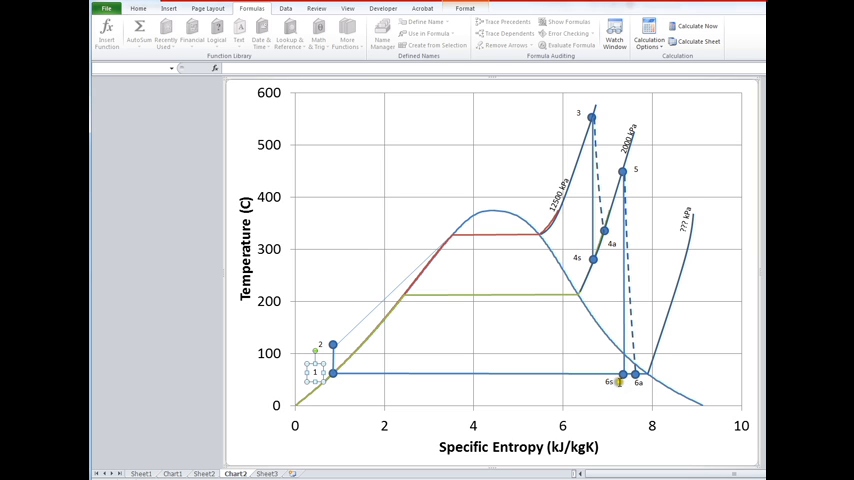
{"action": "mouse_move", "coordinate": [614, 399]}
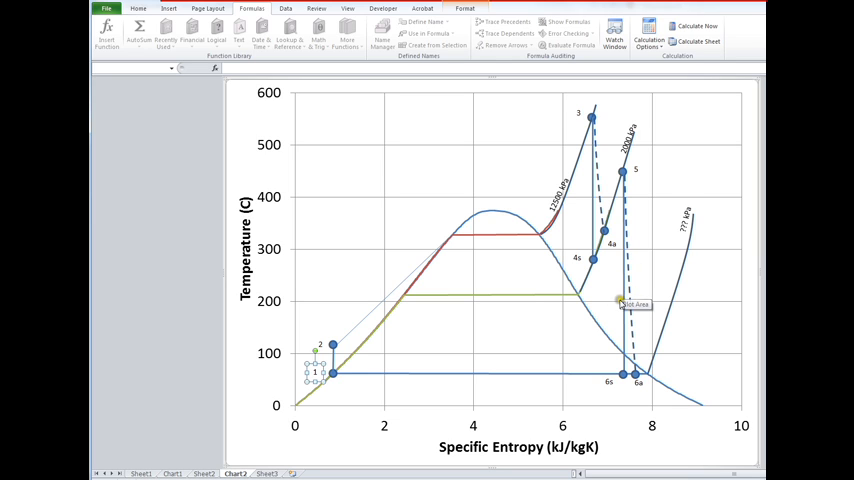
{"action": "mouse_move", "coordinate": [627, 218]}
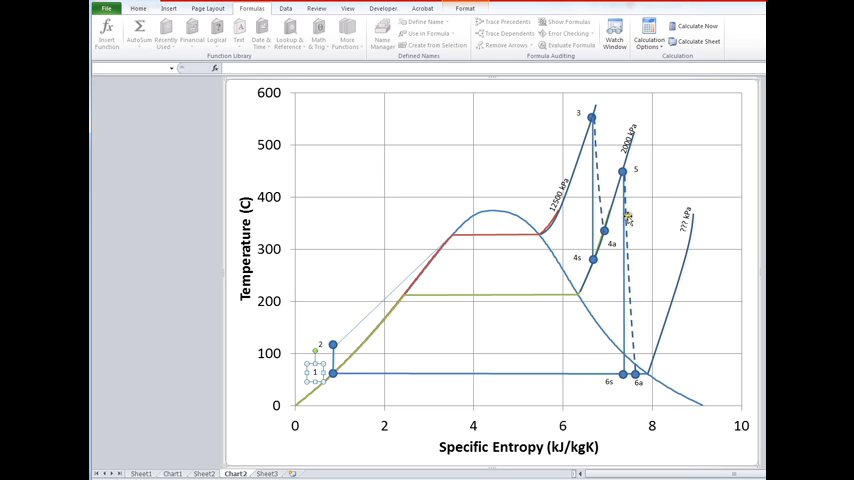
{"action": "mouse_move", "coordinate": [624, 173]}
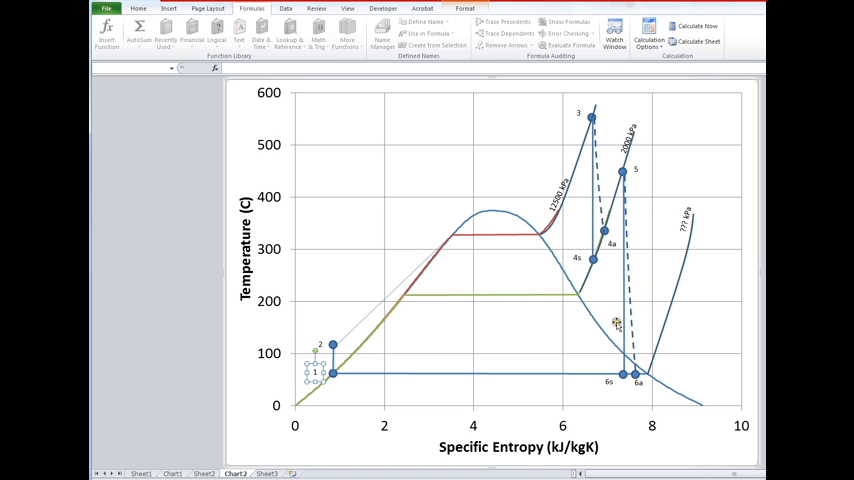
{"action": "mouse_move", "coordinate": [638, 362]}
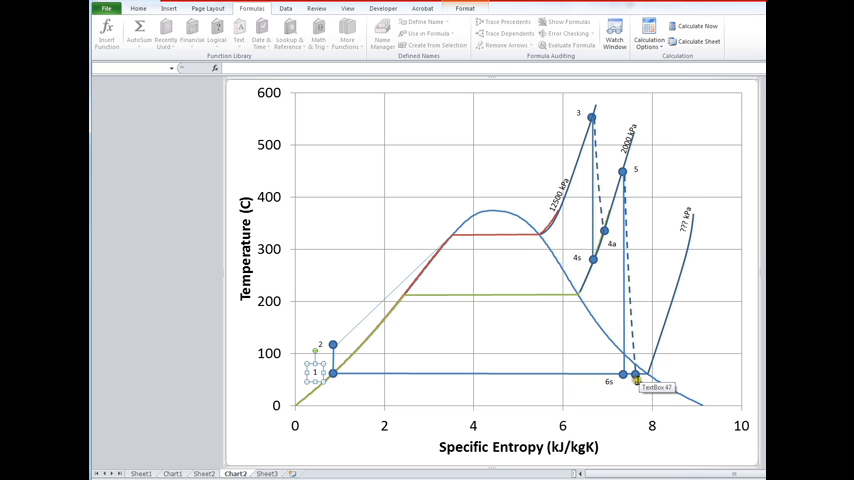
{"action": "mouse_move", "coordinate": [638, 398]}
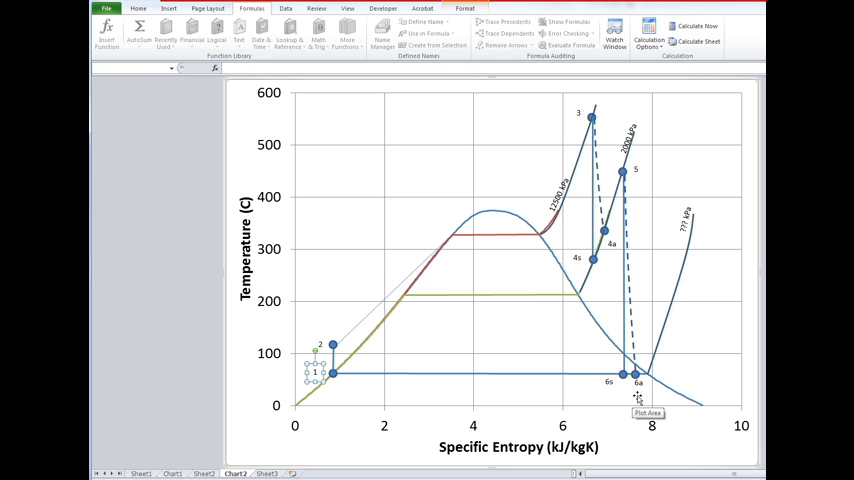
{"action": "mouse_move", "coordinate": [640, 390]}
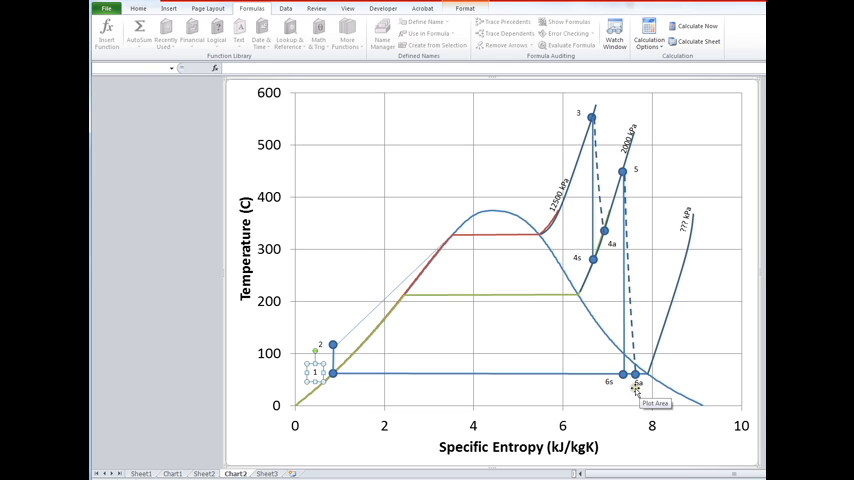
{"action": "mouse_move", "coordinate": [593, 411]}
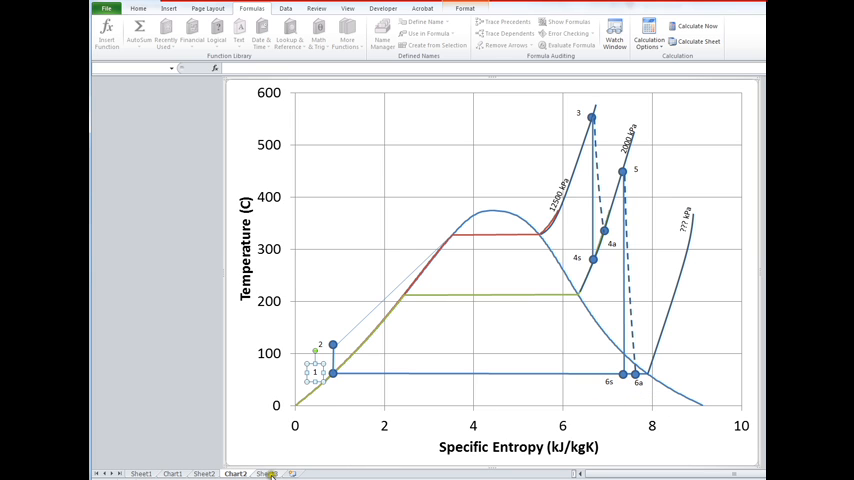
Step: Return to Sheet2 and begin the note 'Find the condenser pressure' in A37
{"action": "left_click", "coordinate": [204, 473]}
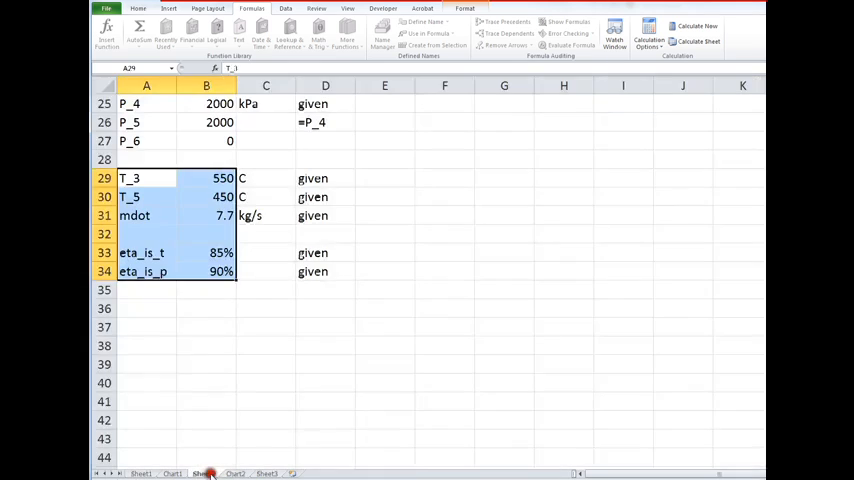
{"action": "left_click", "coordinate": [203, 473]}
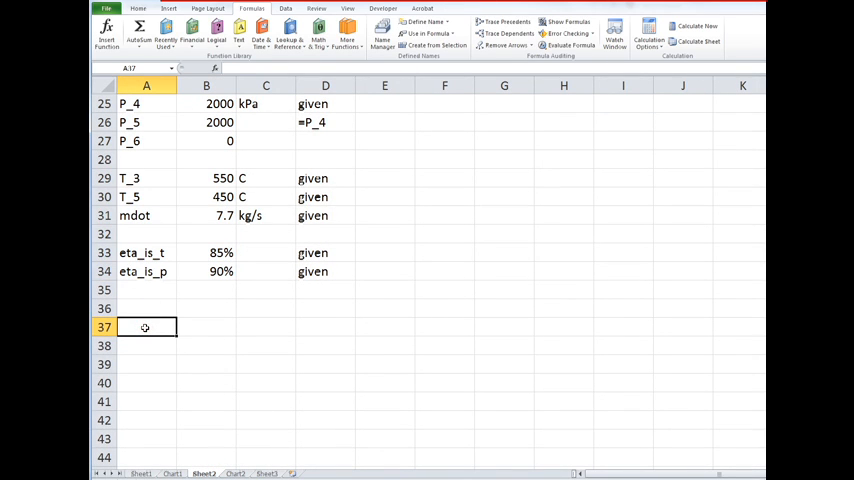
{"action": "type", "text": "Find the condenser presso"}
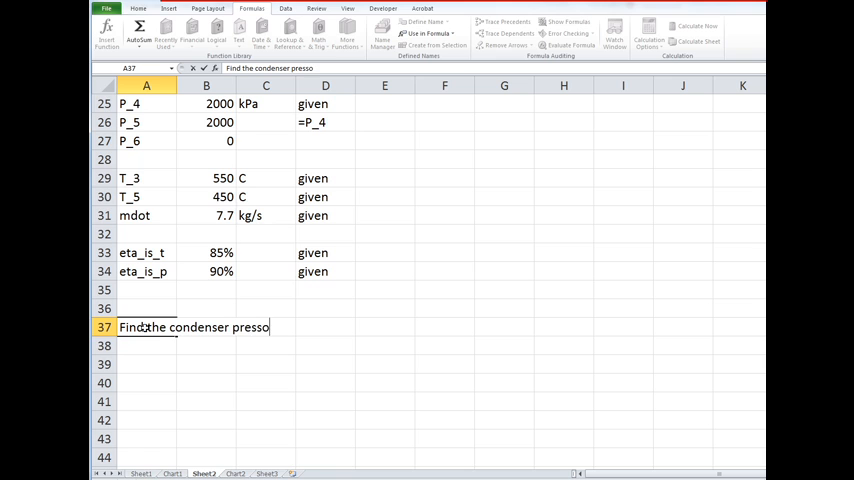
Step: Finish the condenser note and type 'First analyze the ideal expansion in the second turbine stage'
{"action": "key", "text": "Return"}
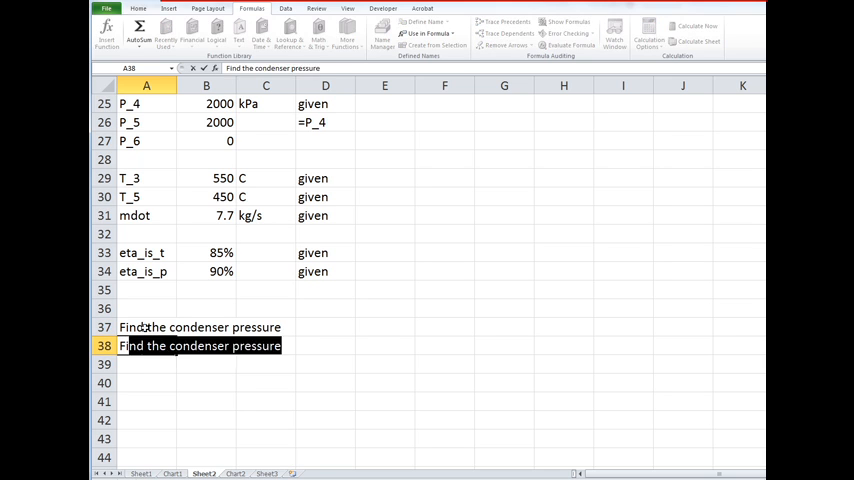
{"action": "type", "text": "First analyze"}
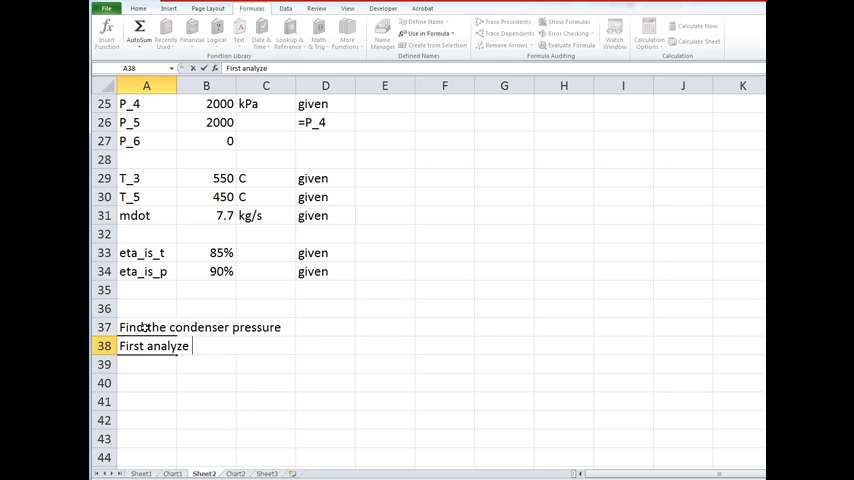
{"action": "type", "text": "the s"}
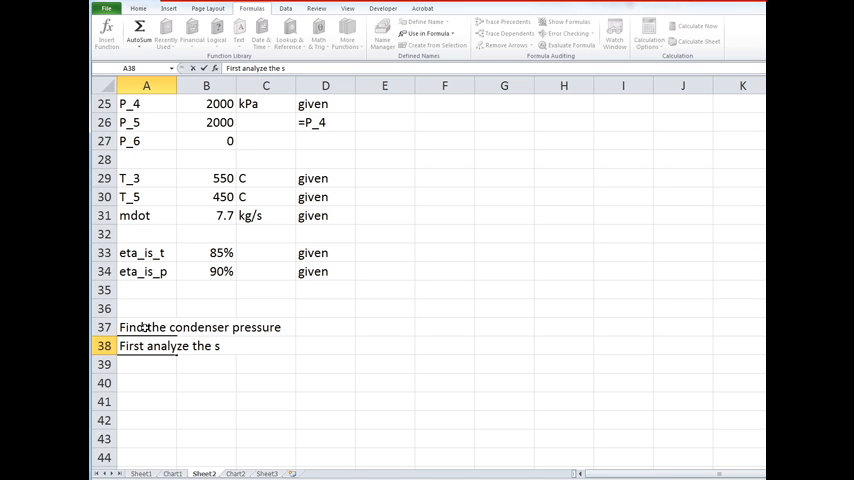
{"action": "type", "text": "is"}
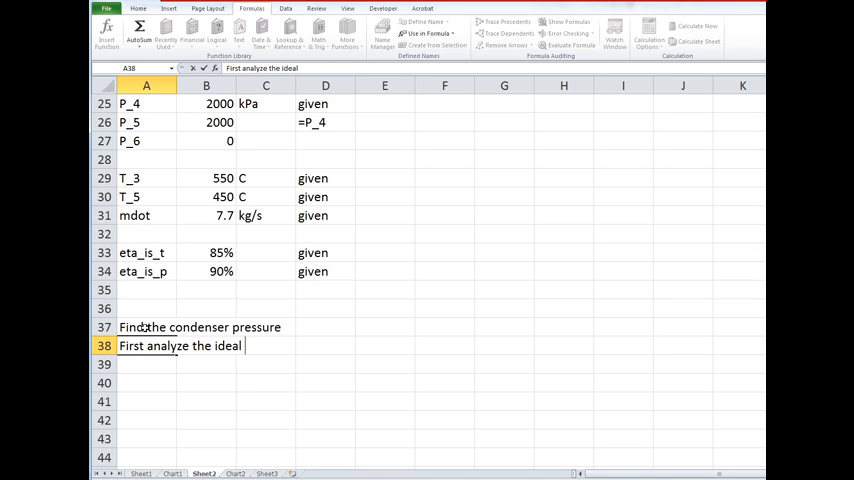
{"action": "type", "text": "expansion in the s"}
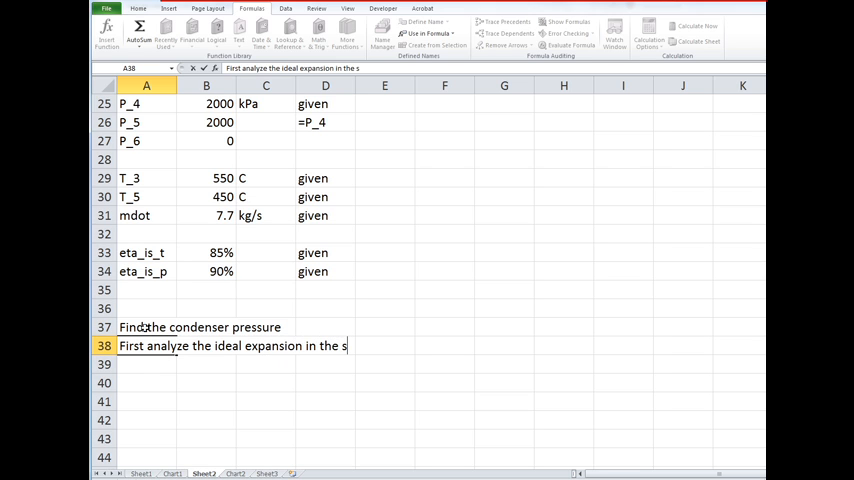
{"action": "type", "text": "econd tur"}
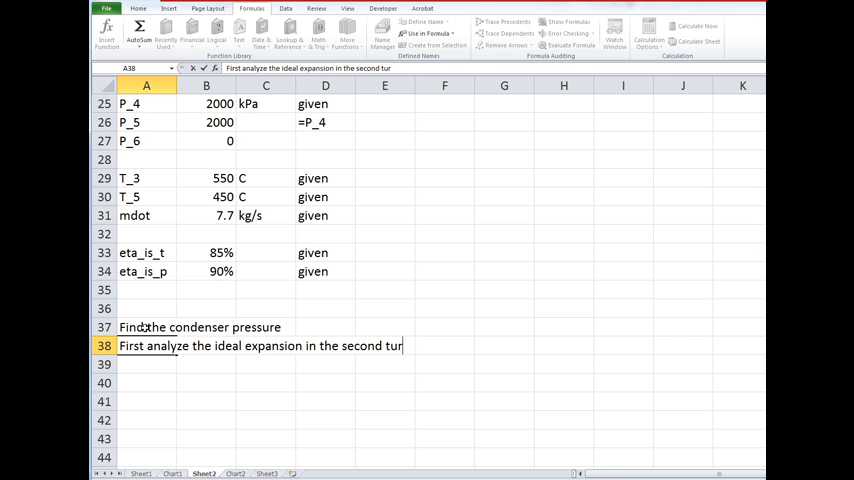
{"action": "type", "text": "bine stage"}
{"action": "left_click", "coordinate": [147, 364]}
{"action": "type", "text": "h"}
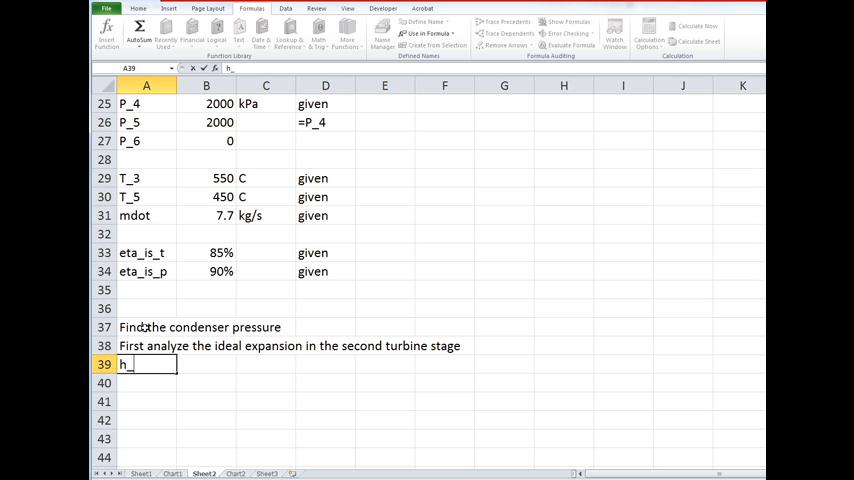
Step: Enter h_5 = h_pT_H2O(P_5,T_5), giving 3358.05 kJ/kg
{"action": "type", "text": "_5"}
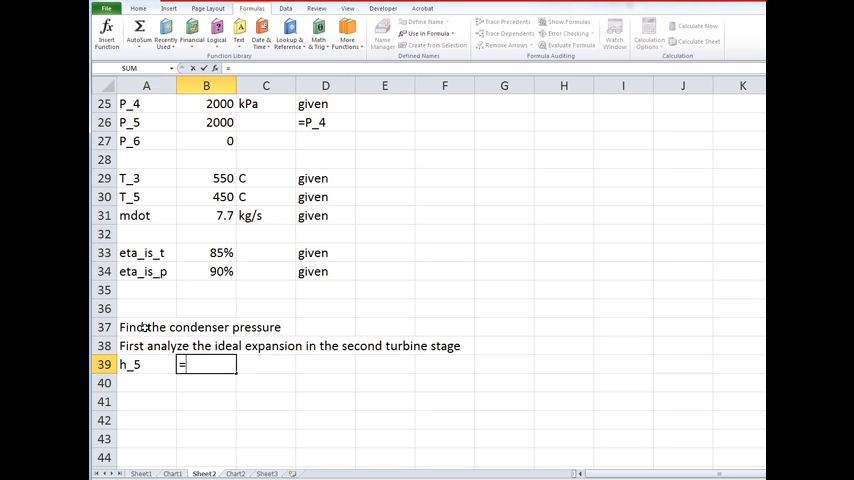
{"action": "type", "text": "=h"}
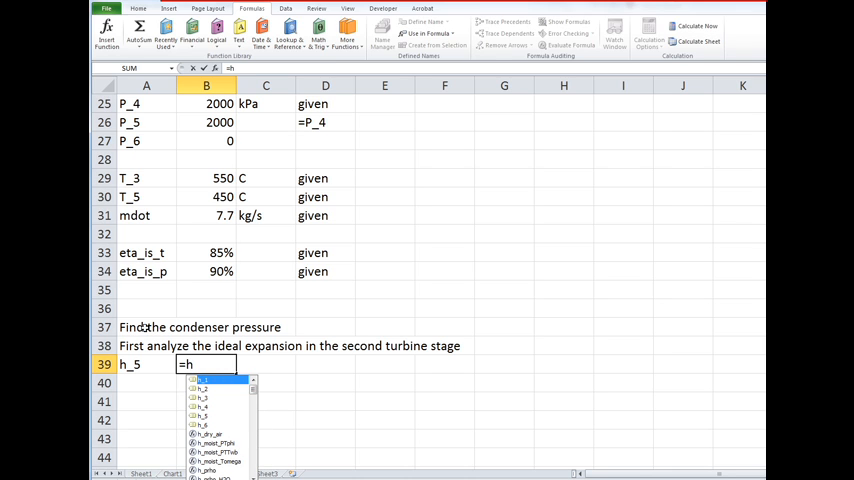
{"action": "type", "text": "_pT_H2O("}
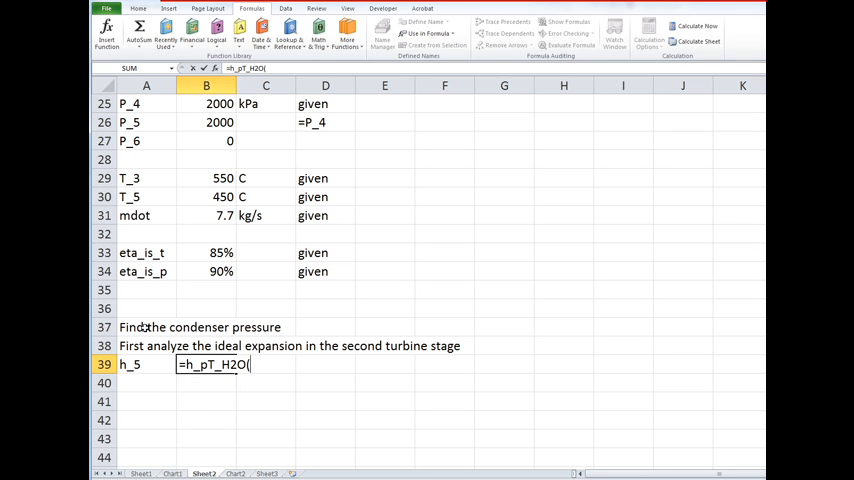
{"action": "type", "text": "P_5,T_5)"}
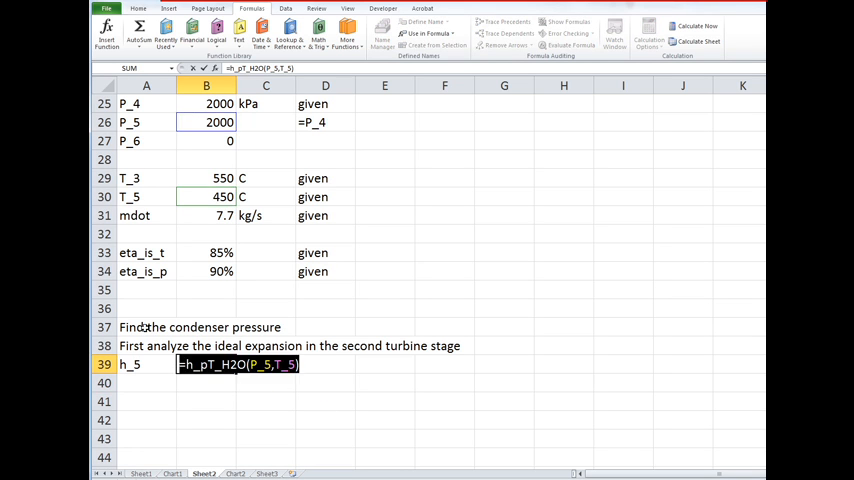
{"action": "key", "text": "Return"}
{"action": "type", "text": "kJ/k"}
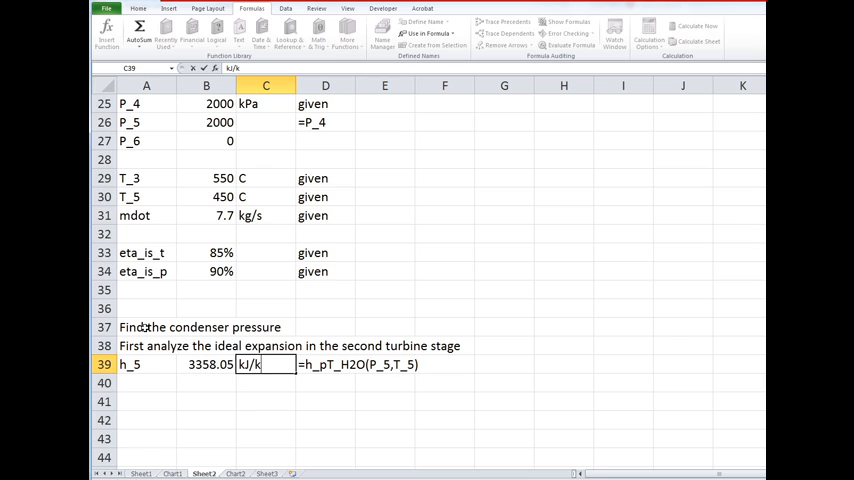
{"action": "type", "text": "g"}
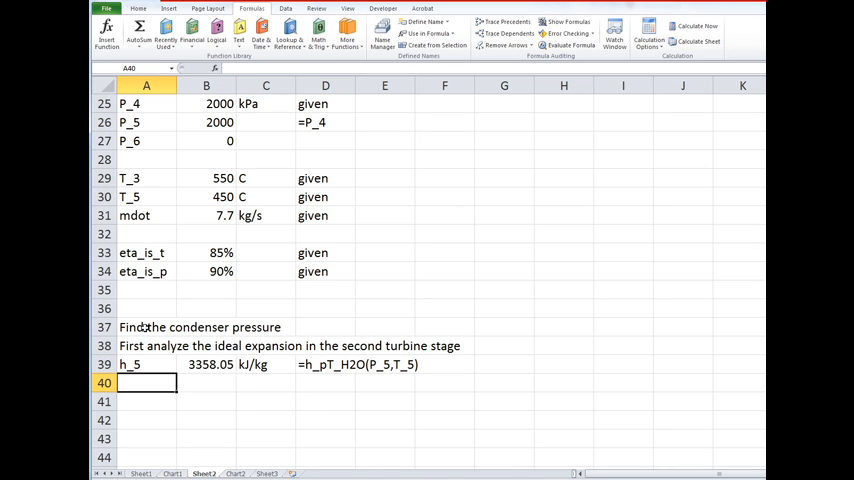
Step: Add s_5 = s_pT_H2O(P_5,T_5) at 7.28634 kJ/kg-K and label row 41 s_6s
{"action": "left_click", "coordinate": [206, 364]}
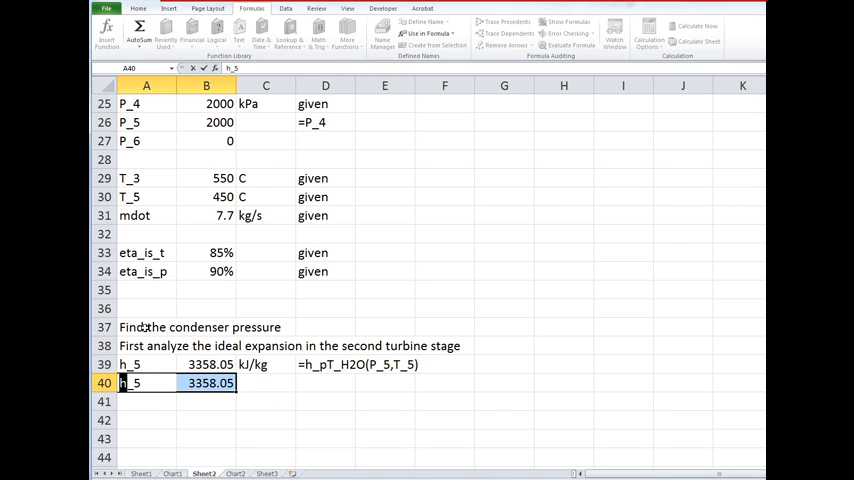
{"action": "type", "text": "s_5"}
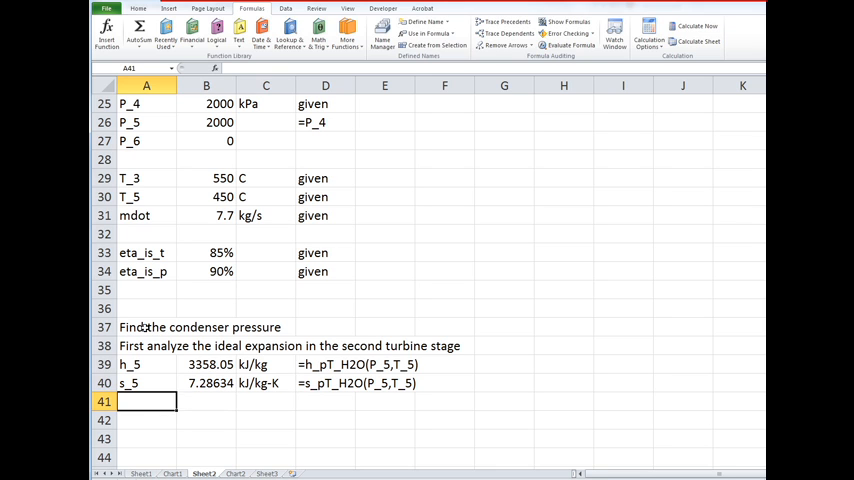
{"action": "type", "text": "s_5"}
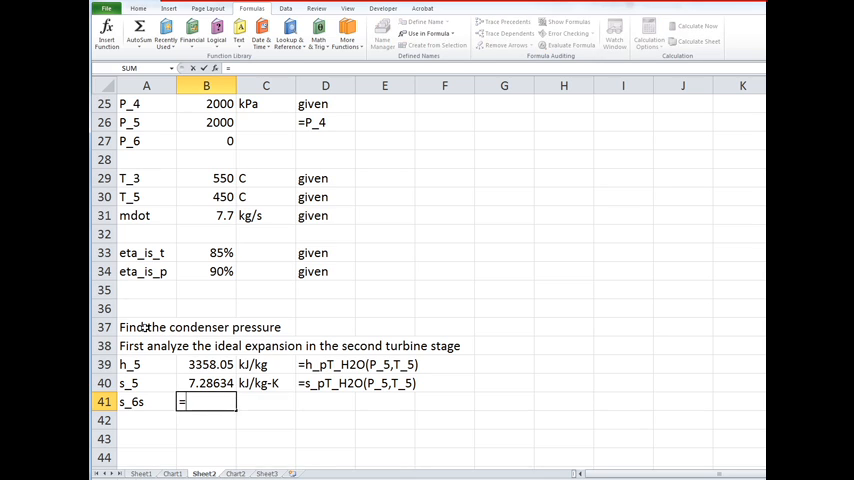
Step: Set s_6s in B41 to the formula =s_5
{"action": "type", "text": "=s_5"}
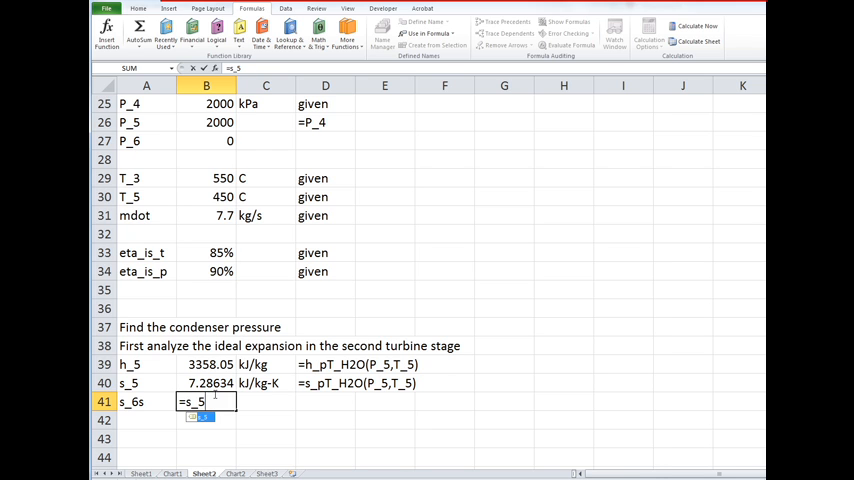
{"action": "key", "text": "Return"}
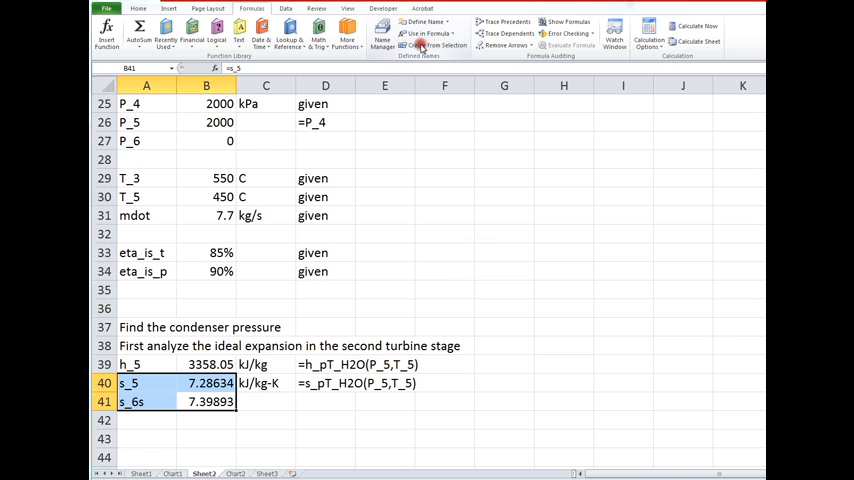
Step: Create cell names from the left-column labels for the new rows
{"action": "left_click", "coordinate": [420, 44]}
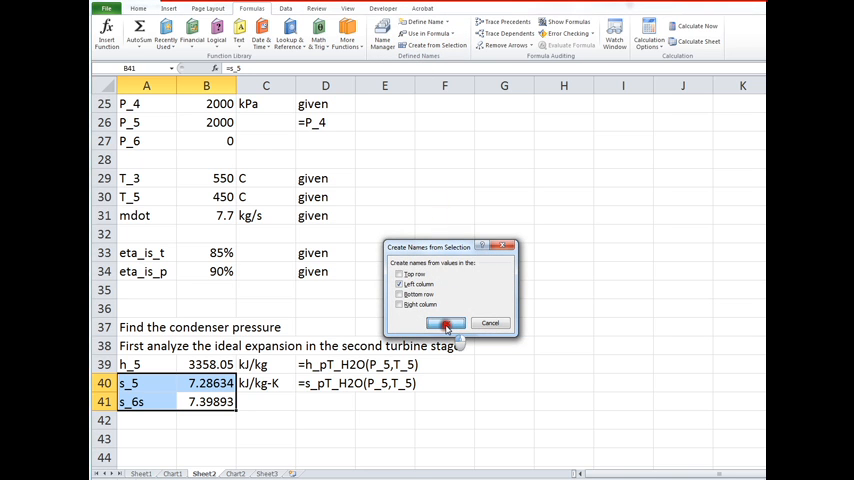
{"action": "left_click", "coordinate": [446, 323]}
{"action": "type", "text": "=s_5"}
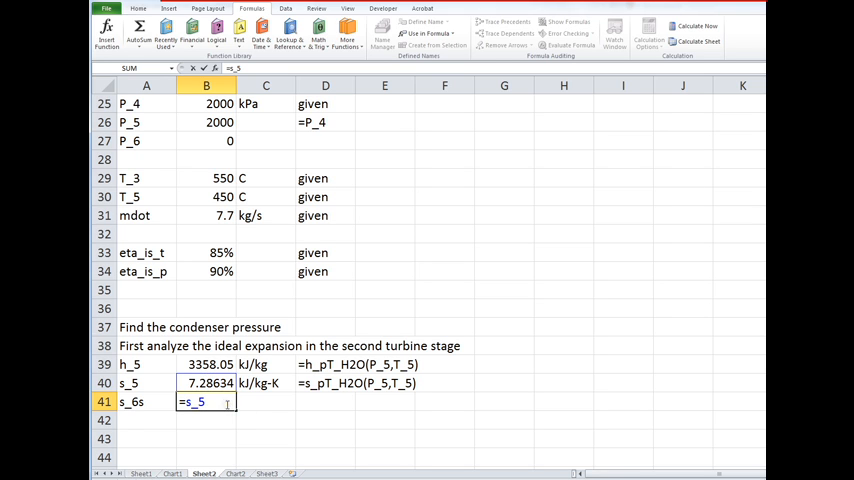
{"action": "key", "text": "Return"}
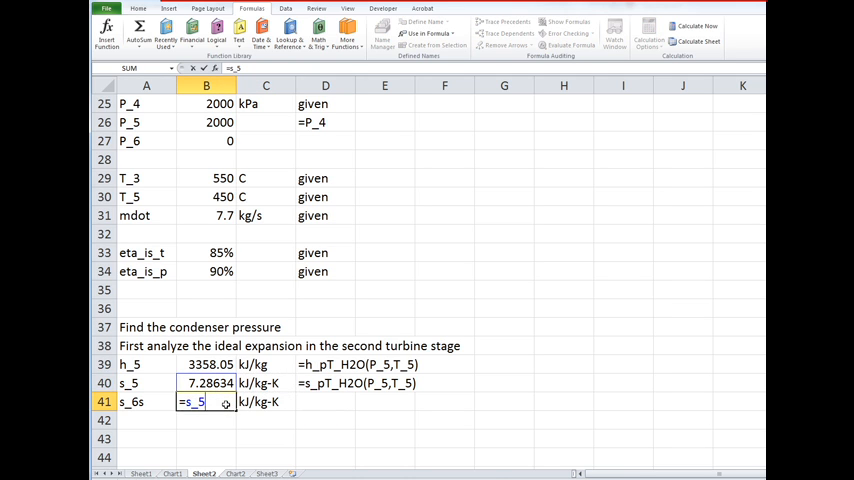
{"action": "key", "text": "Return"}
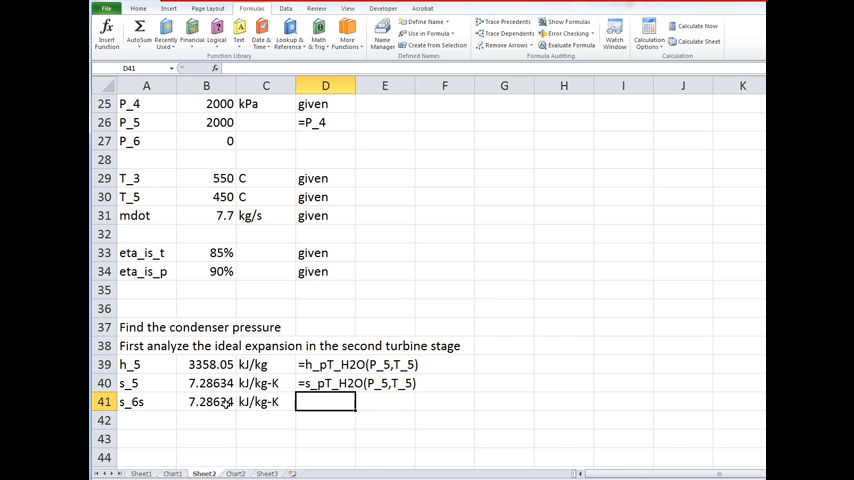
Step: Add the note '=s_5 for isentropic expansion in ideal case' beside s_6s
{"action": "type", "text": "=s_5"}
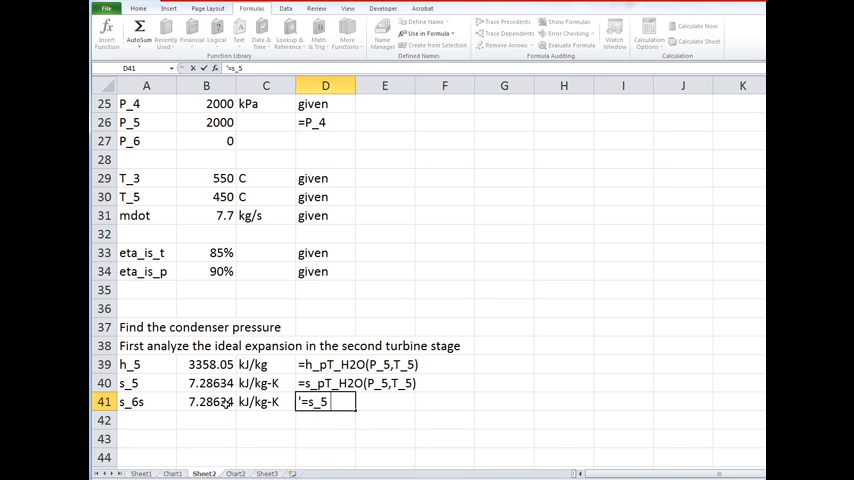
{"action": "type", "text": "for isent"}
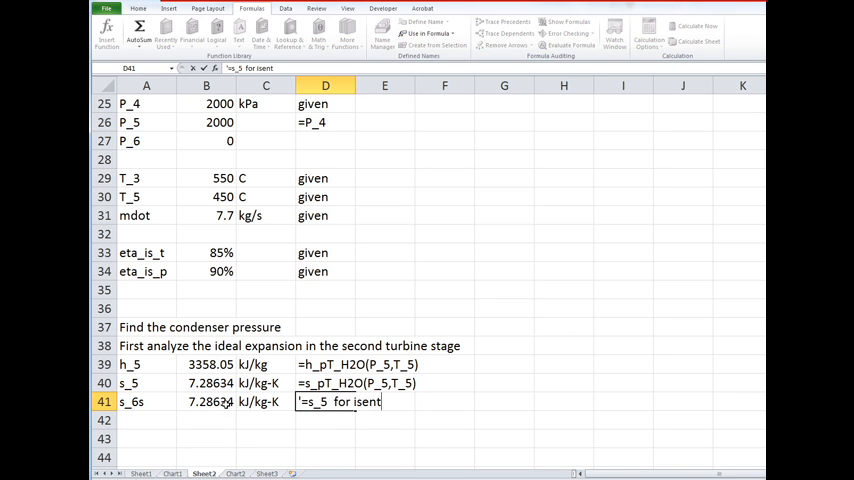
{"action": "type", "text": "ropica"}
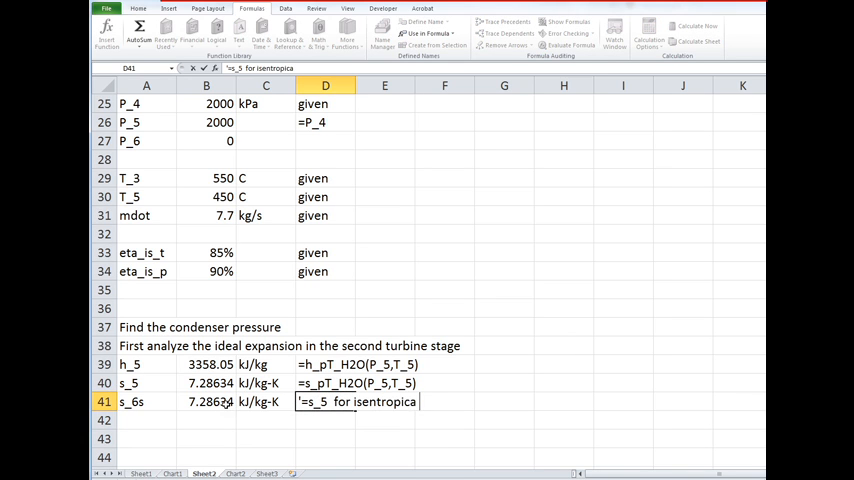
{"action": "type", "text": "expansion in idea"}
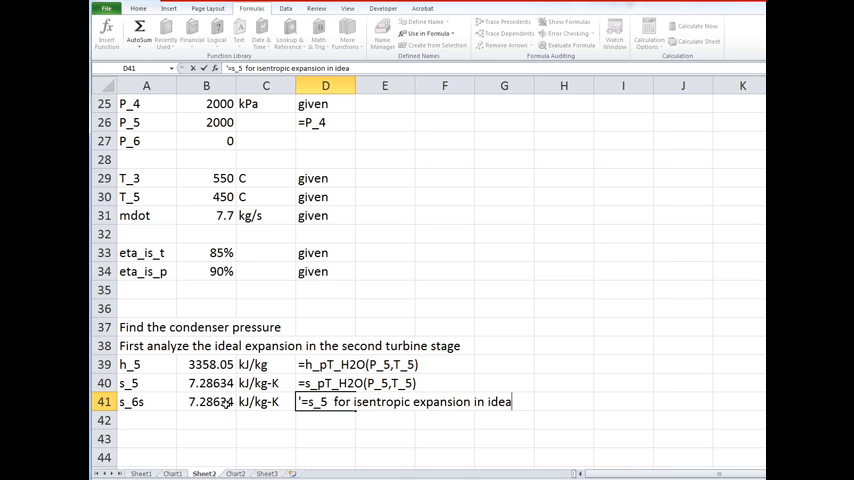
{"action": "key", "text": "Return"}
{"action": "type", "text": "="}
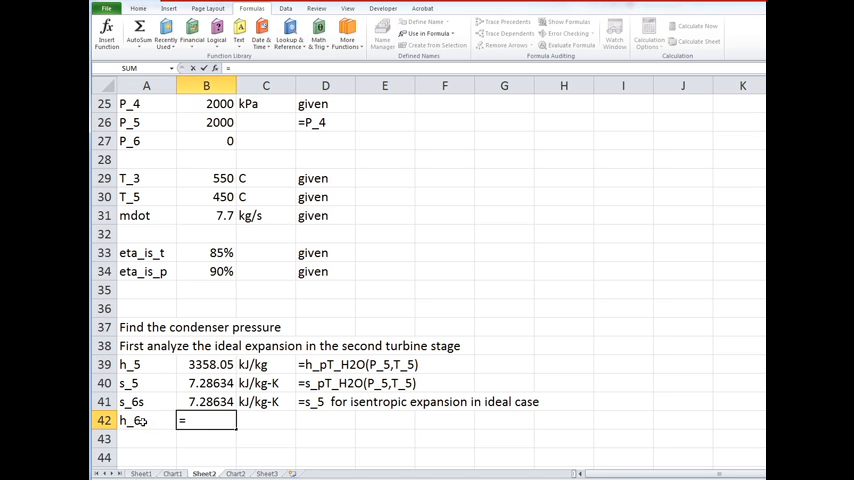
Step: Enter h_6s = h_ps_H2O(P_6,s_6s) and confirm P_6 still reads 0
{"action": "type", "text": "h_P"}
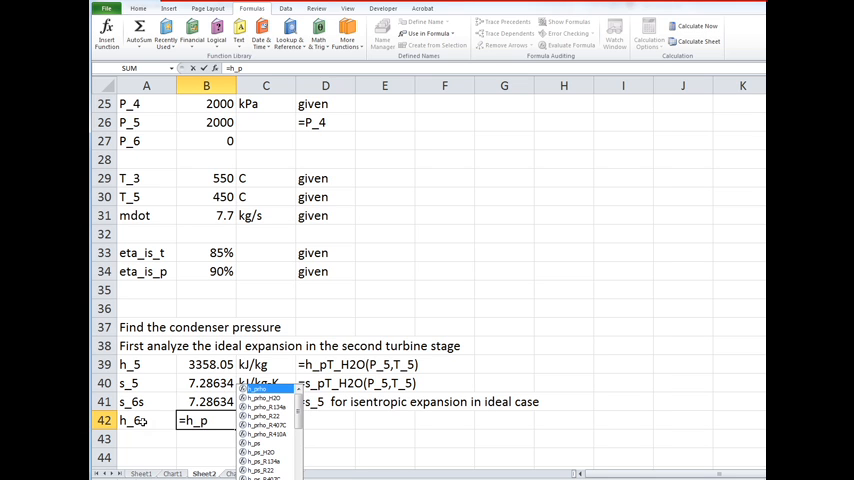
{"action": "type", "text": "s_H2O(P_6,s_6s"}
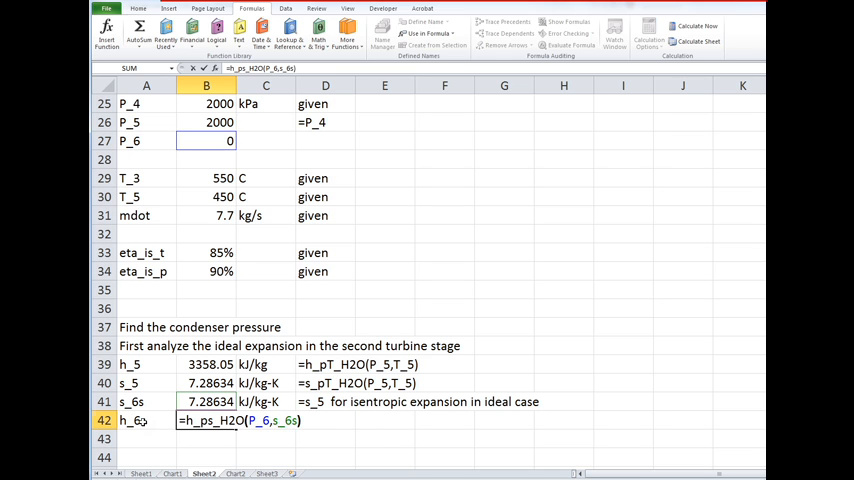
{"action": "key", "text": "Return"}
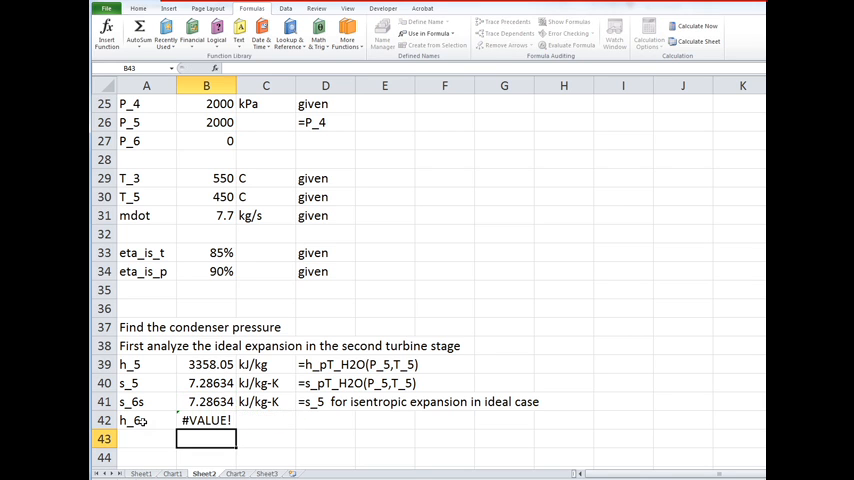
{"action": "left_click", "coordinate": [325, 419]}
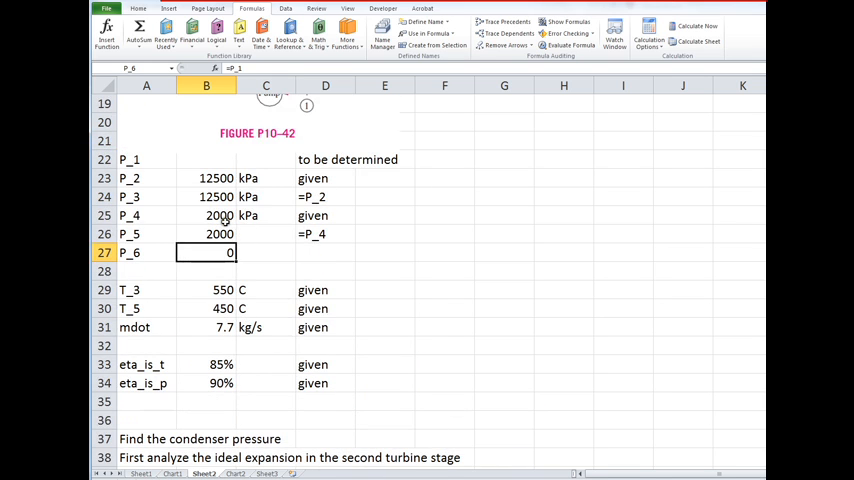
Step: Set P_1 to 15 kPa and set P_6 to =P_1, noting '=P_1' and 'to be determined'
{"action": "left_click", "coordinate": [205, 159]}
{"action": "type", "text": "15"}
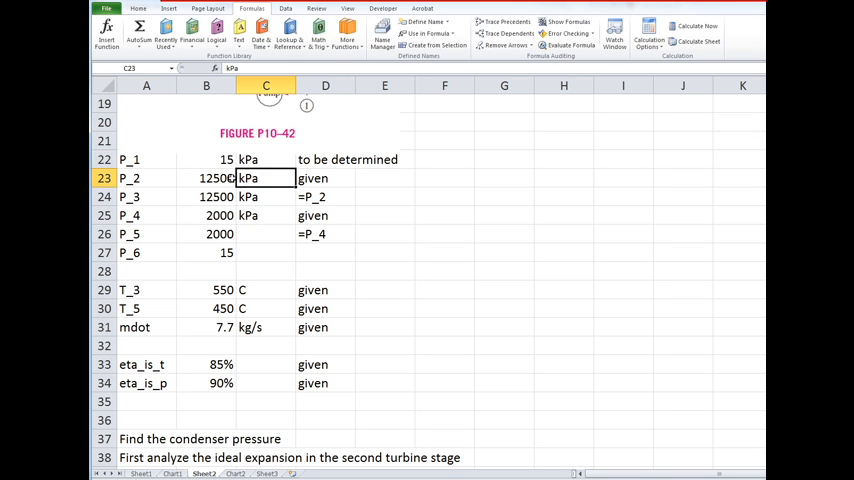
{"action": "left_click", "coordinate": [265, 215]}
{"action": "type", "text": "'=P_1"}
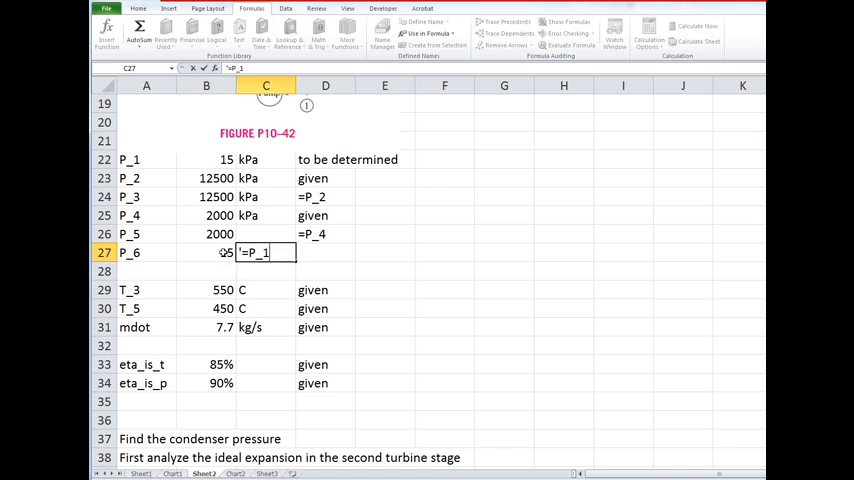
{"action": "key", "text": "Return"}
{"action": "type", "text": "to be determined"}
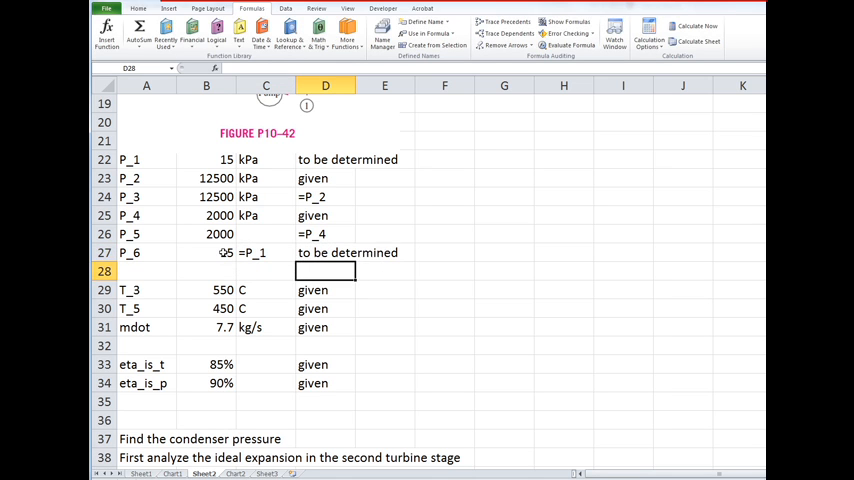
{"action": "scroll", "scroll_direction": "down", "scroll_amount": 3}
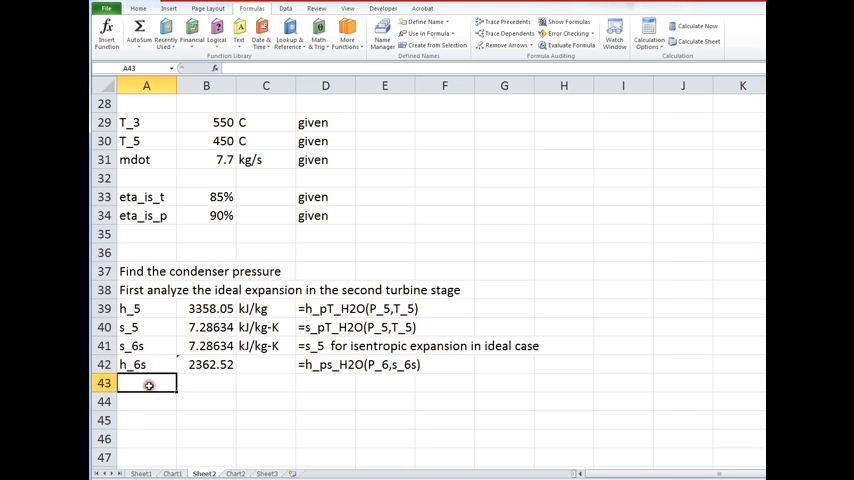
Step: Add w_5_6s as =h_5-h_6s (995.531), name rows 39–43 from labels, add kJ/kg units
{"action": "type", "text": "w_5_6s"}
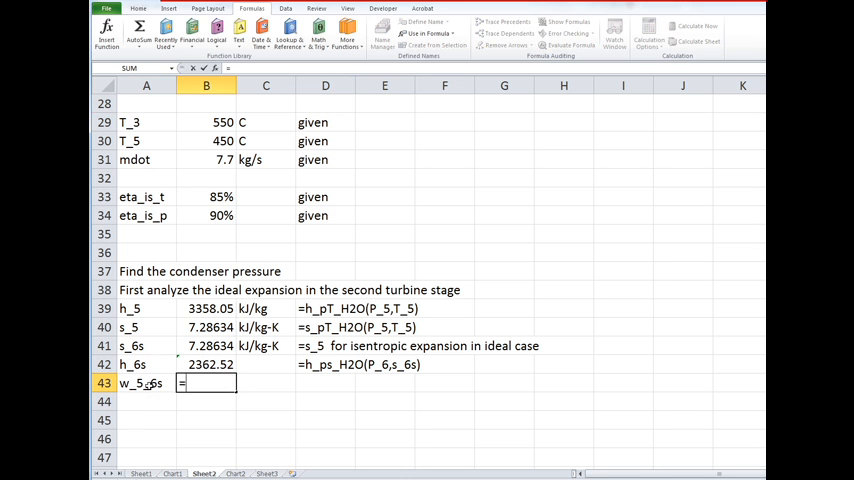
{"action": "type", "text": "=h"}
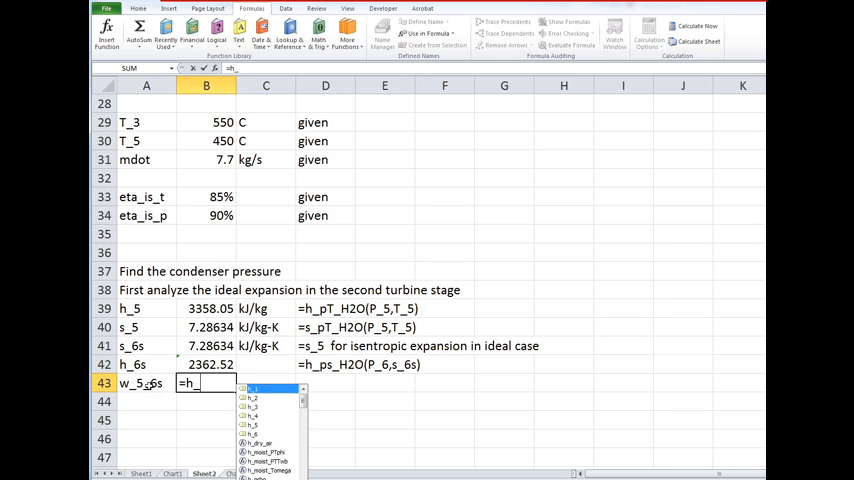
{"action": "type", "text": "_5-h_6s"}
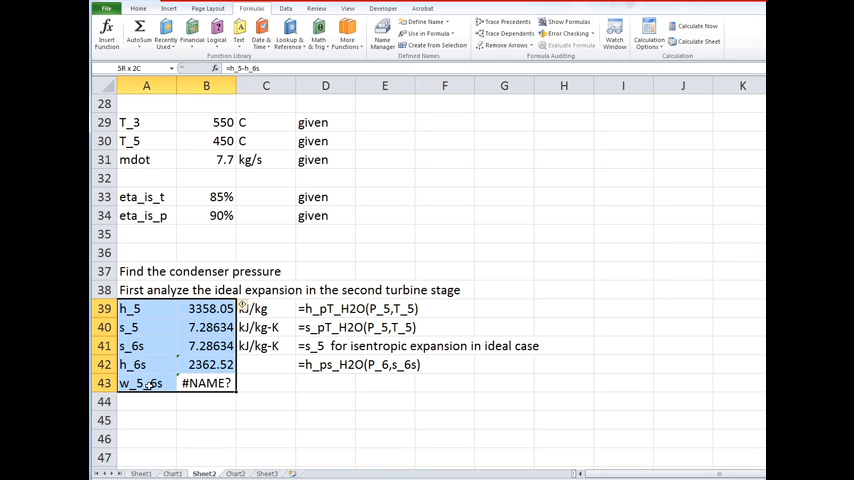
{"action": "left_click", "coordinate": [435, 45]}
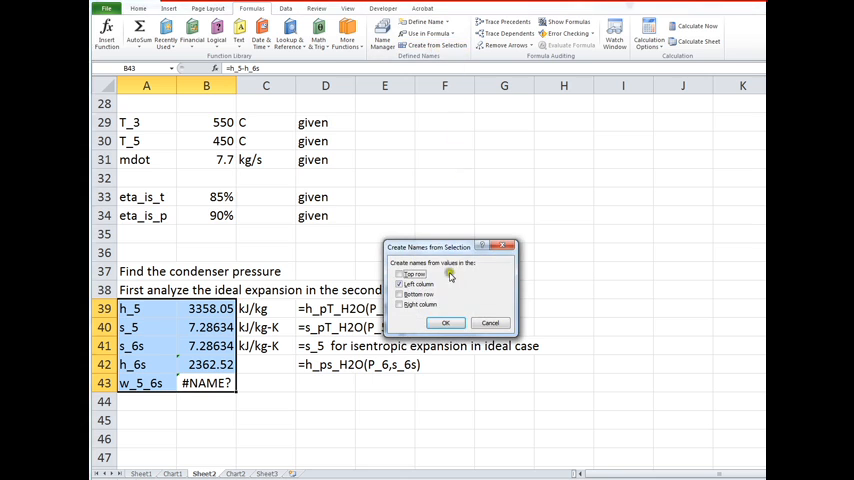
{"action": "left_click", "coordinate": [446, 322]}
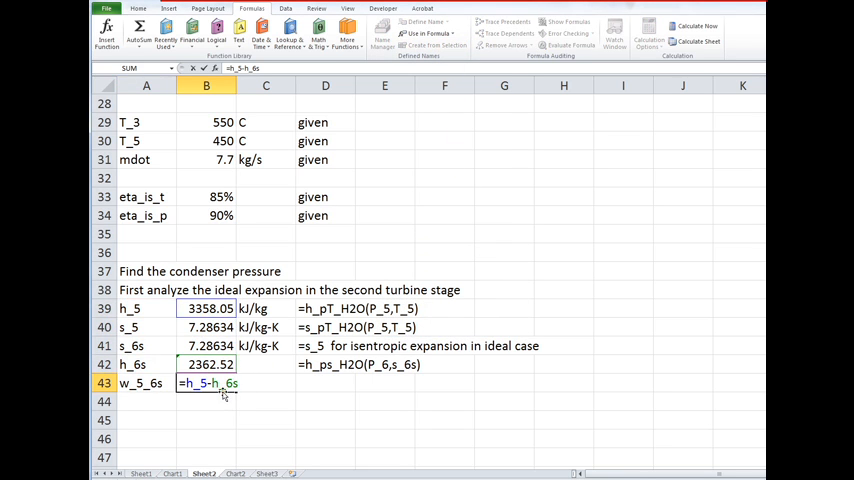
{"action": "key", "text": "Return"}
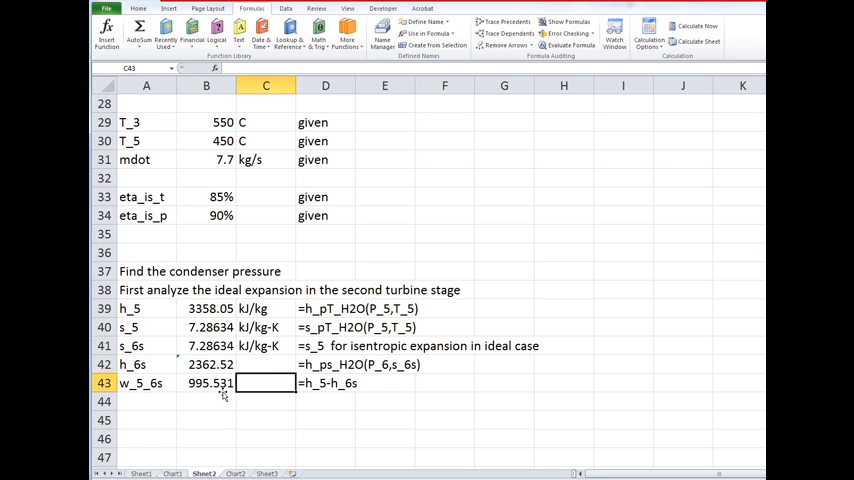
{"action": "left_click", "coordinate": [266, 327]}
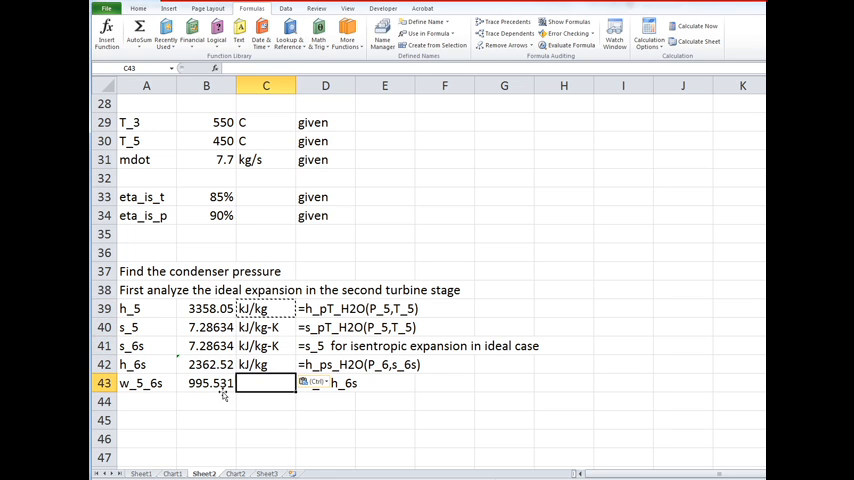
{"action": "key", "text": "Return"}
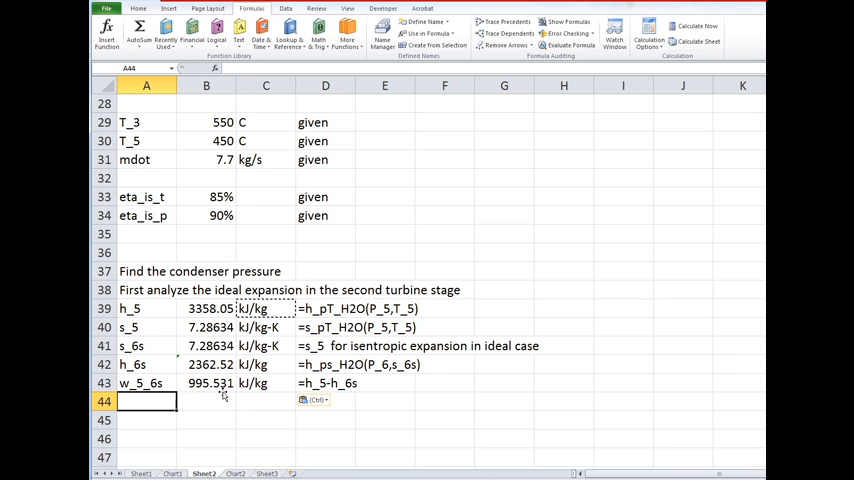
Step: Add w_5_6a as =w_5_6s*eta_is_t (846.201 kJ/kg), noted 'use the isentropic efficiency to find'
{"action": "type", "text": "w_5_6s"}
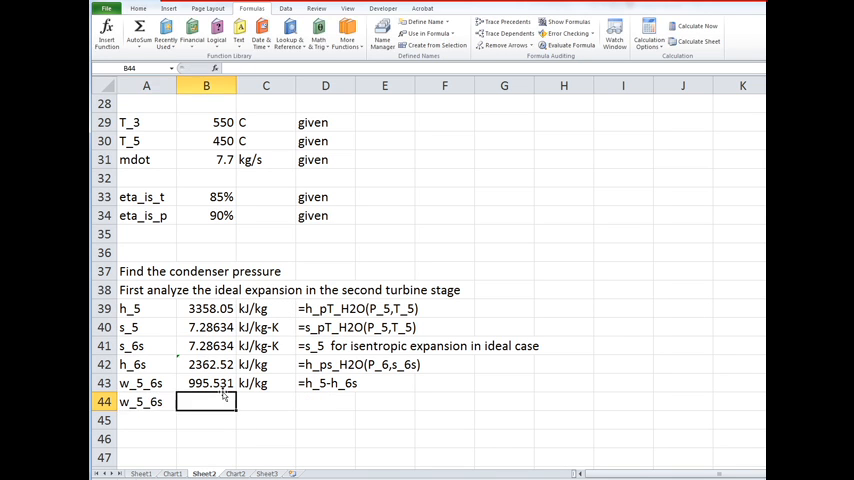
{"action": "type", "text": "w_5_6"}
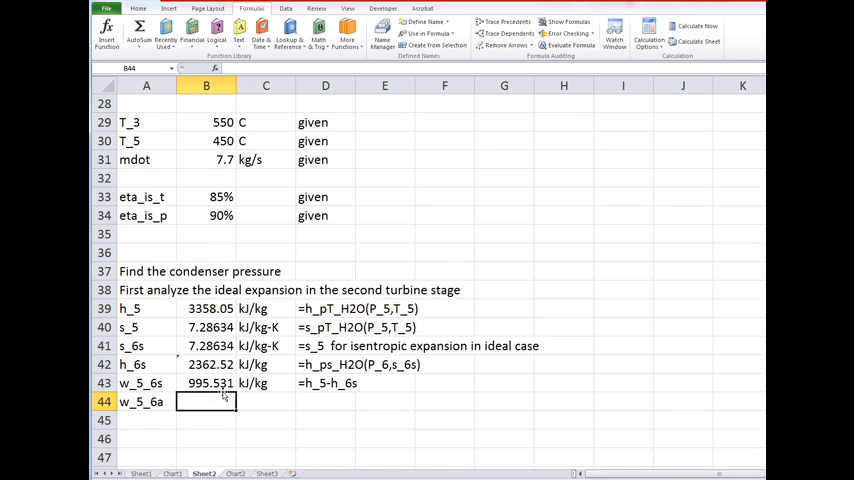
{"action": "type", "text": "="}
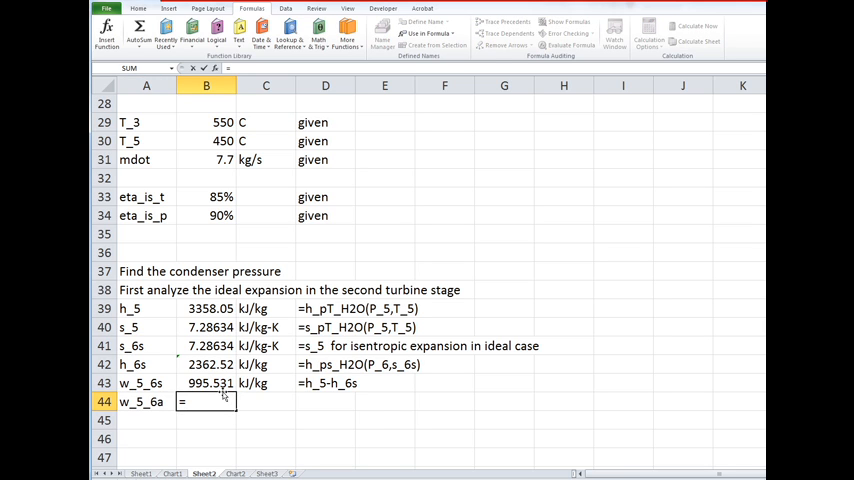
{"action": "type", "text": "=w_5_6s"}
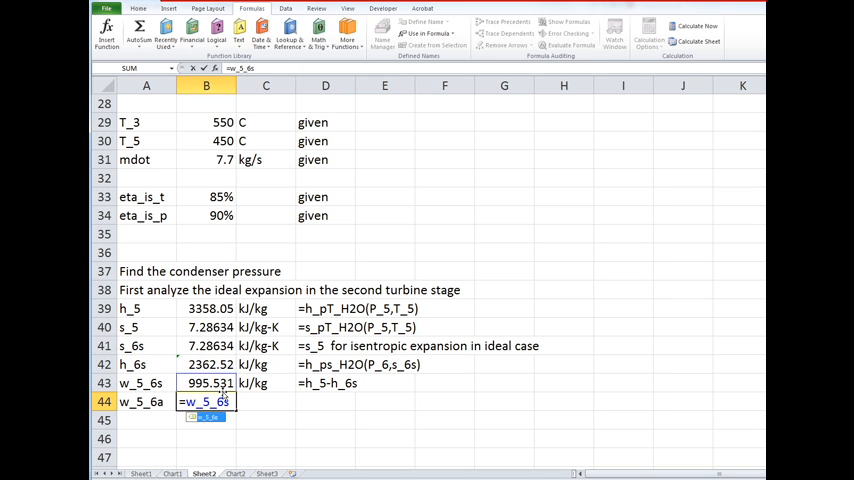
{"action": "type", "text": "*e"}
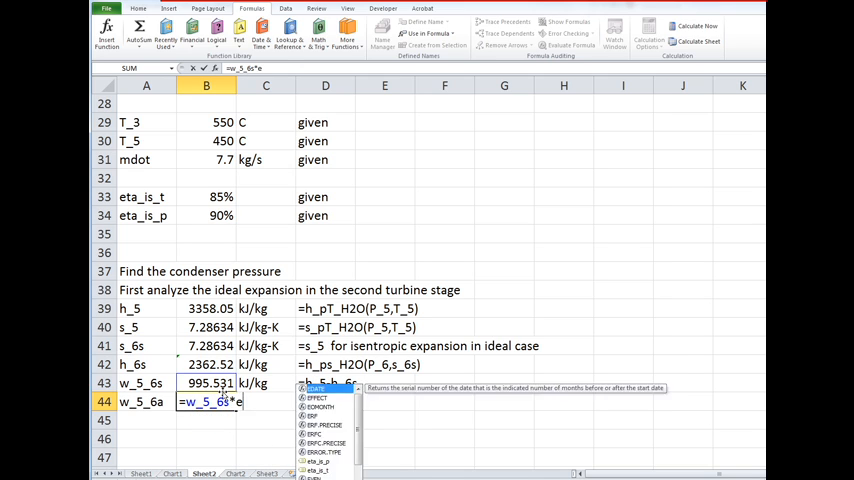
{"action": "type", "text": "ta_is_t"}
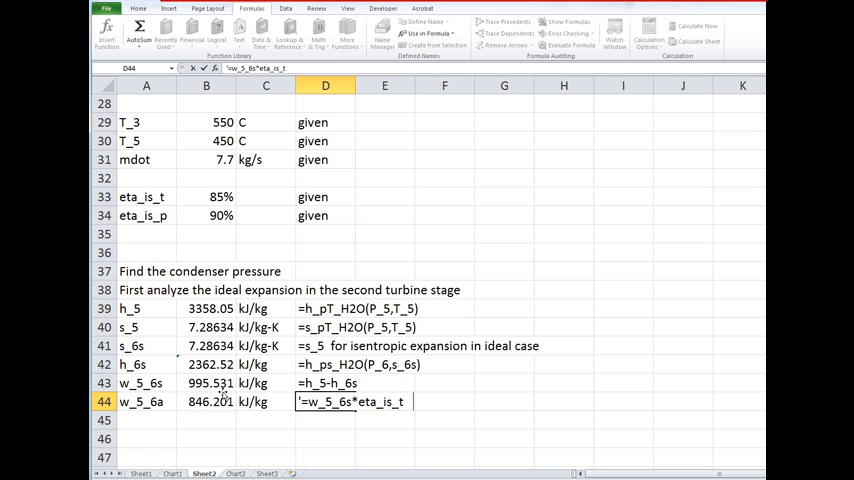
{"action": "type", "text": "use t"}
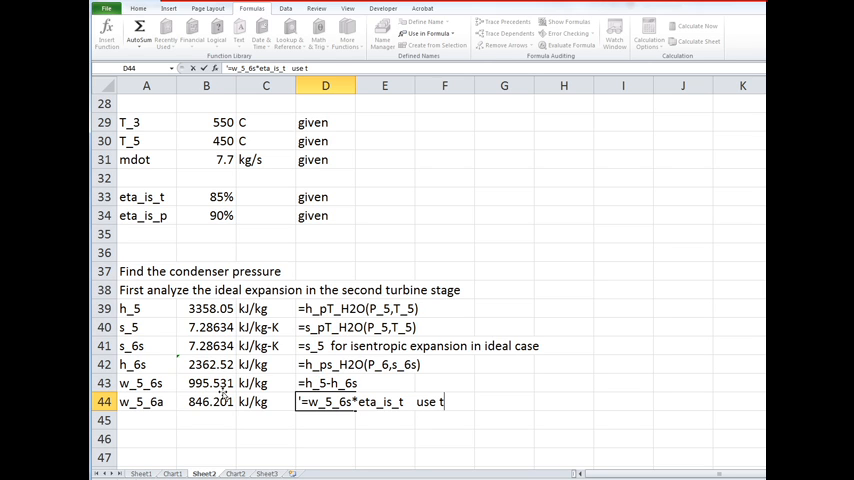
{"action": "type", "text": "he isentropic efficien"}
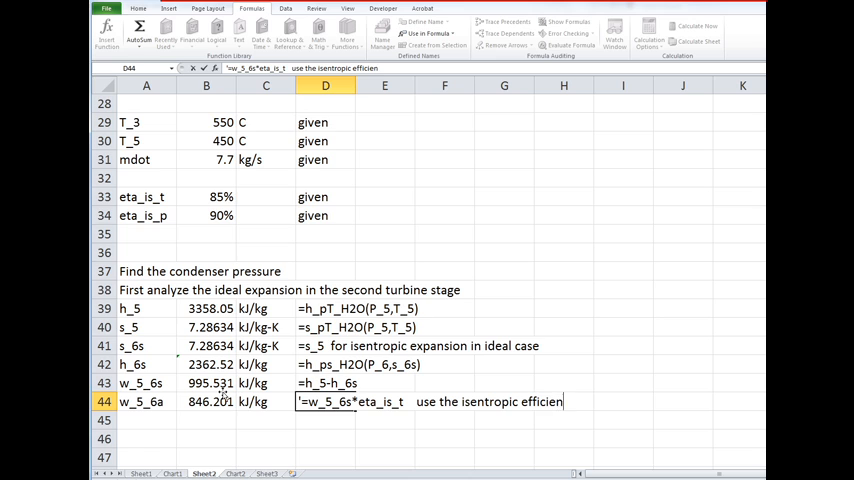
{"action": "type", "text": "to fi"}
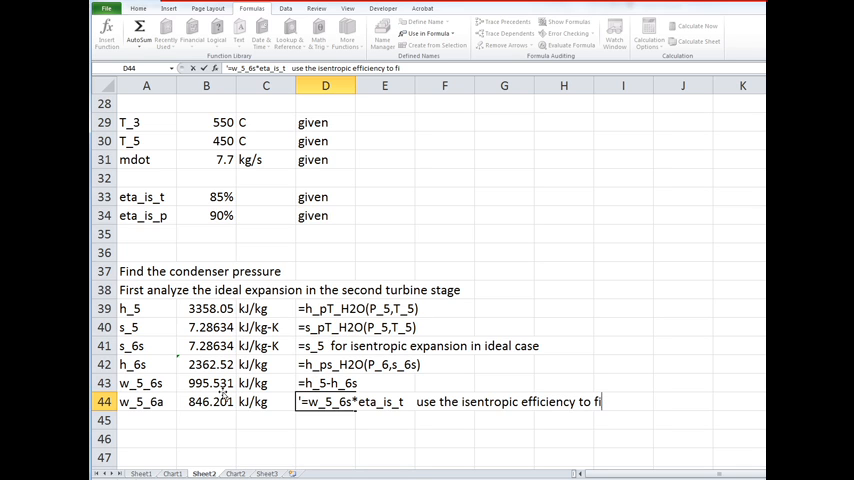
{"action": "type", "text": "nd"}
{"action": "key", "text": "Return"}
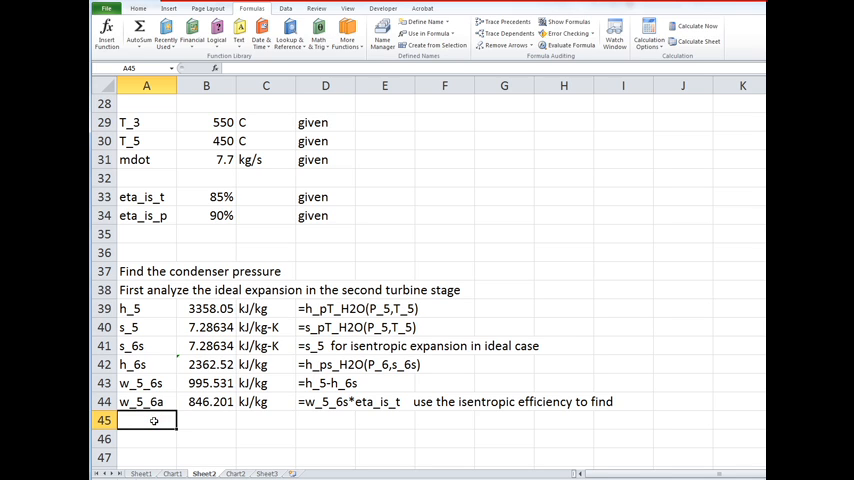
Step: Enter h_6a as =h_5-w_5_6a, giving 2511.85
{"action": "type", "text": "h_6a"}
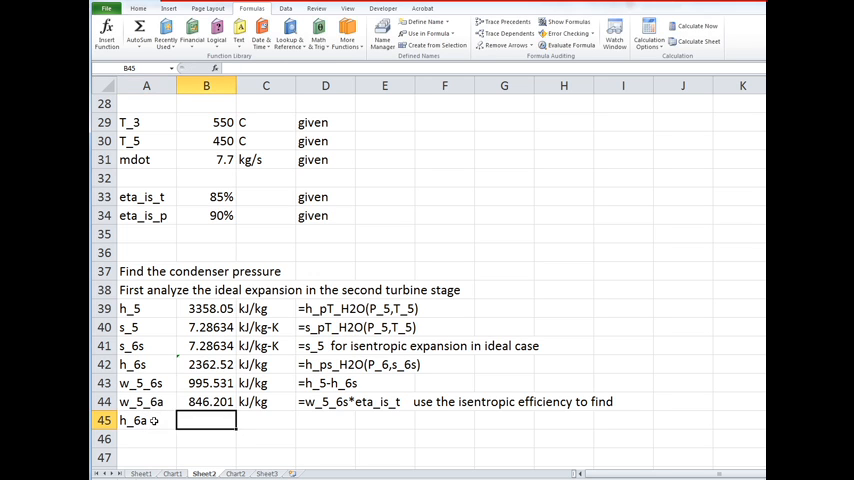
{"action": "type", "text": "="}
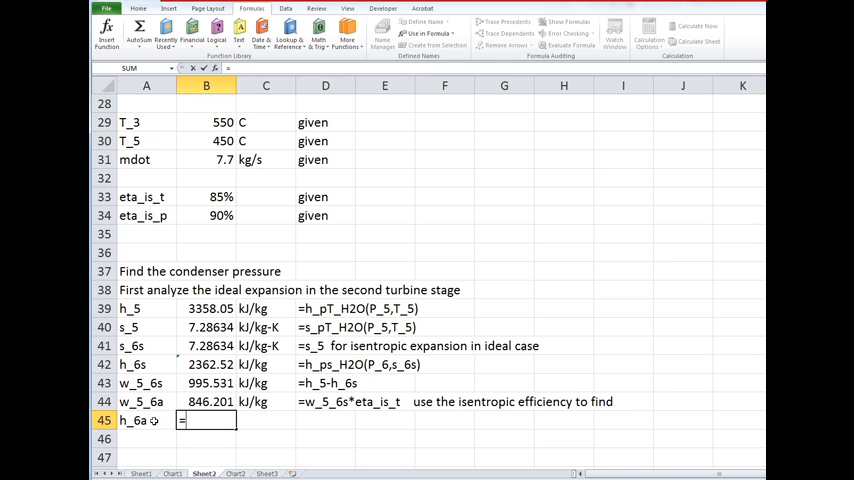
{"action": "type", "text": "=h5"}
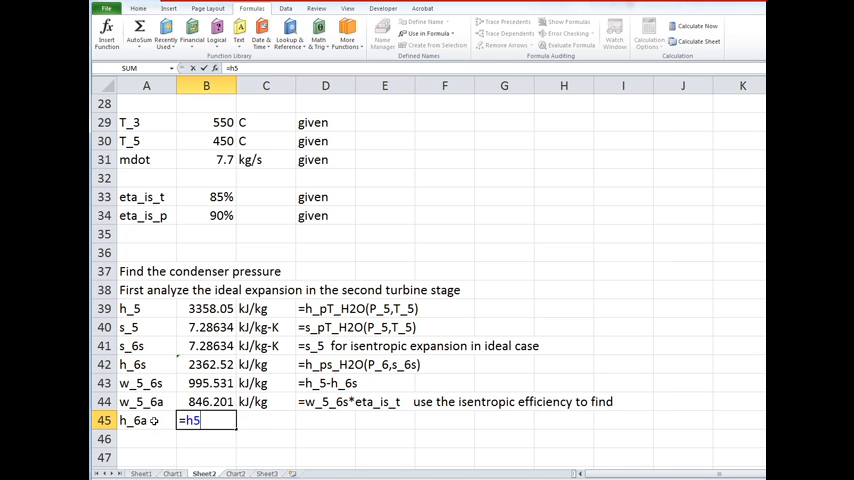
{"action": "type", "text": "-w"}
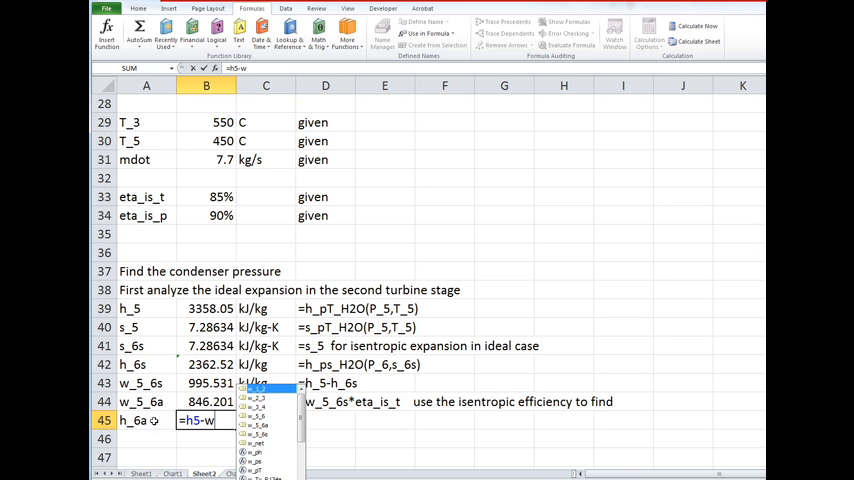
{"action": "type", "text": "_5_6a"}
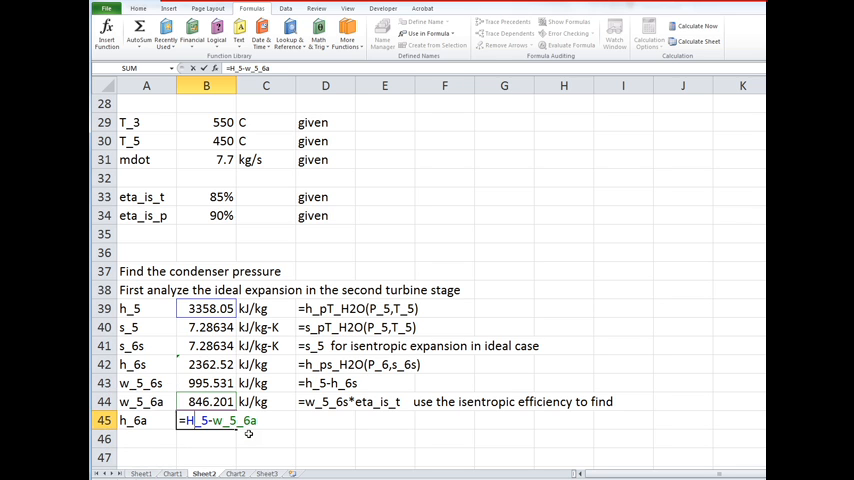
{"action": "key", "text": "Return"}
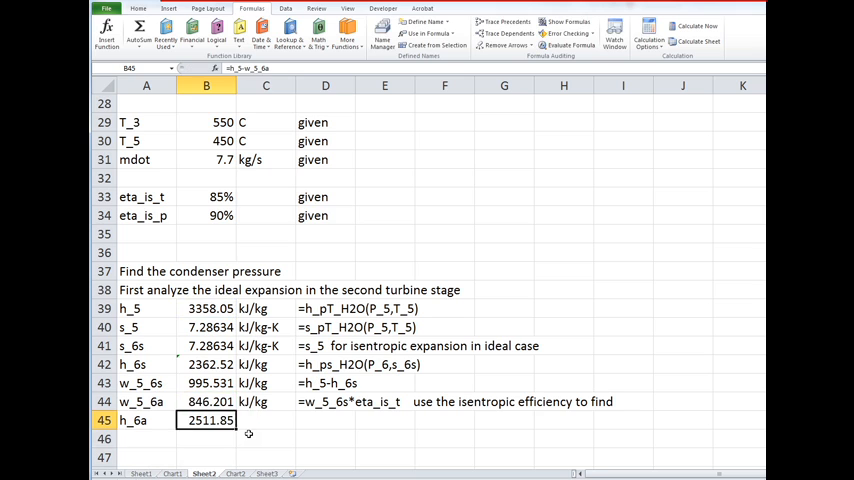
Step: Copy row 44's kJ/kg unit and note to row 45, noting '=h_5-w_5_6a'
{"action": "left_click", "coordinate": [325, 420]}
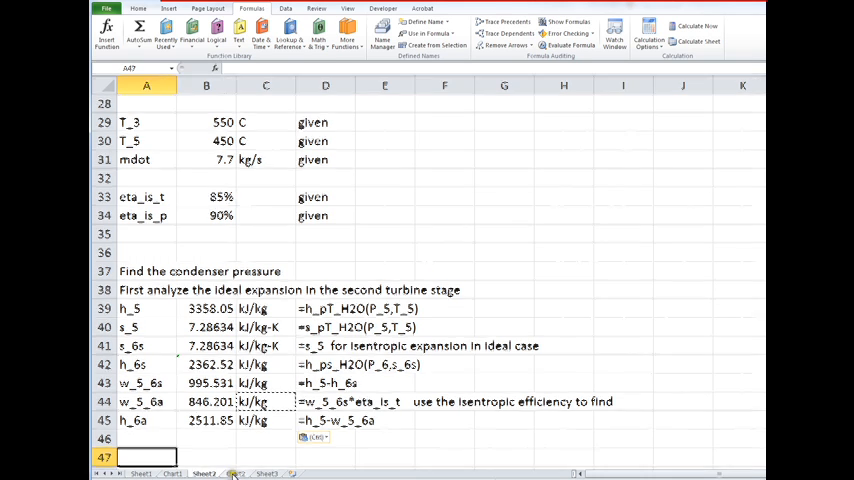
{"action": "left_click", "coordinate": [237, 473]}
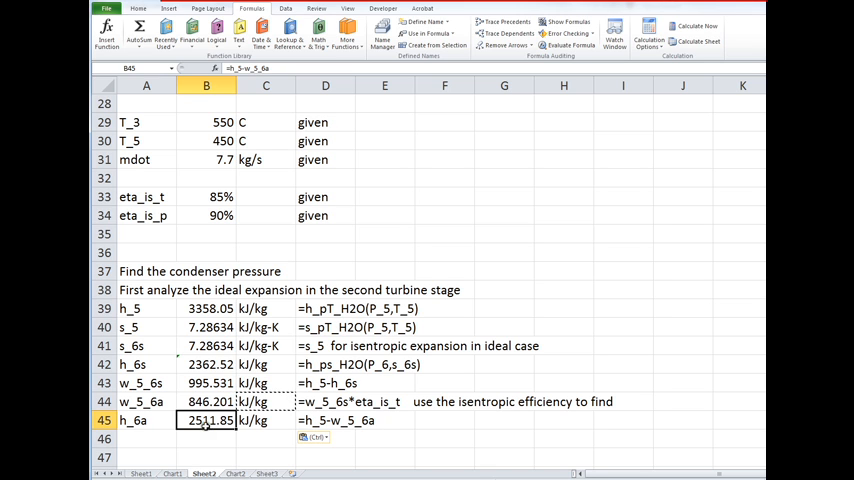
{"action": "scroll", "scroll_direction": "up", "scroll_amount": 3}
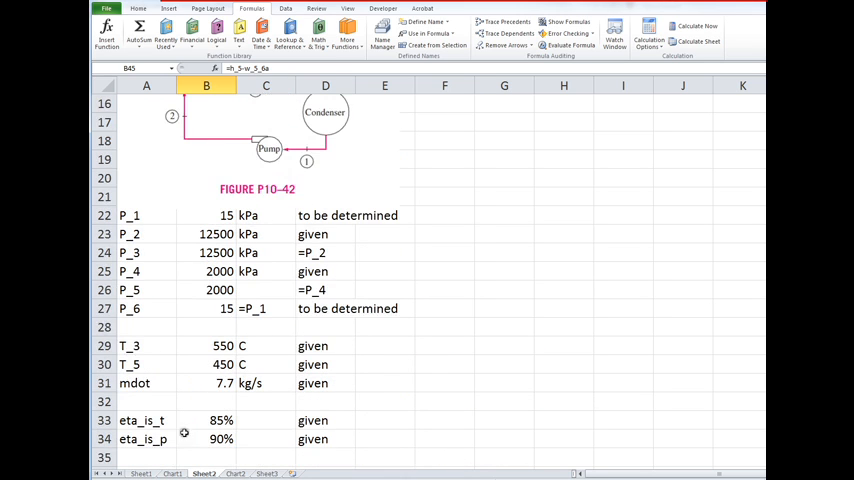
{"action": "scroll", "scroll_direction": "down", "scroll_amount": 3}
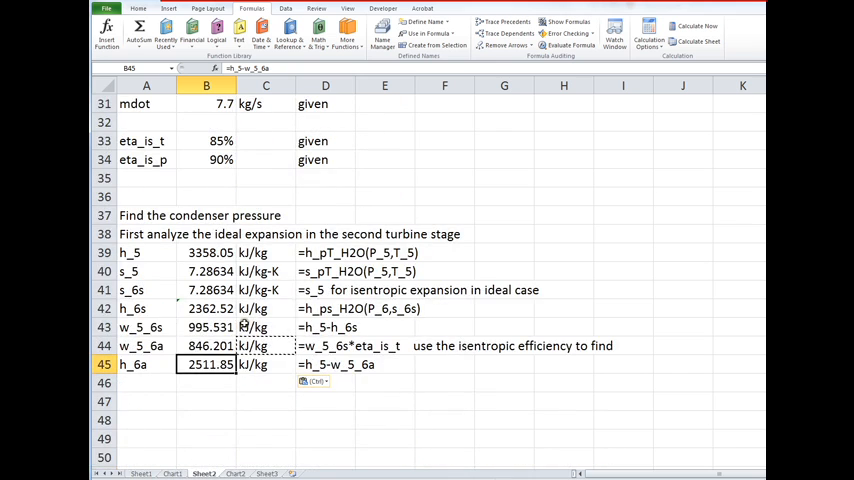
{"action": "scroll", "scroll_direction": "up", "scroll_amount": 3}
{"action": "type", "text": "10"}
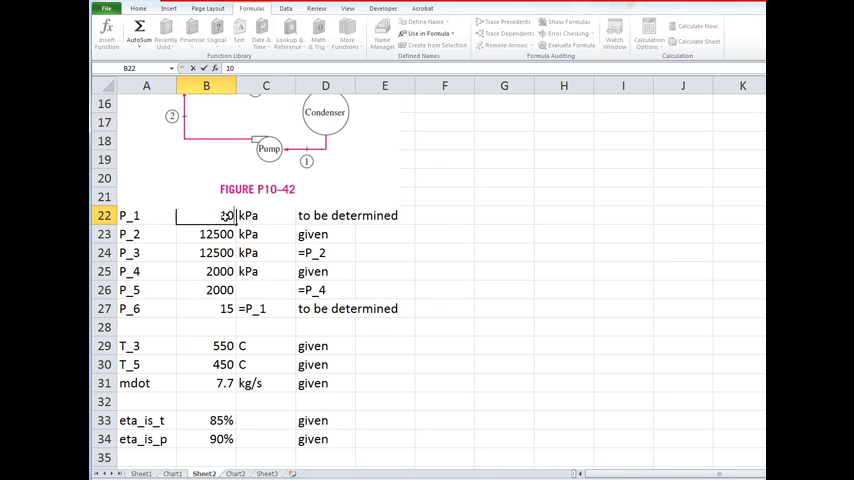
{"action": "scroll", "scroll_direction": "down", "scroll_amount": 3}
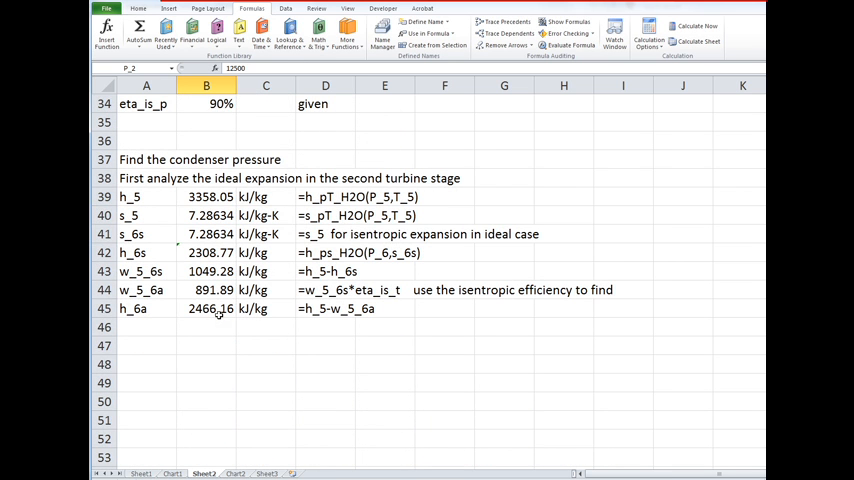
{"action": "scroll", "scroll_direction": "up", "scroll_amount": 3}
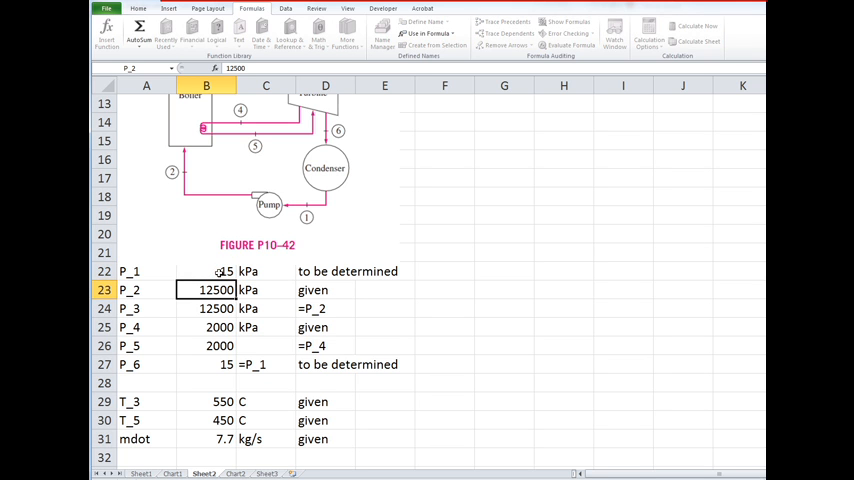
{"action": "scroll", "scroll_direction": "down", "scroll_amount": 3}
{"action": "type", "text": "h"}
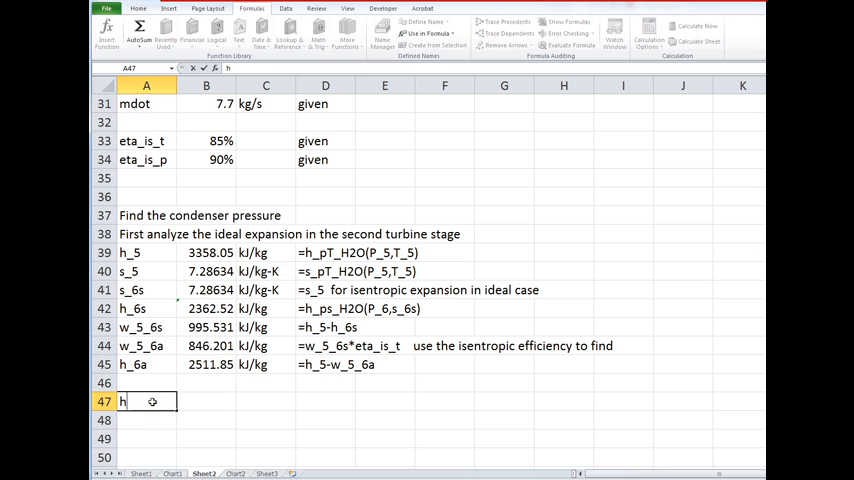
Step: Label row 47 h_6_desired with formula =h_px_H2O(P_6,x_desired)
{"action": "type", "text": "_6_desired"}
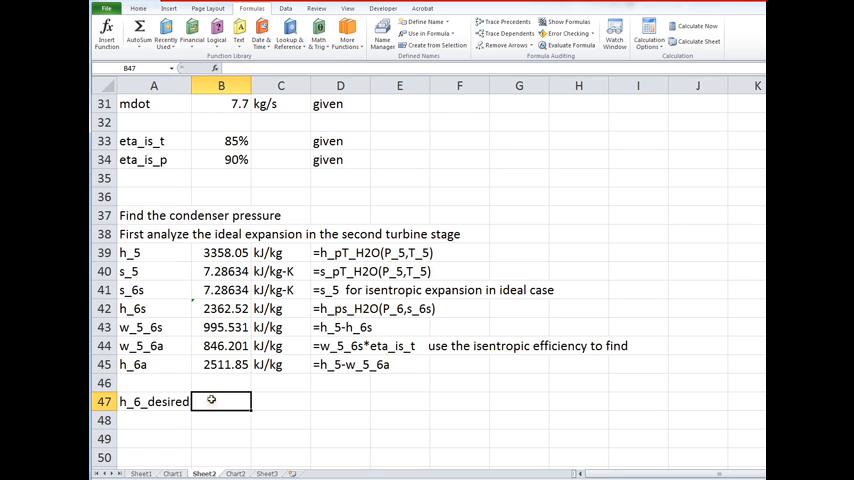
{"action": "type", "text": "="}
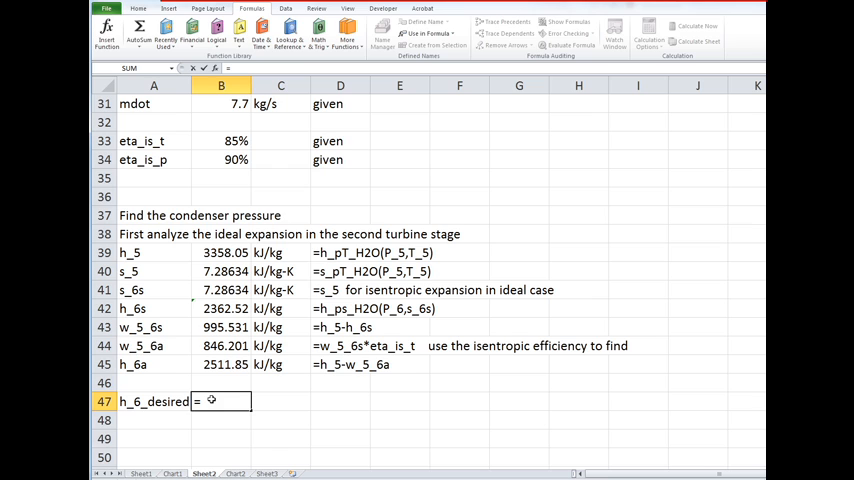
{"action": "type", "text": "=h_"}
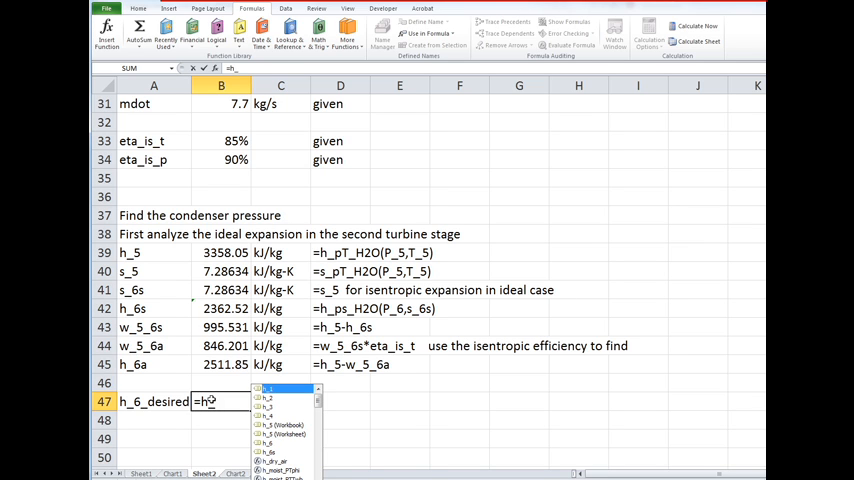
{"action": "type", "text": "p"}
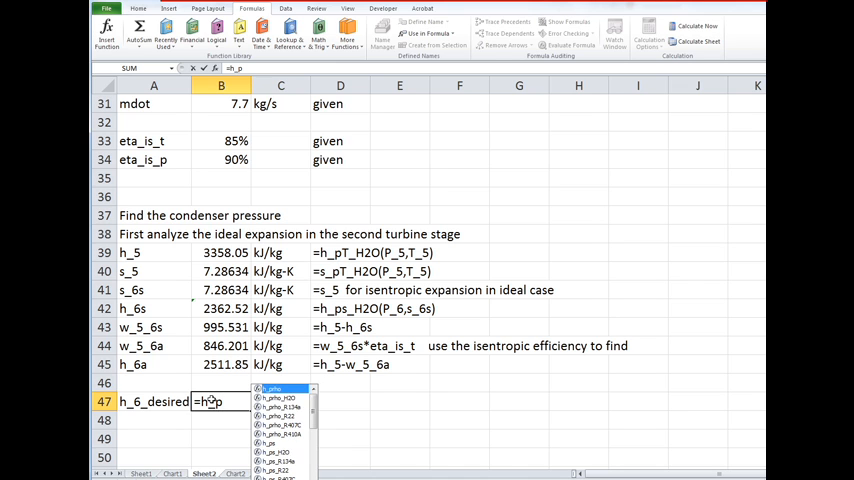
{"action": "type", "text": "x_H2O("}
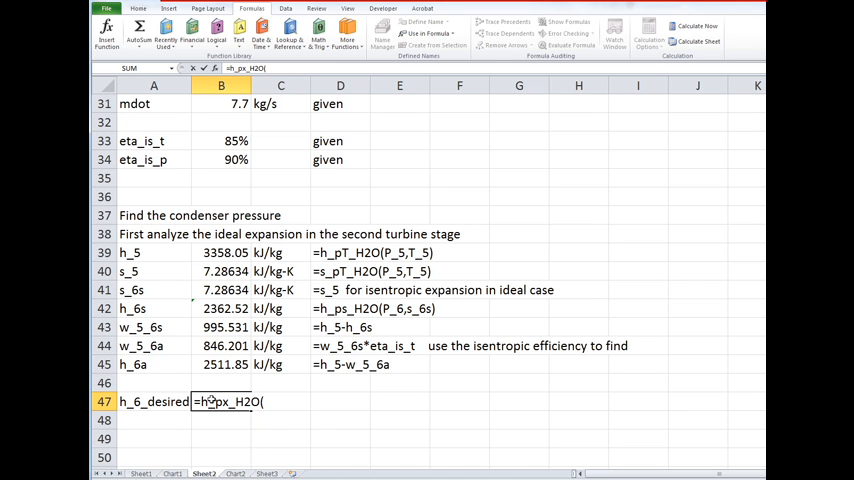
{"action": "type", "text": "P_6,"}
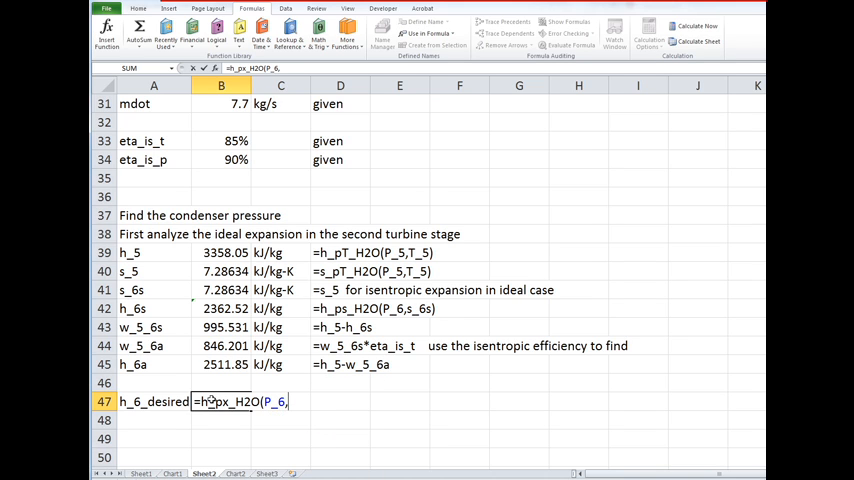
{"action": "type", "text": "x_desire"}
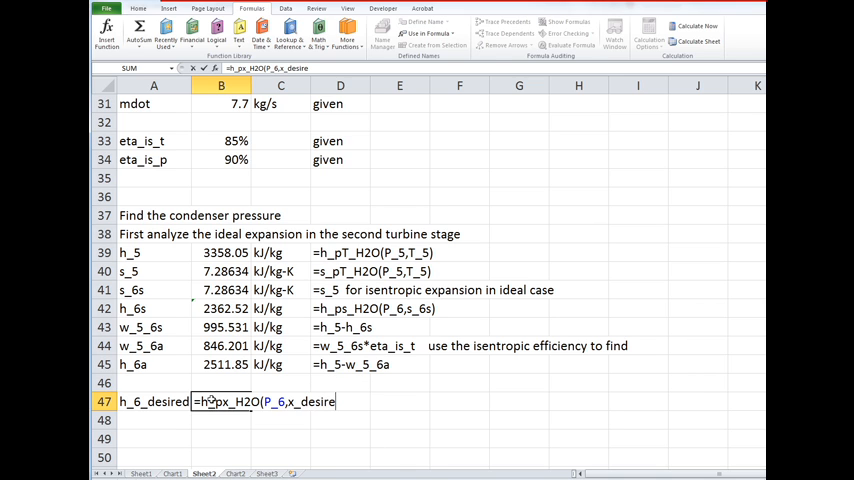
{"action": "type", "text": ")"}
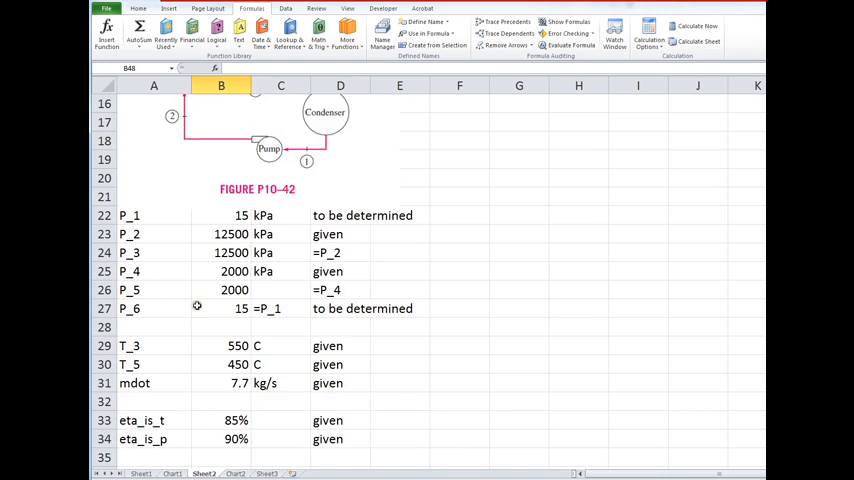
Step: Add x_desired at 95%, noted 'min quality at turbine exit', and name the cell x_desired
{"action": "scroll", "scroll_direction": "down", "scroll_amount": 3}
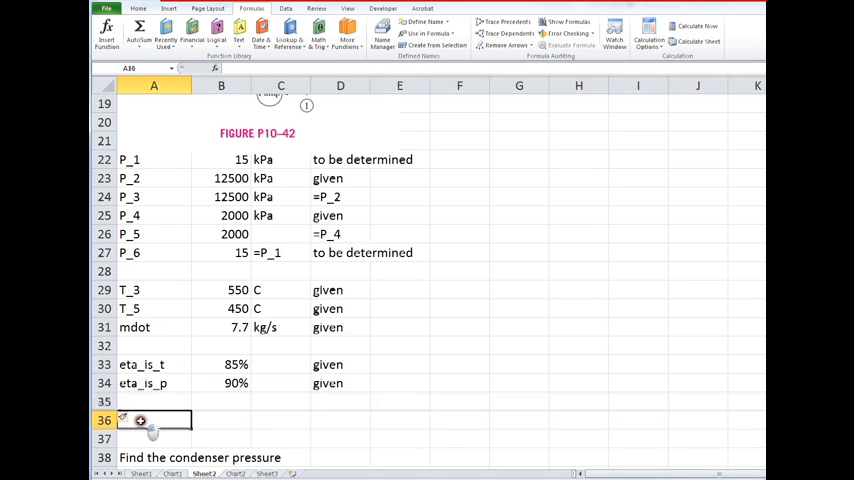
{"action": "type", "text": "x_desi"}
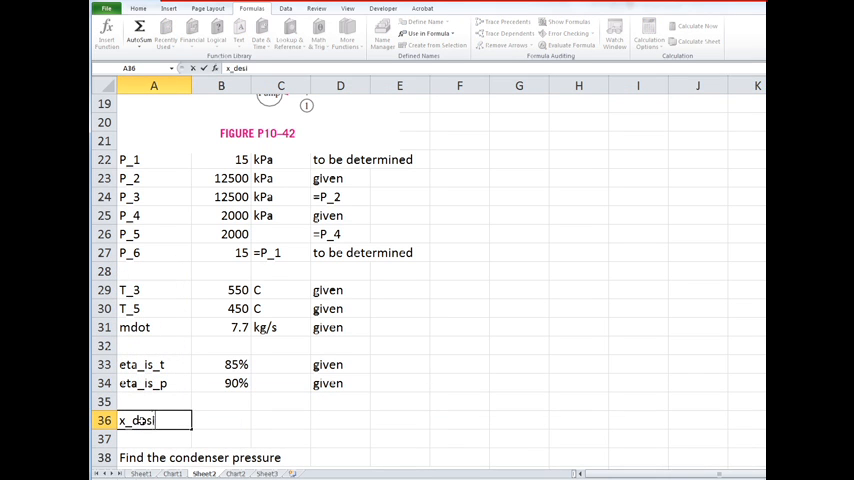
{"action": "key", "text": "Return"}
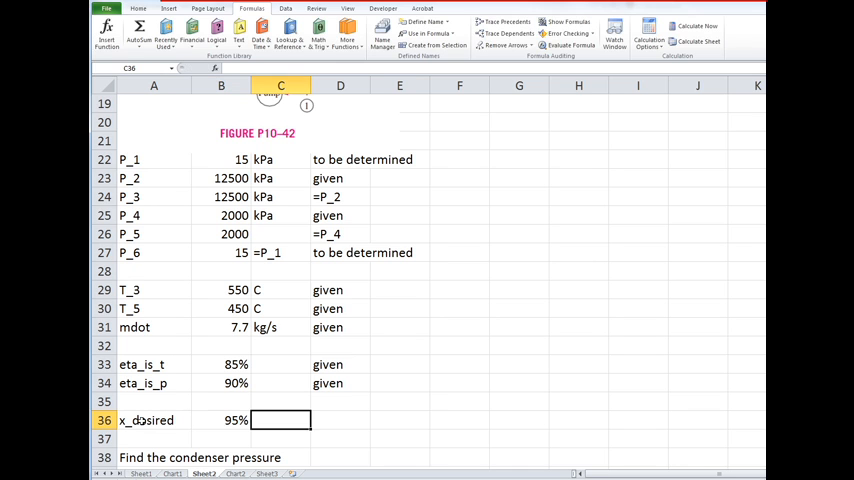
{"action": "left_click", "coordinate": [399, 420]}
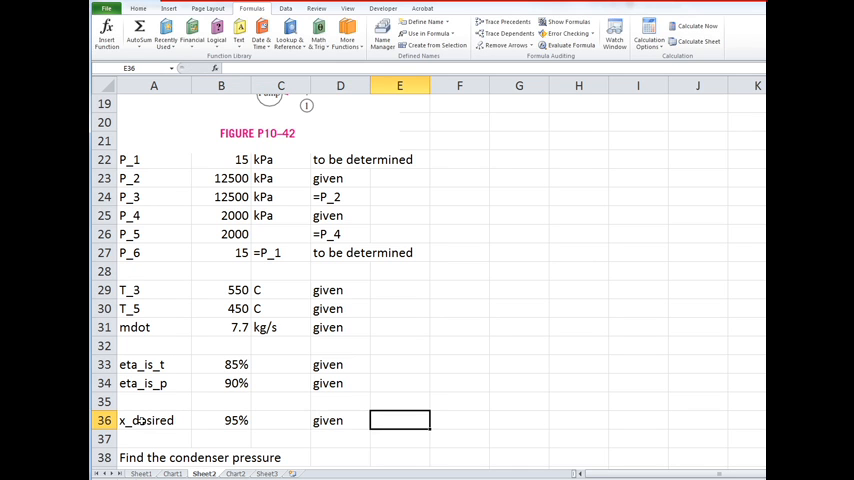
{"action": "type", "text": "min"}
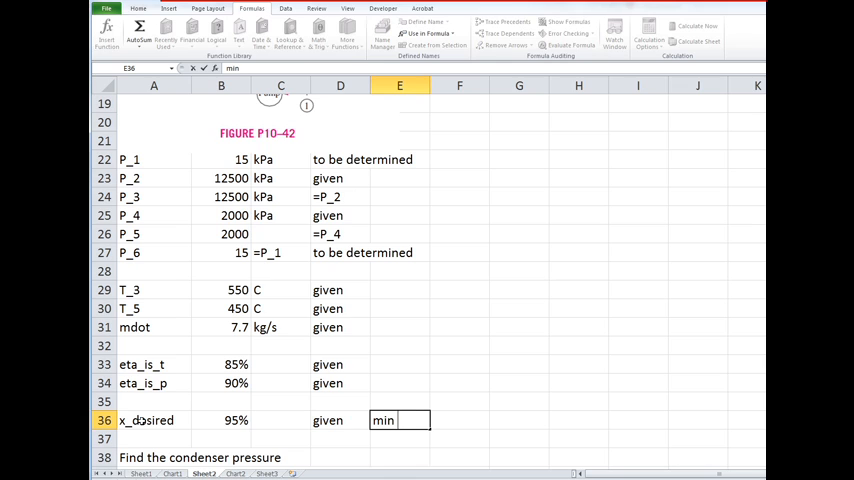
{"action": "type", "text": "quality"}
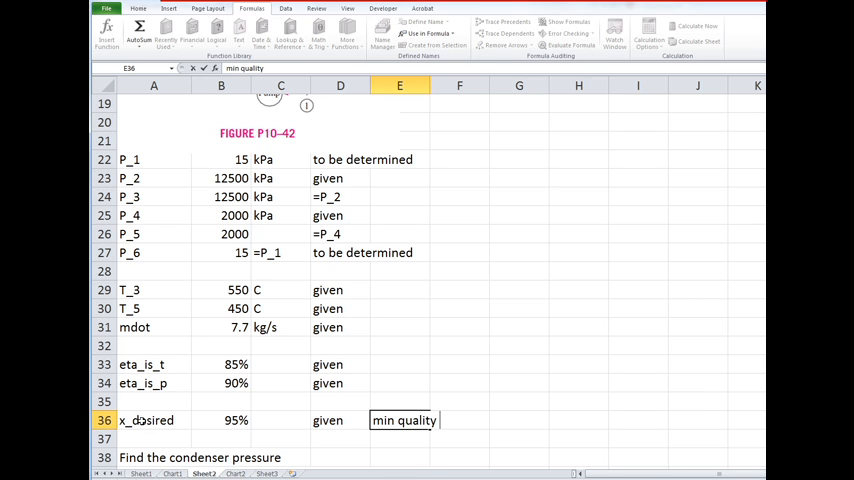
{"action": "type", "text": "at turbine exit"}
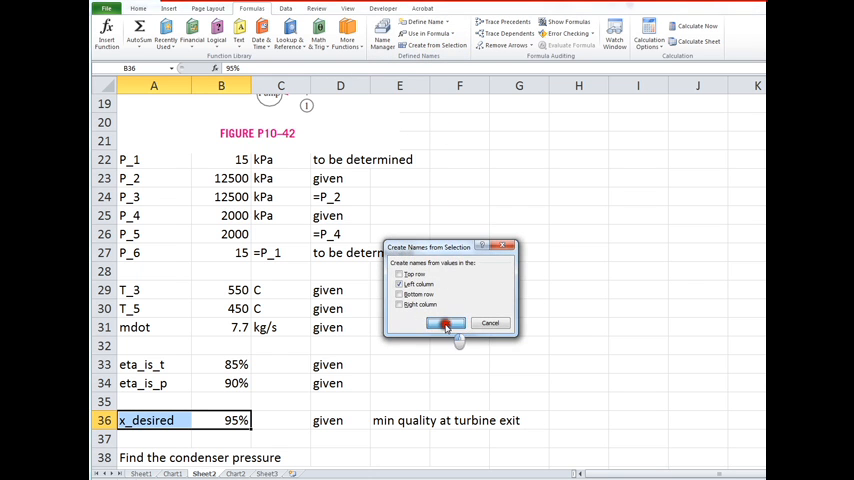
{"action": "left_click", "coordinate": [446, 323]}
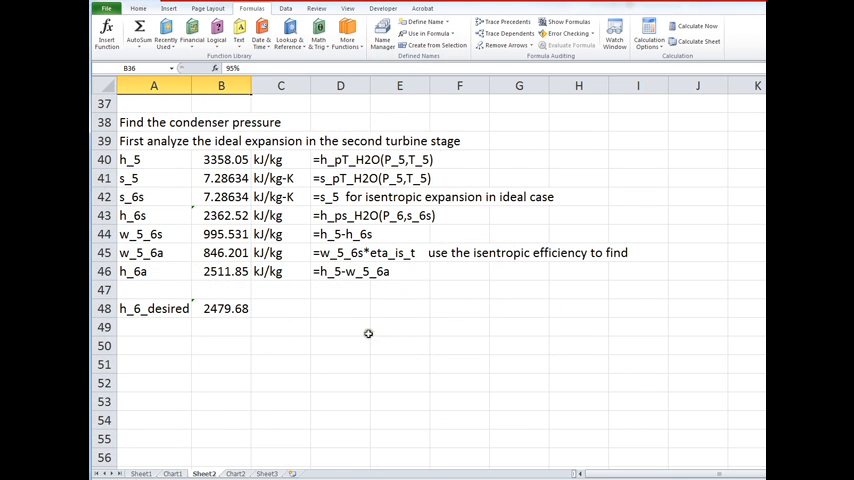
Step: Add a p_guess row and link P_1's value to =p_guess
{"action": "scroll", "scroll_direction": "up", "scroll_amount": 3}
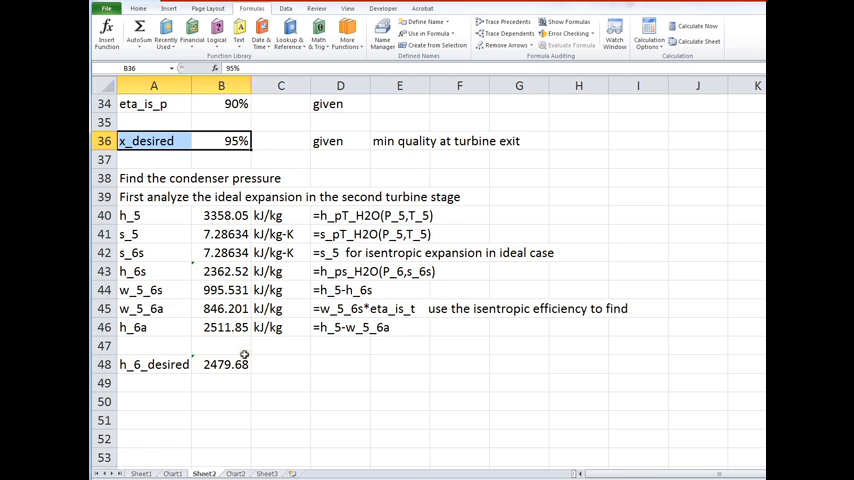
{"action": "mouse_move", "coordinate": [228, 371]}
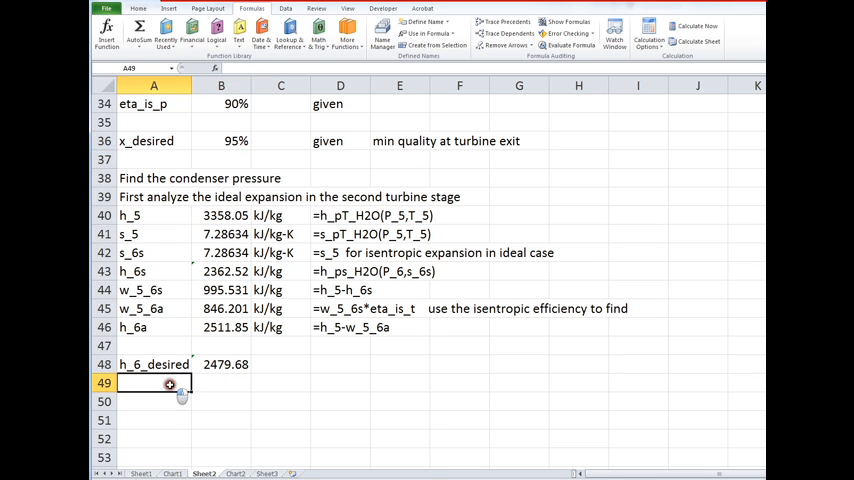
{"action": "type", "text": "p_guess"}
{"action": "left_click", "coordinate": [221, 383]}
{"action": "type", "text": "15"}
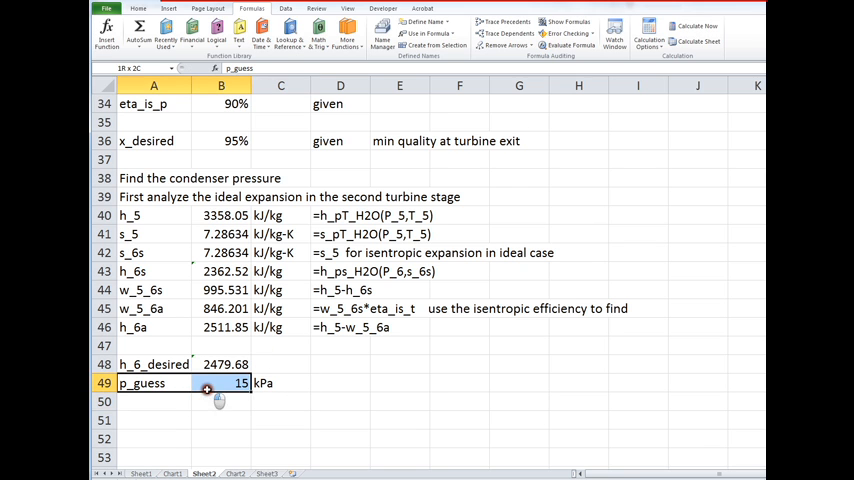
{"action": "left_click", "coordinate": [432, 45]}
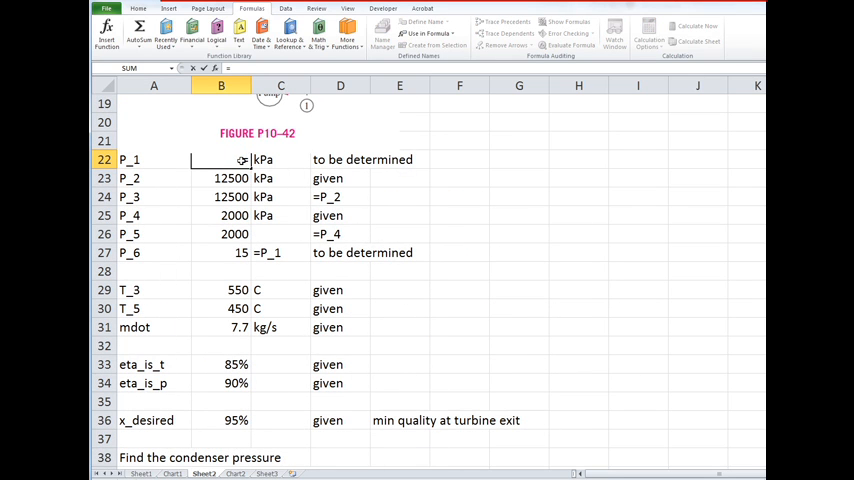
{"action": "type", "text": "=p_gue"}
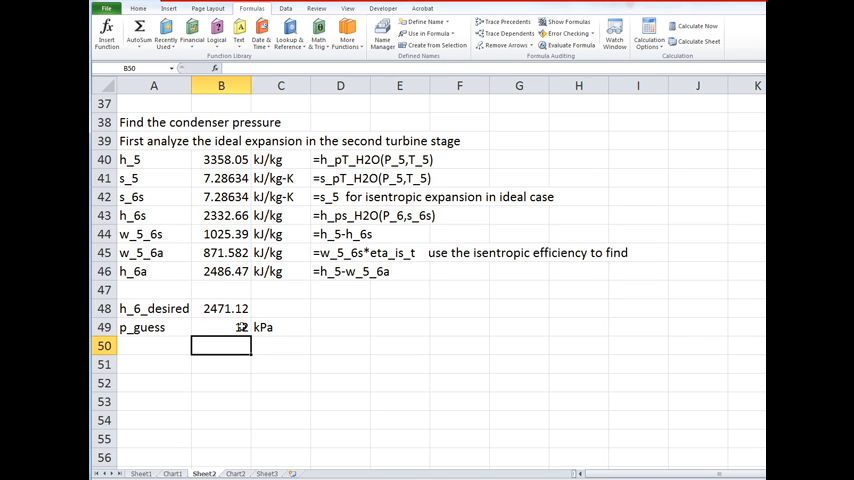
Step: Try p_guess values 10 then 9.73 kPa, comparing h_6a with h_6_desired's formula
{"action": "left_click", "coordinate": [221, 327]}
{"action": "type", "text": "10"}
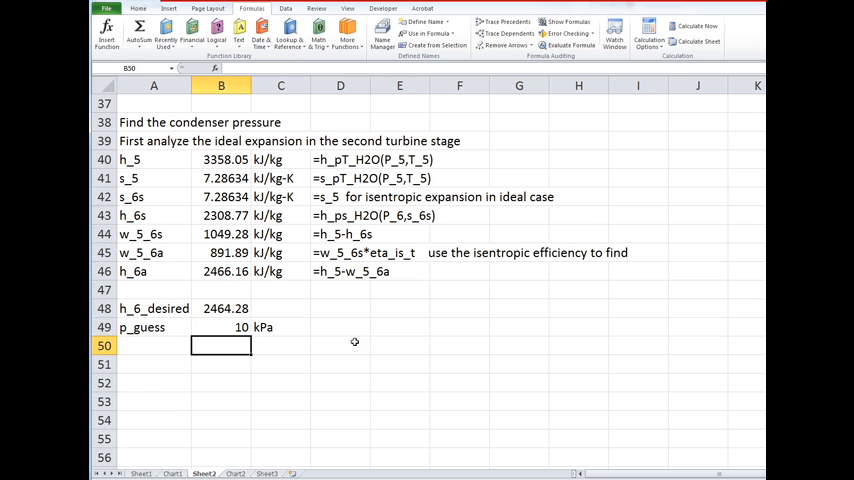
{"action": "left_click", "coordinate": [221, 327]}
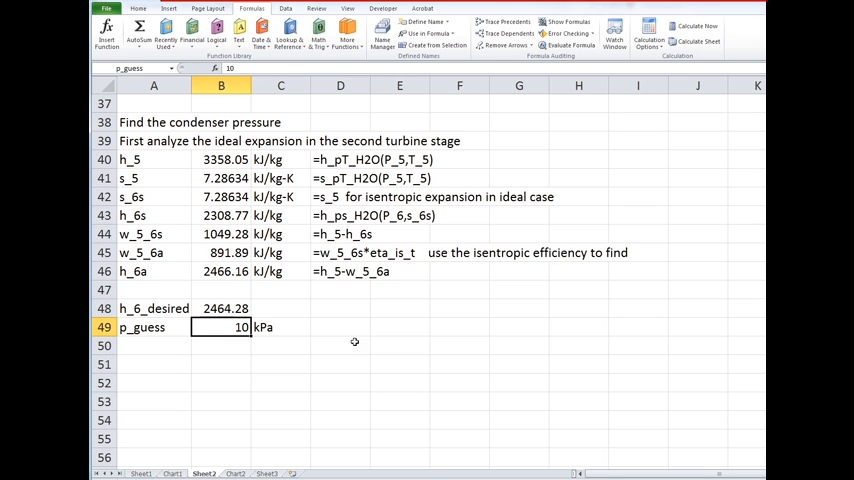
{"action": "type", "text": "9.7"}
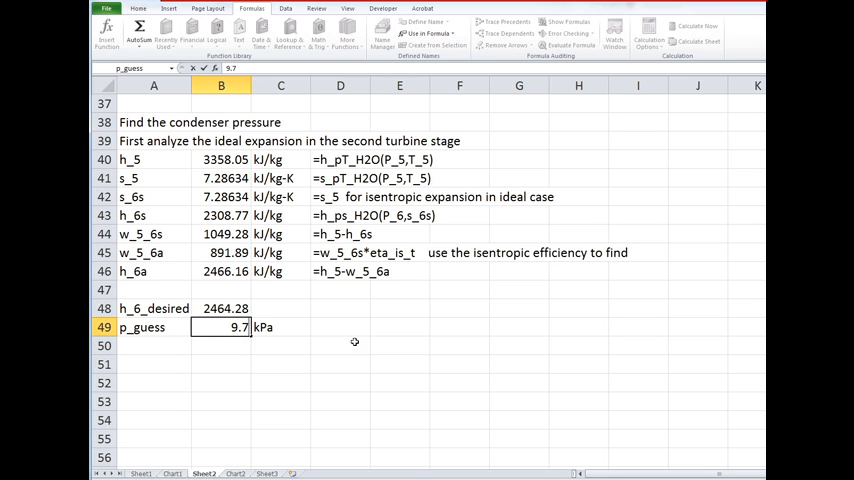
{"action": "key", "text": "Return"}
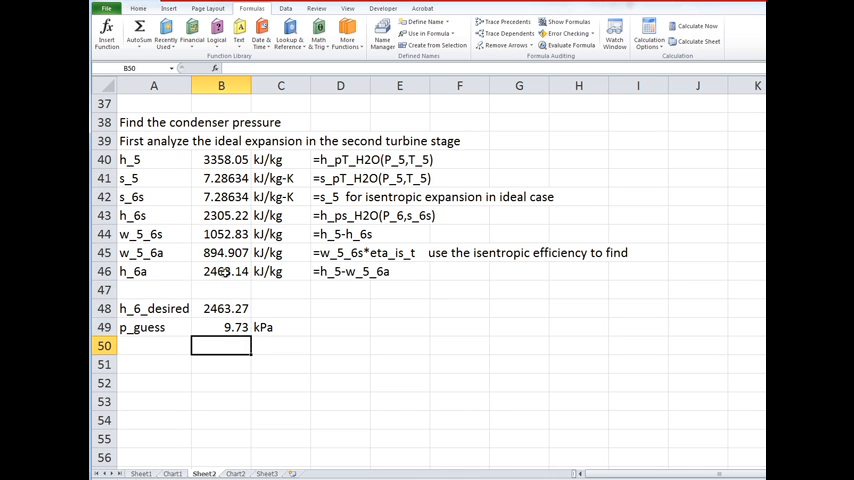
{"action": "left_click", "coordinate": [221, 327]}
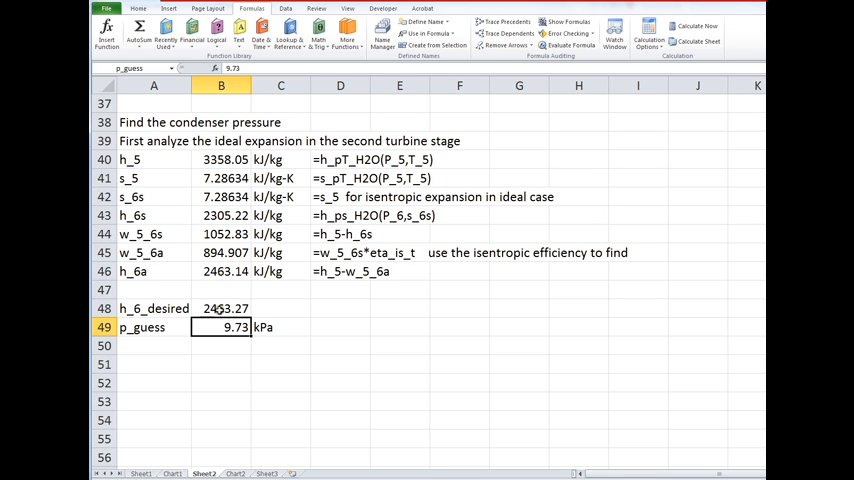
{"action": "left_click", "coordinate": [221, 308]}
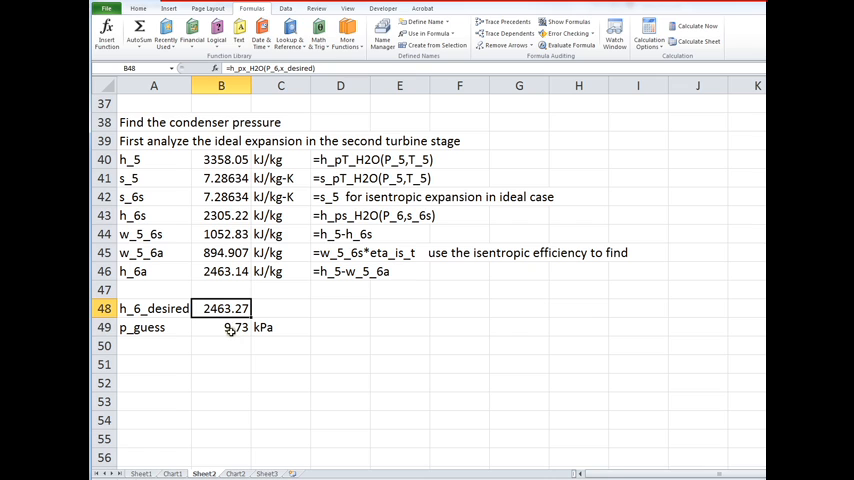
{"action": "mouse_move", "coordinate": [263, 340]}
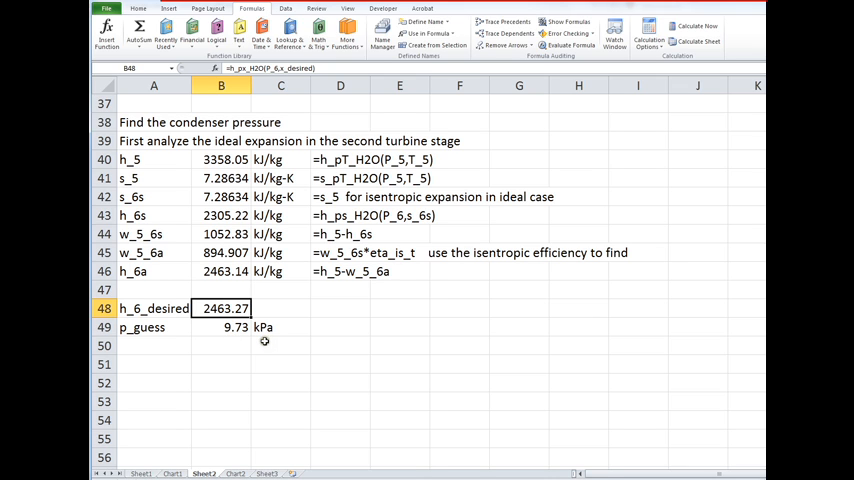
{"action": "mouse_move", "coordinate": [225, 353]}
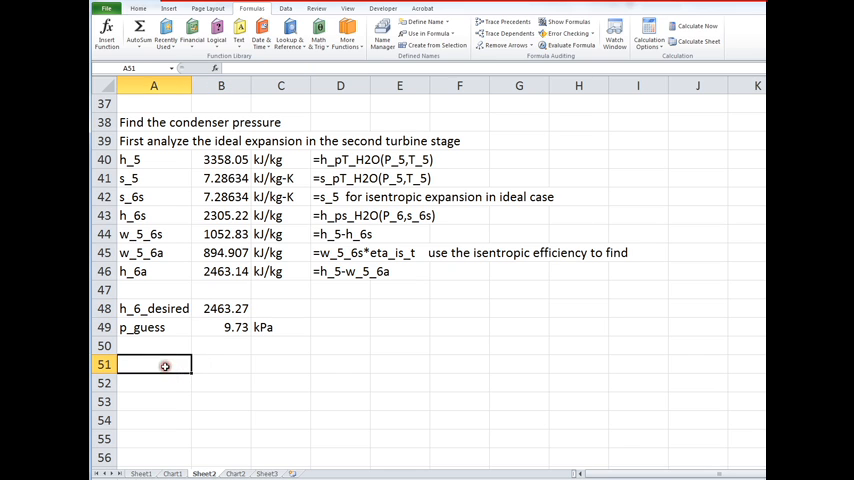
Step: Add a 'zero' residual row computing =h_6a-h_6_desired
{"action": "type", "text": "zero"}
{"action": "left_click", "coordinate": [221, 364]}
{"action": "type", "text": "="}
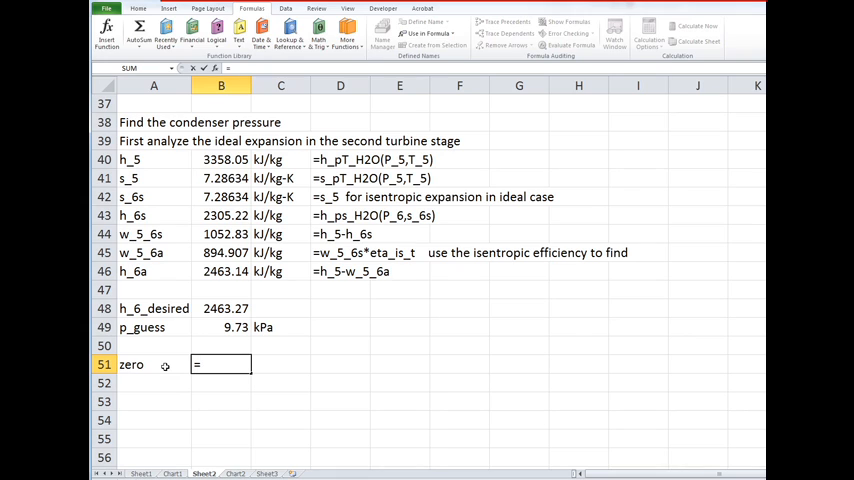
{"action": "type", "text": "("}
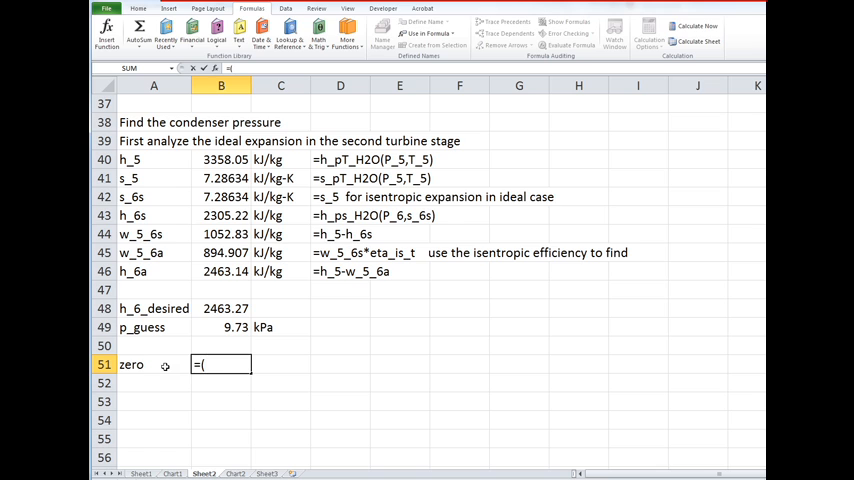
{"action": "key", "text": "Backspace"}
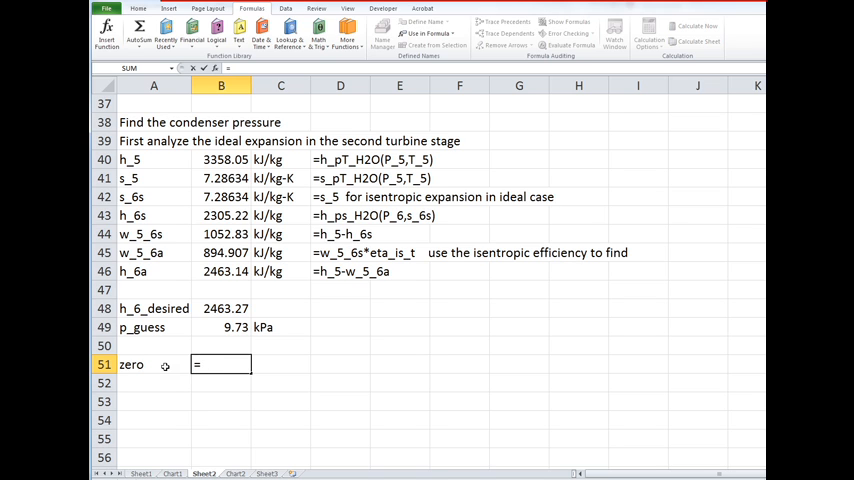
{"action": "type", "text": "=h_6a"}
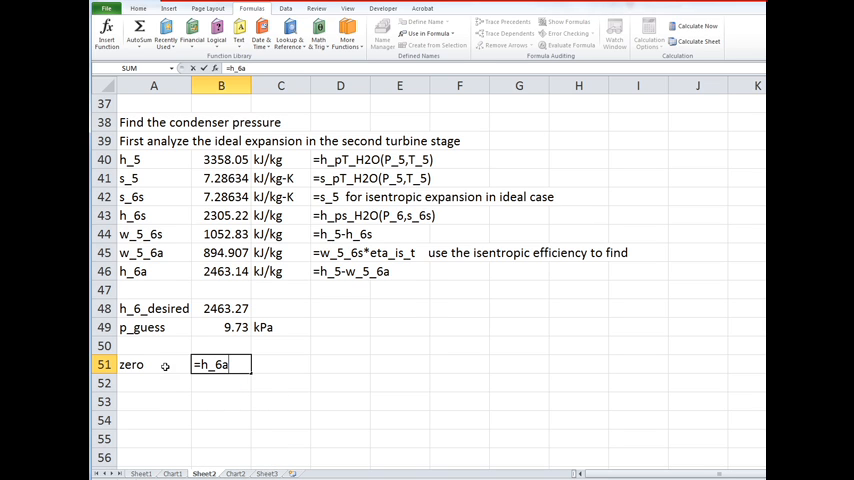
{"action": "type", "text": "-h"}
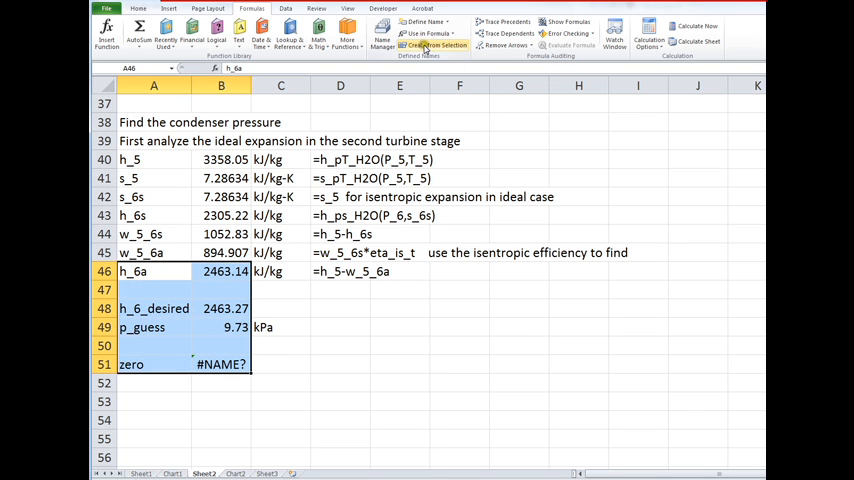
Step: Create names for A46:B51 from left-column labels and check the -0.12512 residual
{"action": "left_click", "coordinate": [433, 45]}
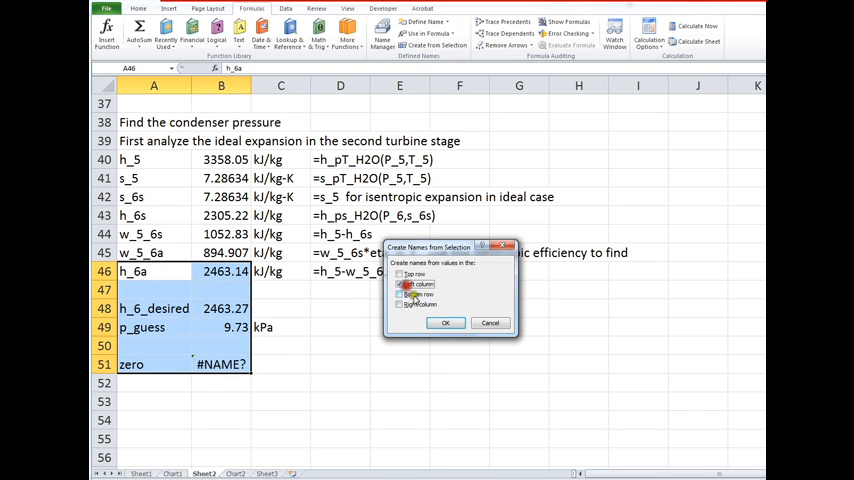
{"action": "left_click", "coordinate": [445, 322]}
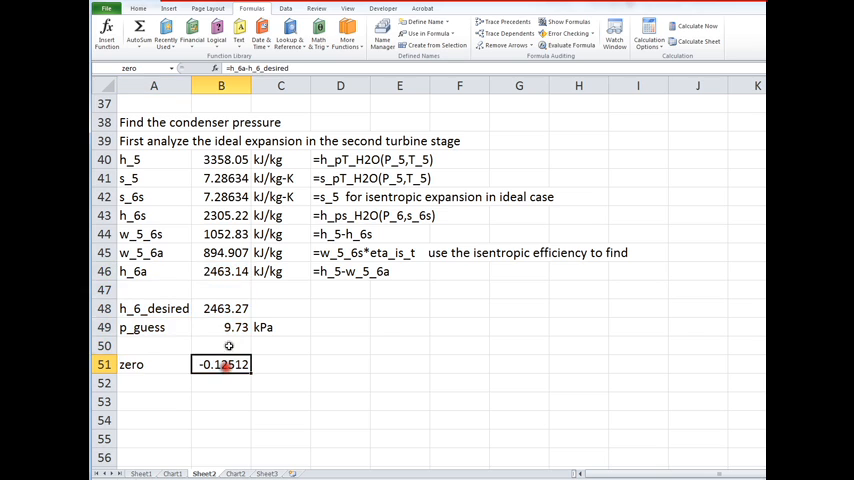
{"action": "left_click", "coordinate": [221, 327]}
{"action": "type", "text": "15"}
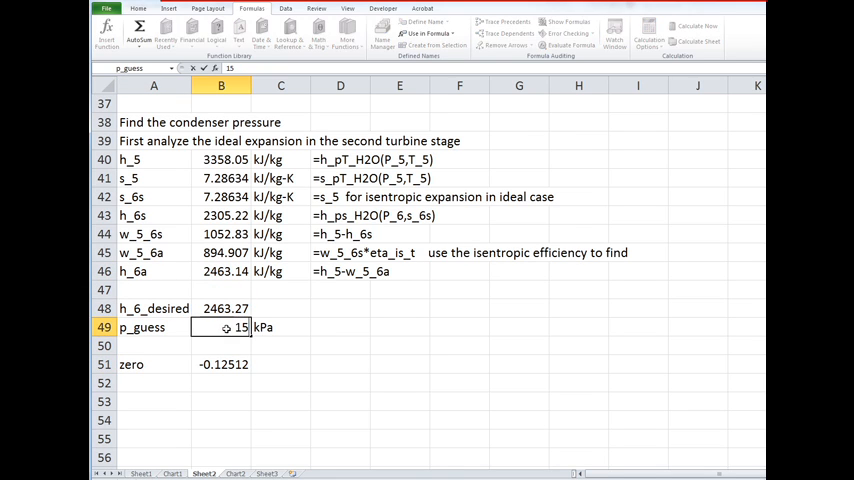
Step: Goal Seek residual B51 to 0 by changing B49, giving p_guess 9.74668 kPa
{"action": "left_click", "coordinate": [221, 363]}
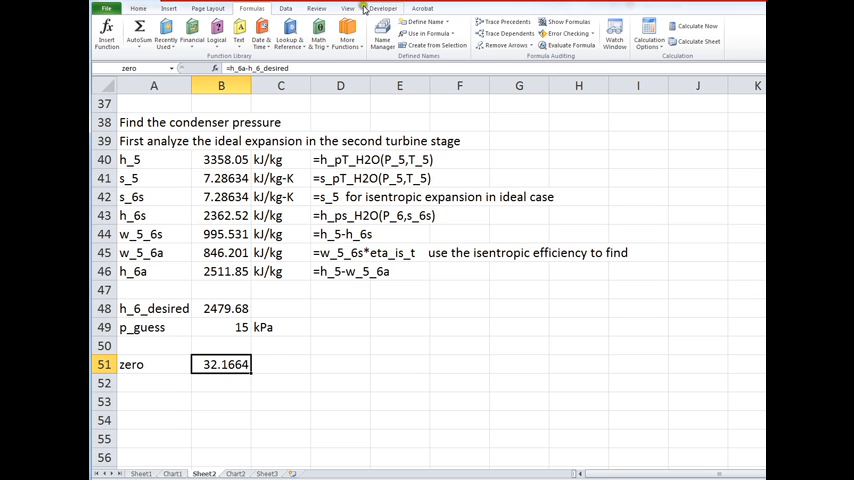
{"action": "left_click", "coordinate": [285, 8]}
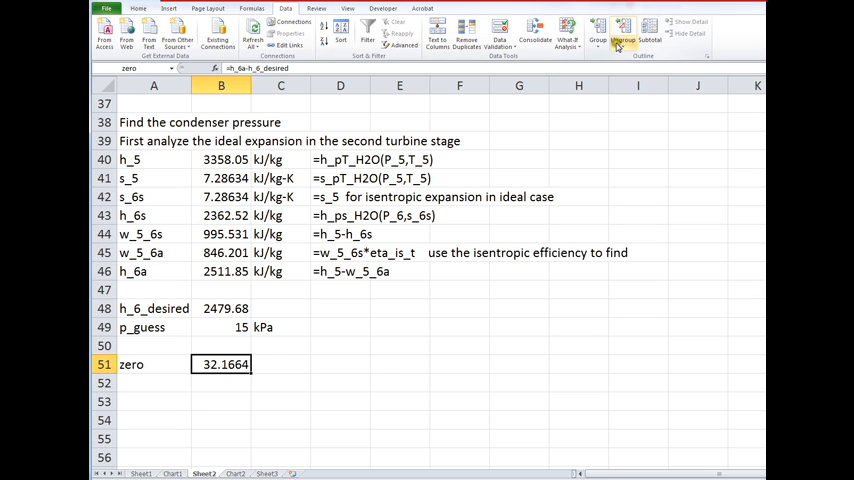
{"action": "left_click", "coordinate": [567, 30]}
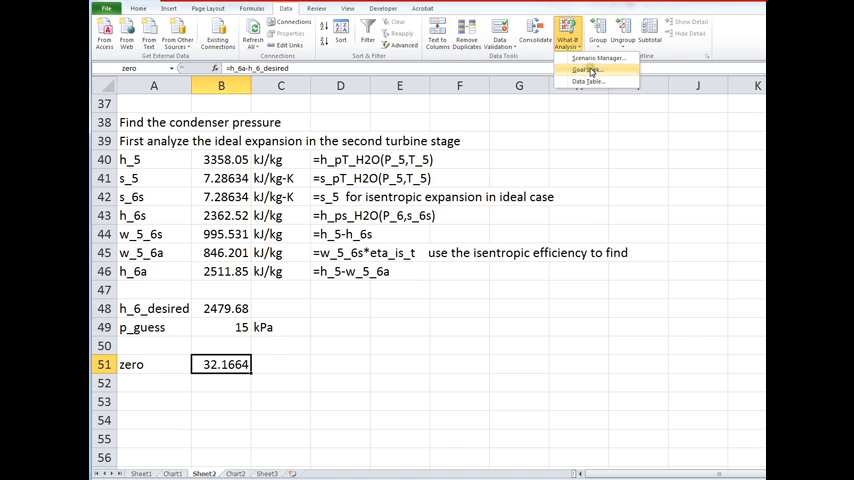
{"action": "left_click", "coordinate": [590, 69]}
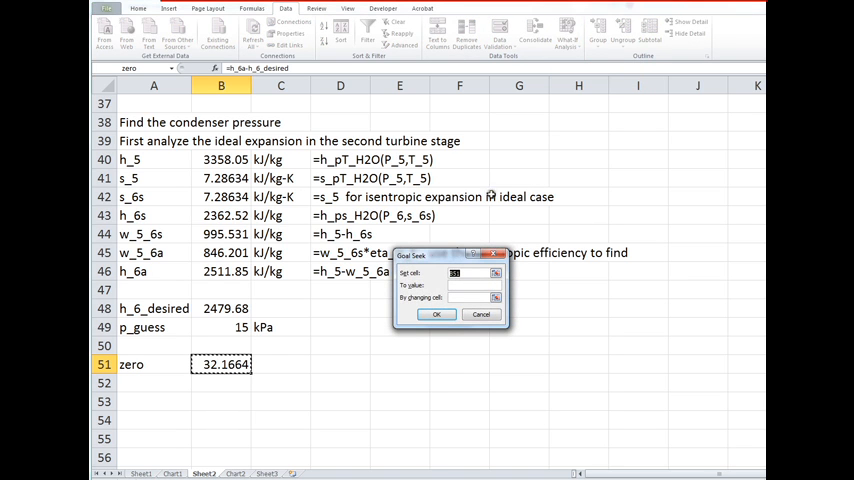
{"action": "mouse_move", "coordinate": [392, 325]}
{"action": "type", "text": "0"}
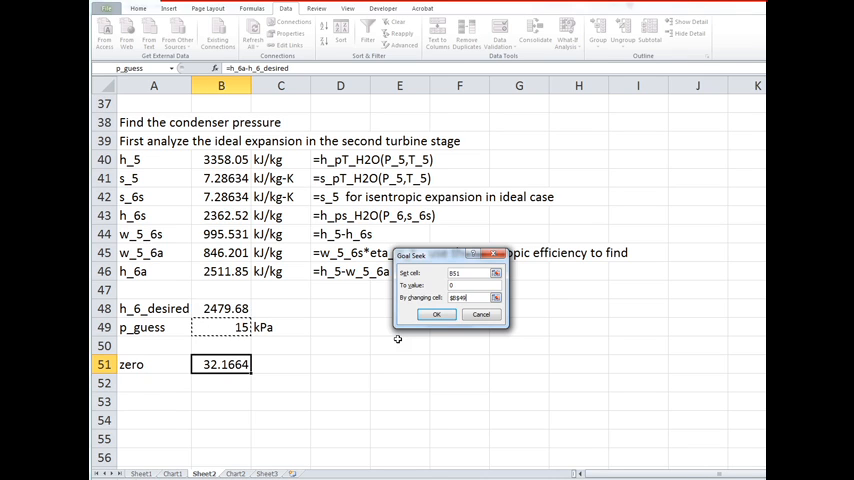
{"action": "left_click", "coordinate": [436, 314]}
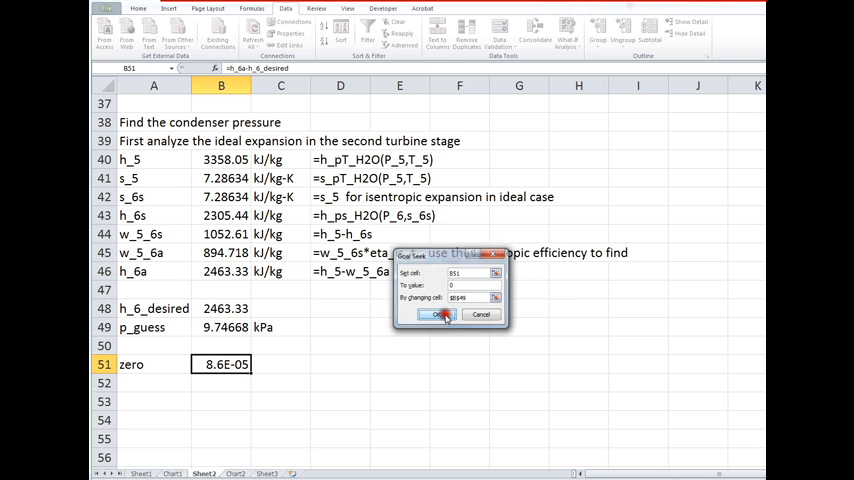
{"action": "left_click", "coordinate": [446, 315]}
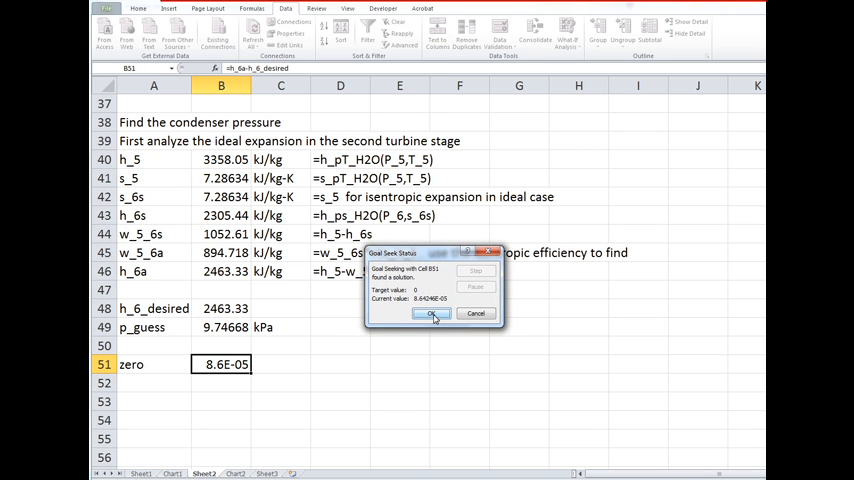
{"action": "left_click", "coordinate": [431, 313]}
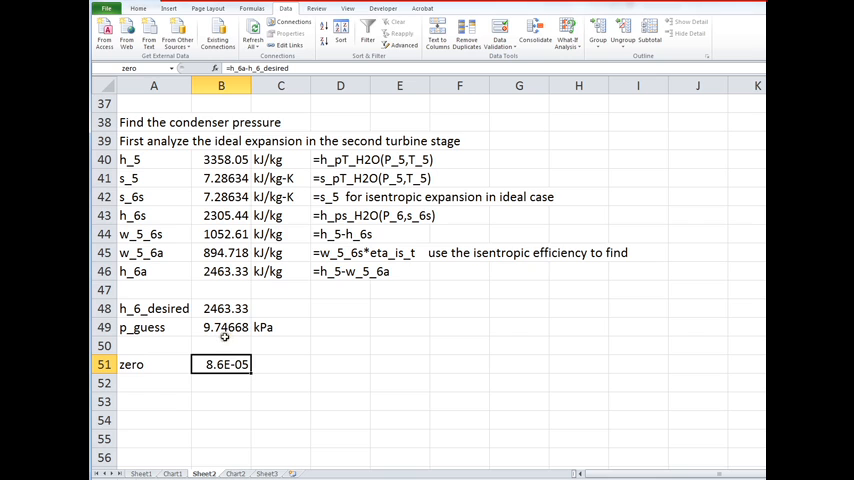
{"action": "mouse_move", "coordinate": [224, 364]}
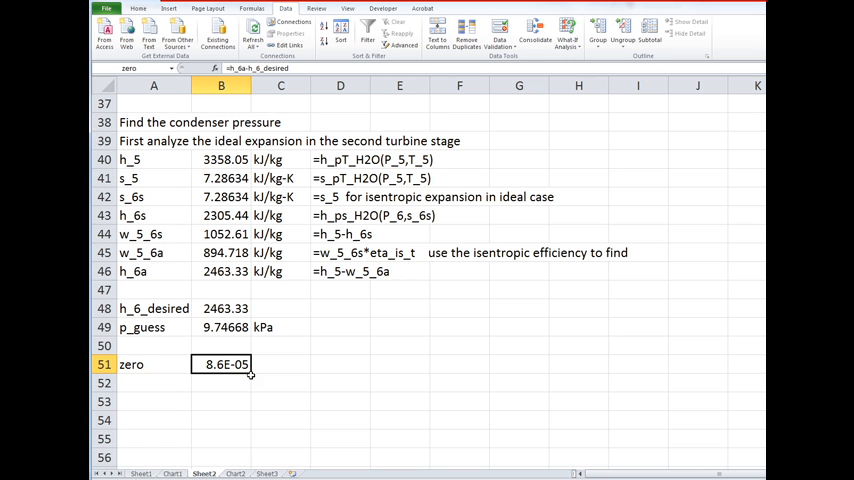
{"action": "mouse_move", "coordinate": [229, 347]}
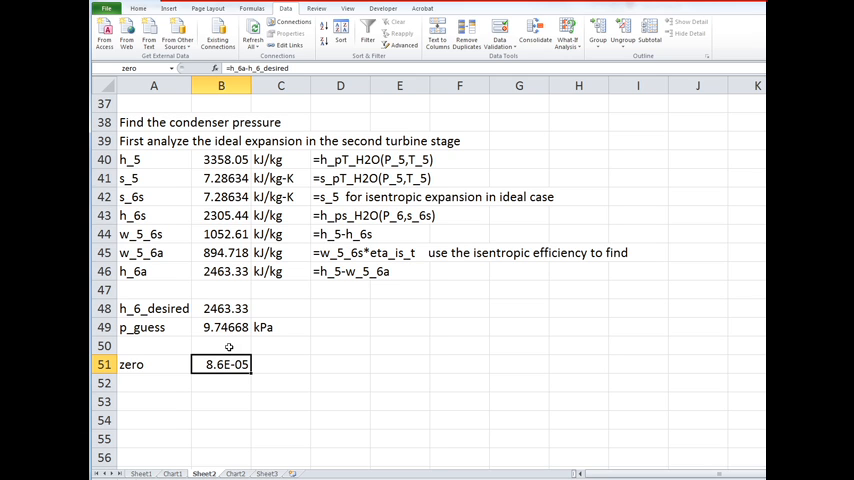
{"action": "mouse_move", "coordinate": [278, 310]}
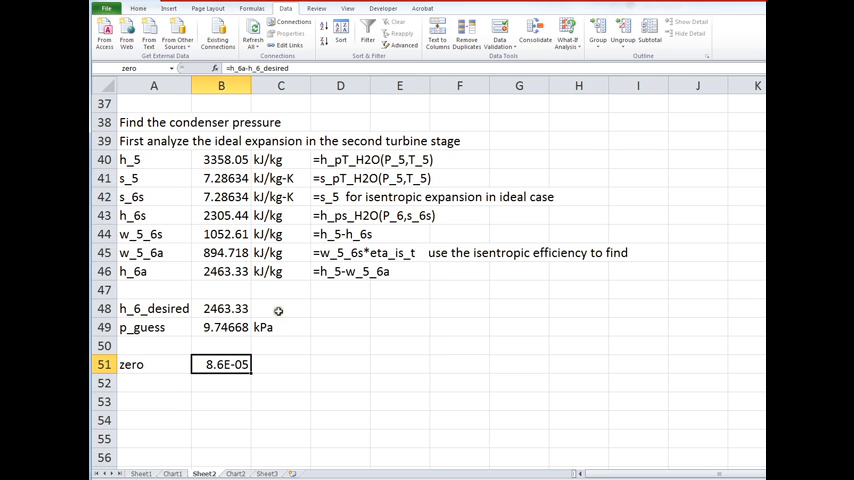
{"action": "mouse_move", "coordinate": [293, 303]}
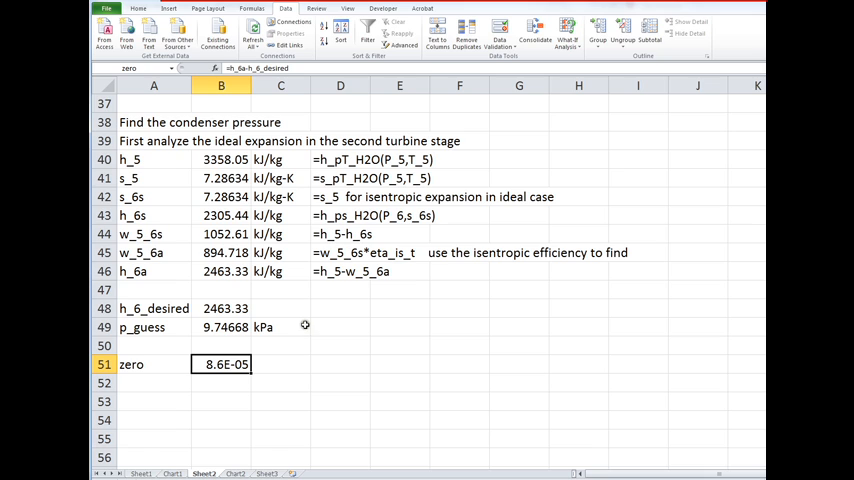
{"action": "mouse_move", "coordinate": [450, 208]}
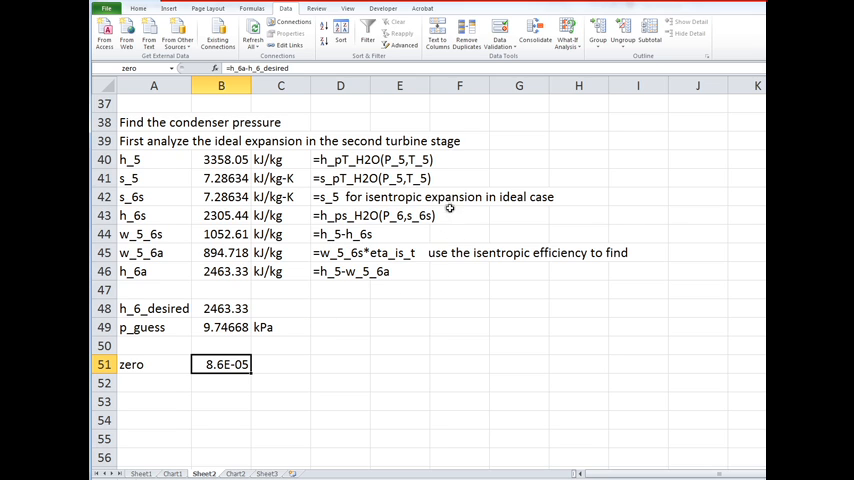